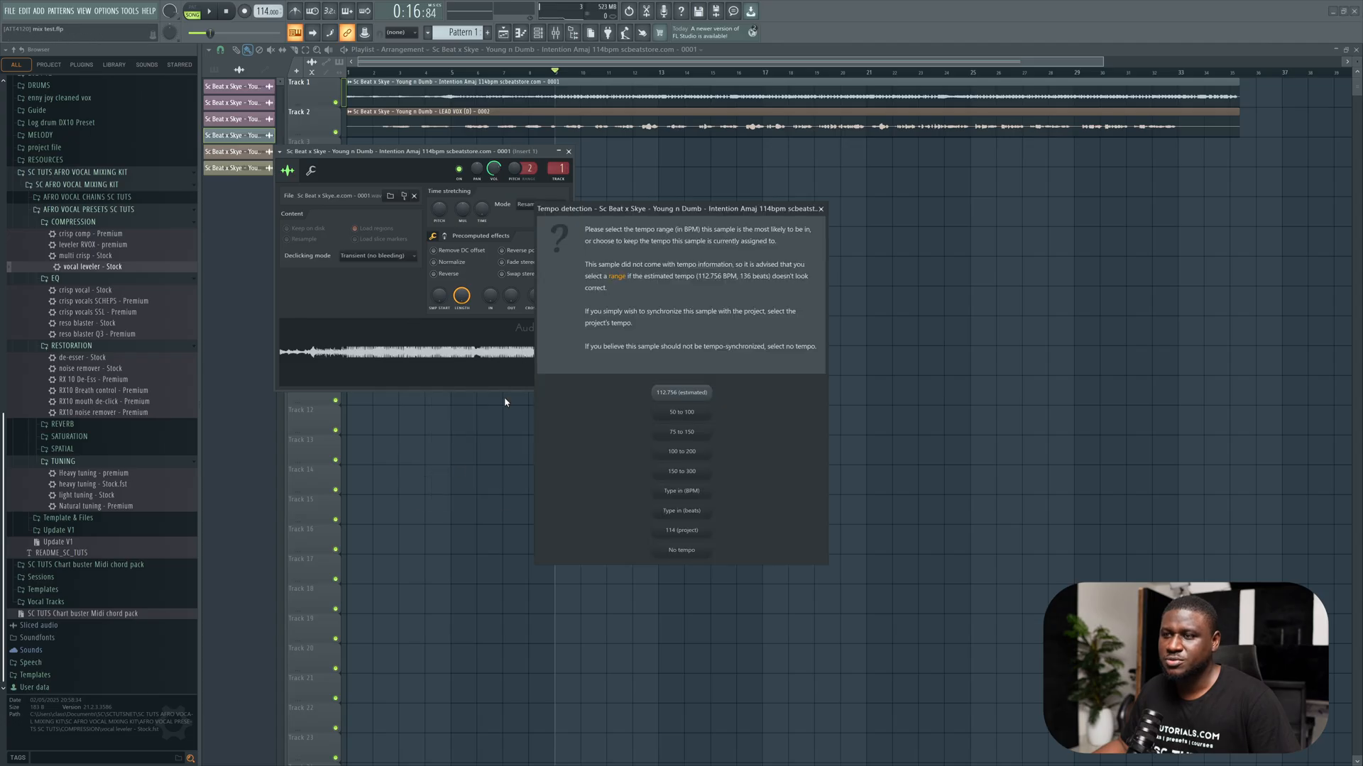
- Dismiss the tempo detection prompt for the imported vocal
{"action": "left_click", "coordinate": [683, 431]}
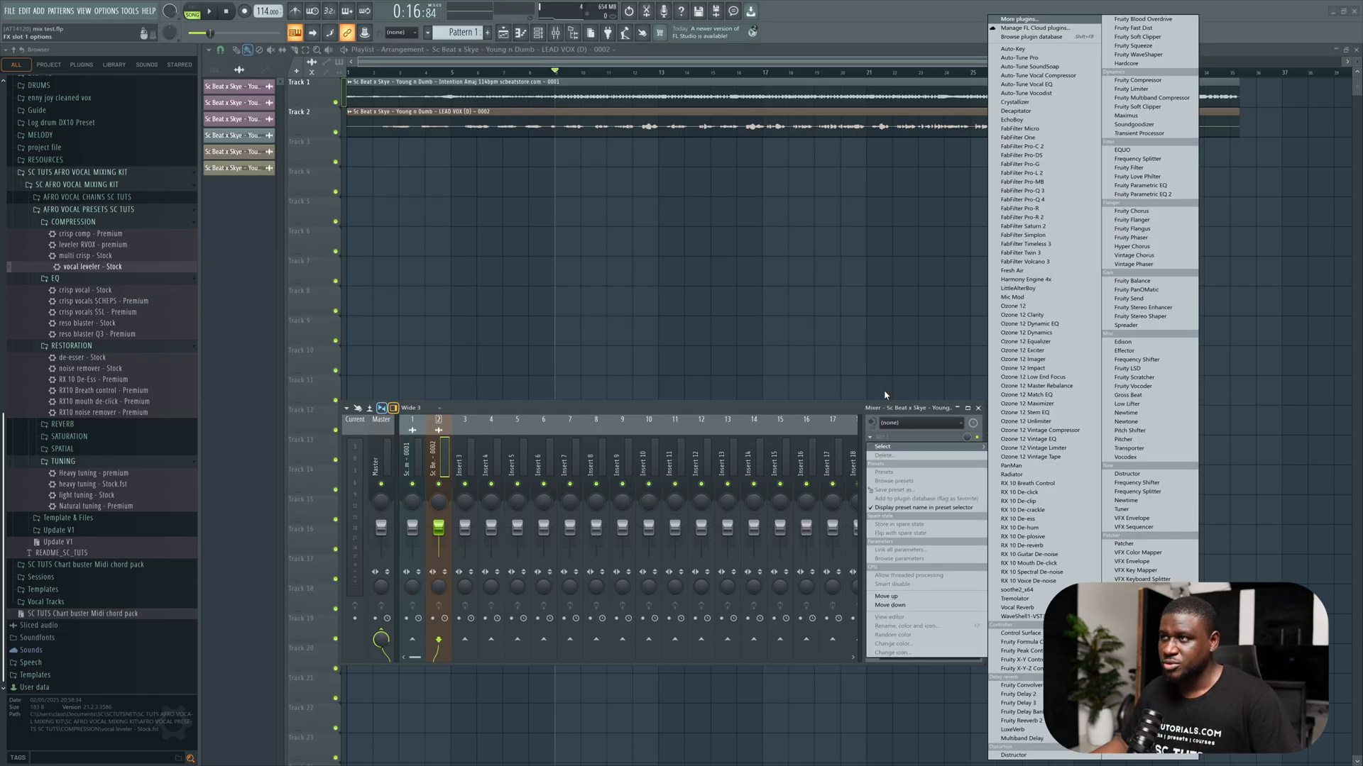
- Load Auto-Tune Pro onto the lead vocal insert with retune speed at 32
{"action": "left_click", "coordinate": [1023, 58]}
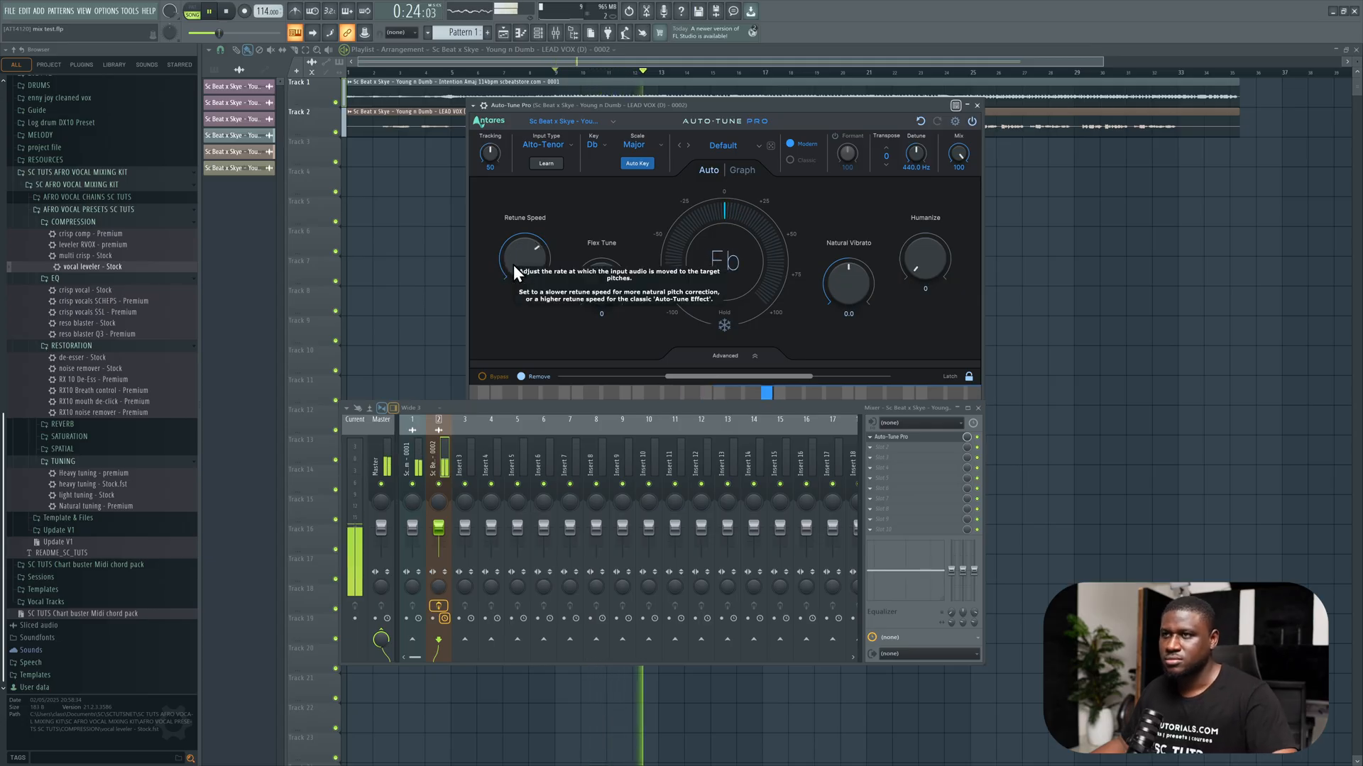
{"action": "left_click_drag", "start_coordinate": [524, 257], "coordinate": [535, 261]}
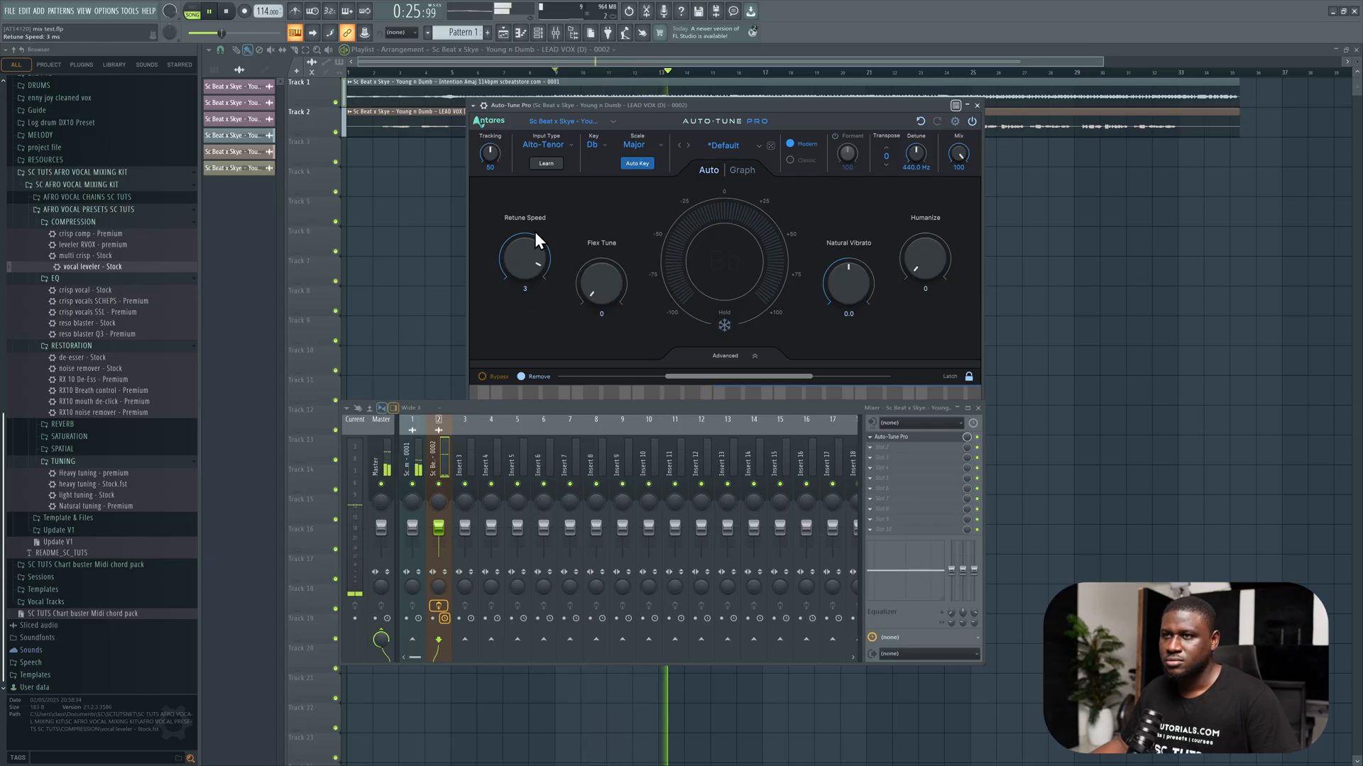
{"action": "left_click_drag", "start_coordinate": [524, 261], "coordinate": [524, 225]}
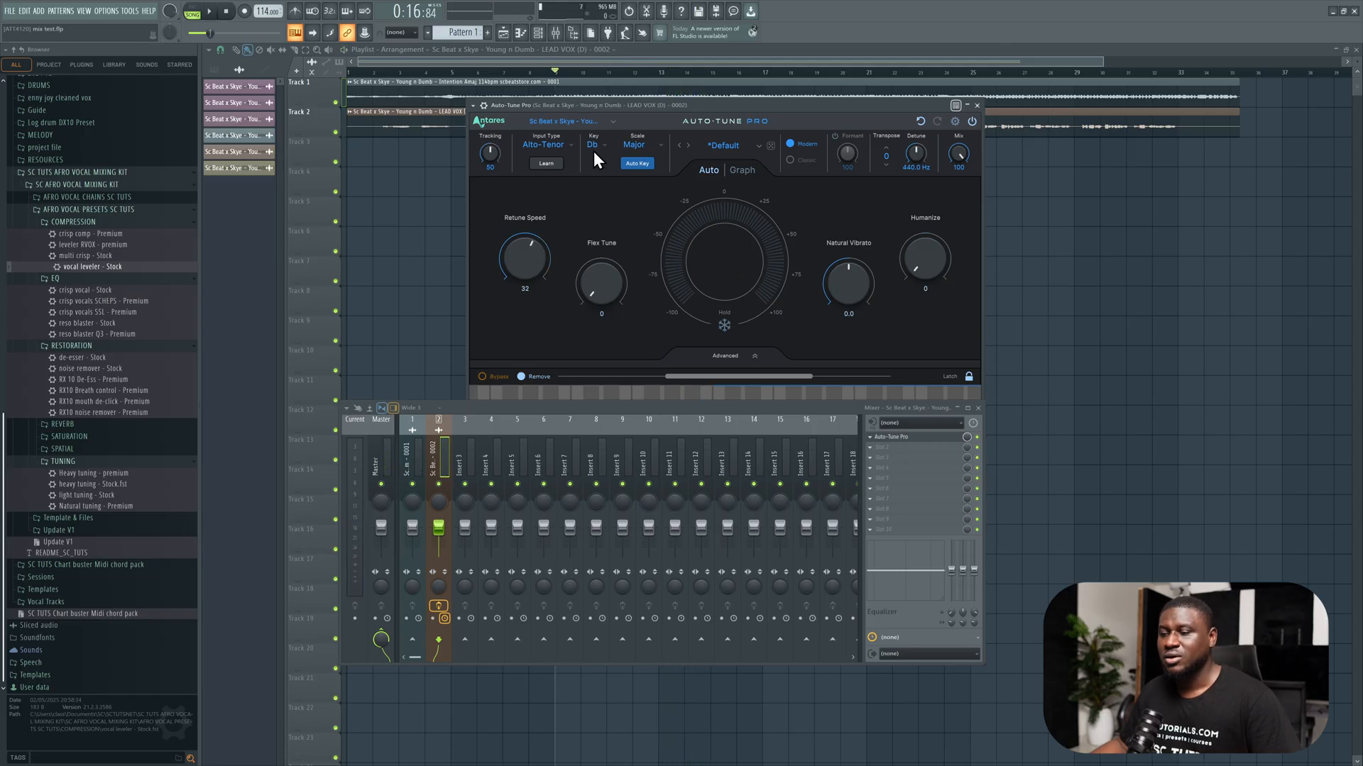
- Set Auto-Tune Pro's input type to Low Male and drop retune speed to 0
{"action": "left_click", "coordinate": [546, 145]}
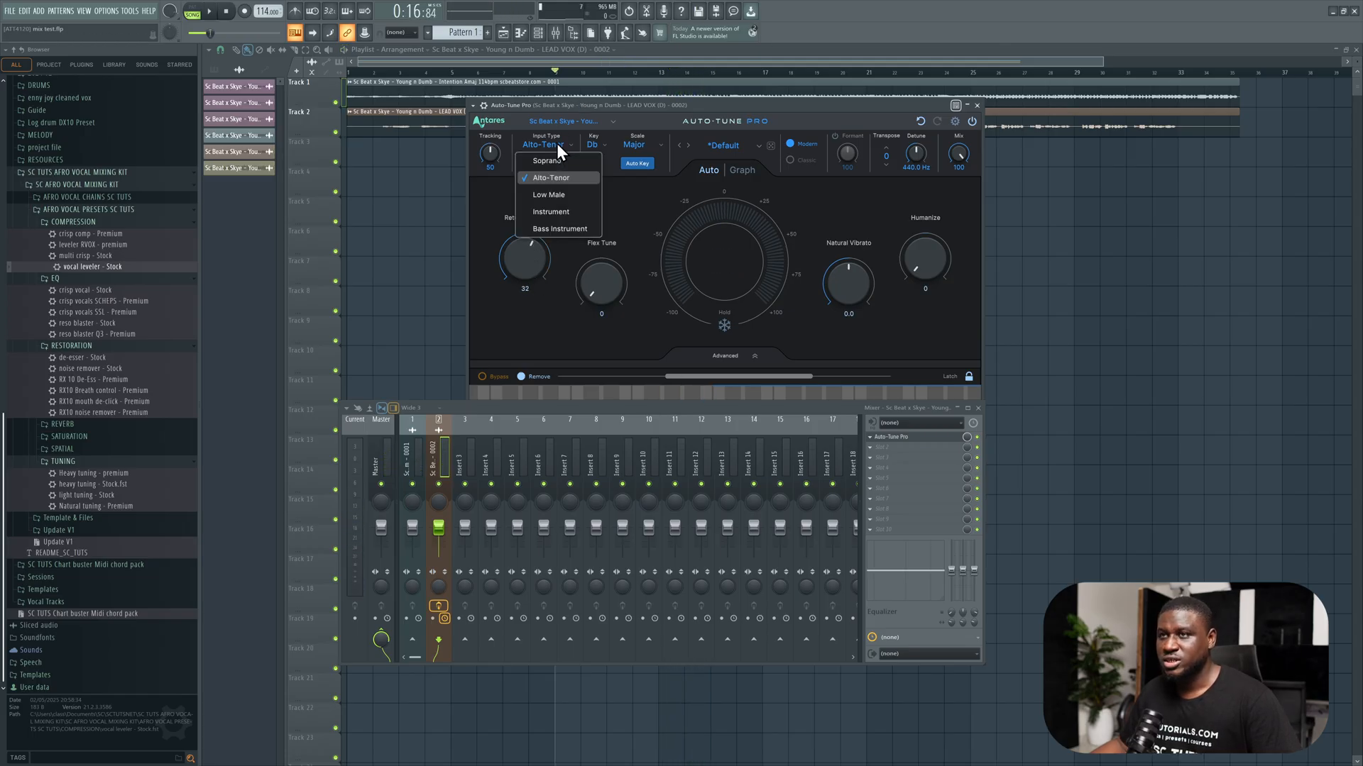
{"action": "left_click", "coordinate": [548, 194]}
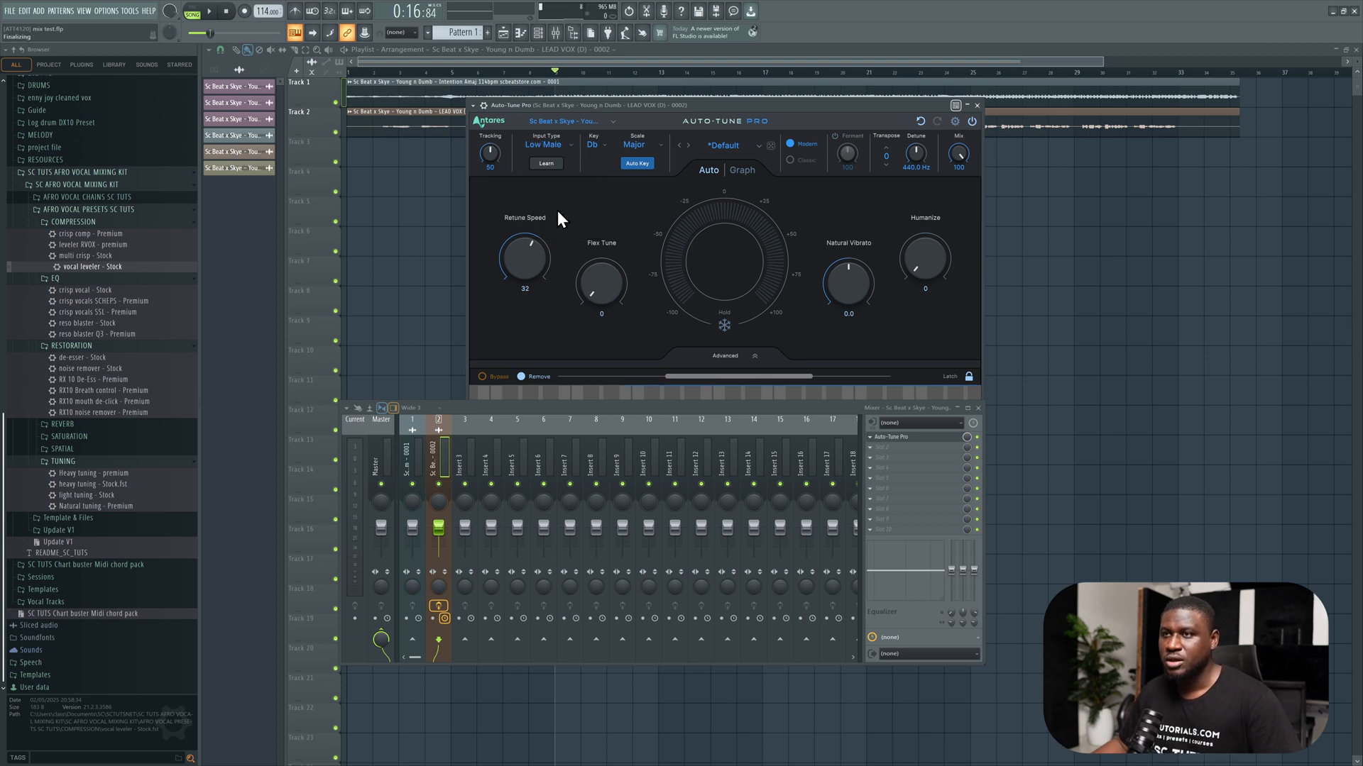
{"action": "mouse_move", "coordinate": [523, 261]}
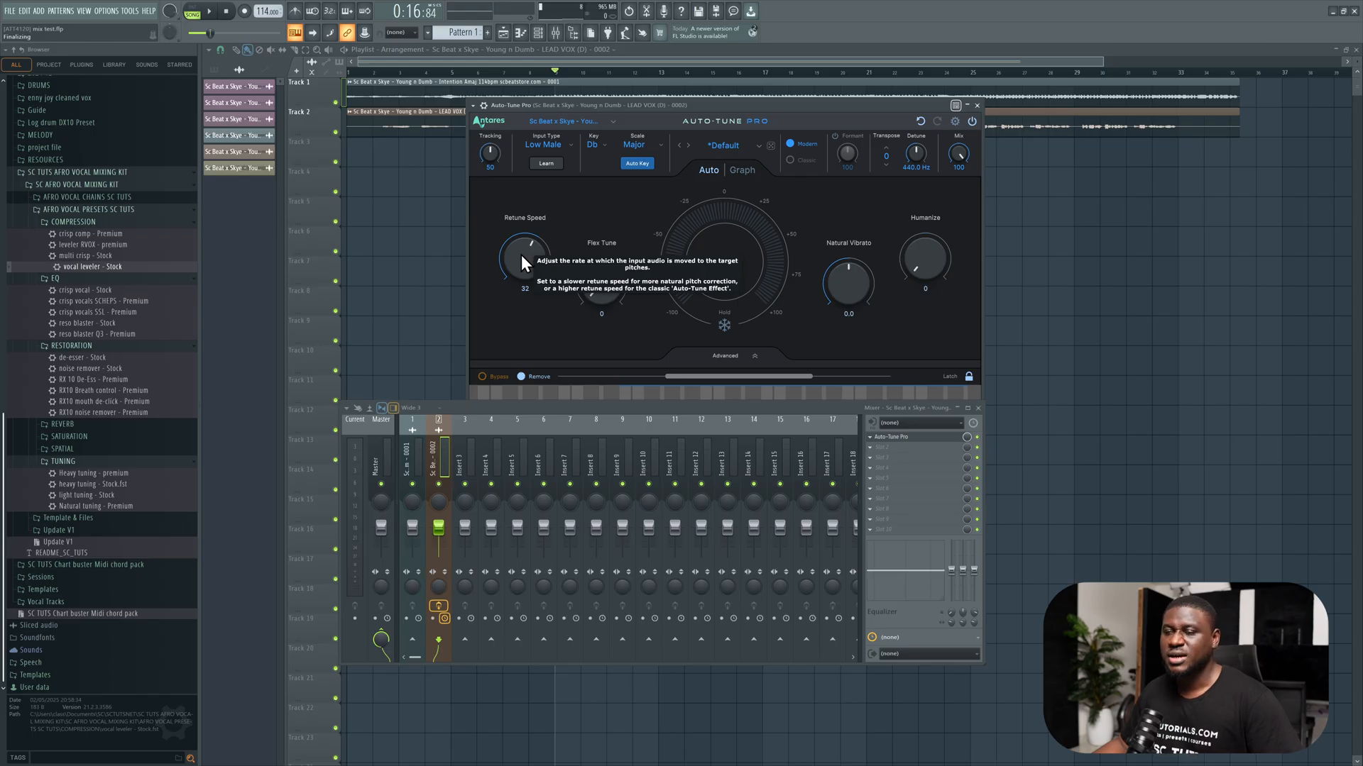
{"action": "left_click_drag", "start_coordinate": [524, 257], "coordinate": [535, 270]}
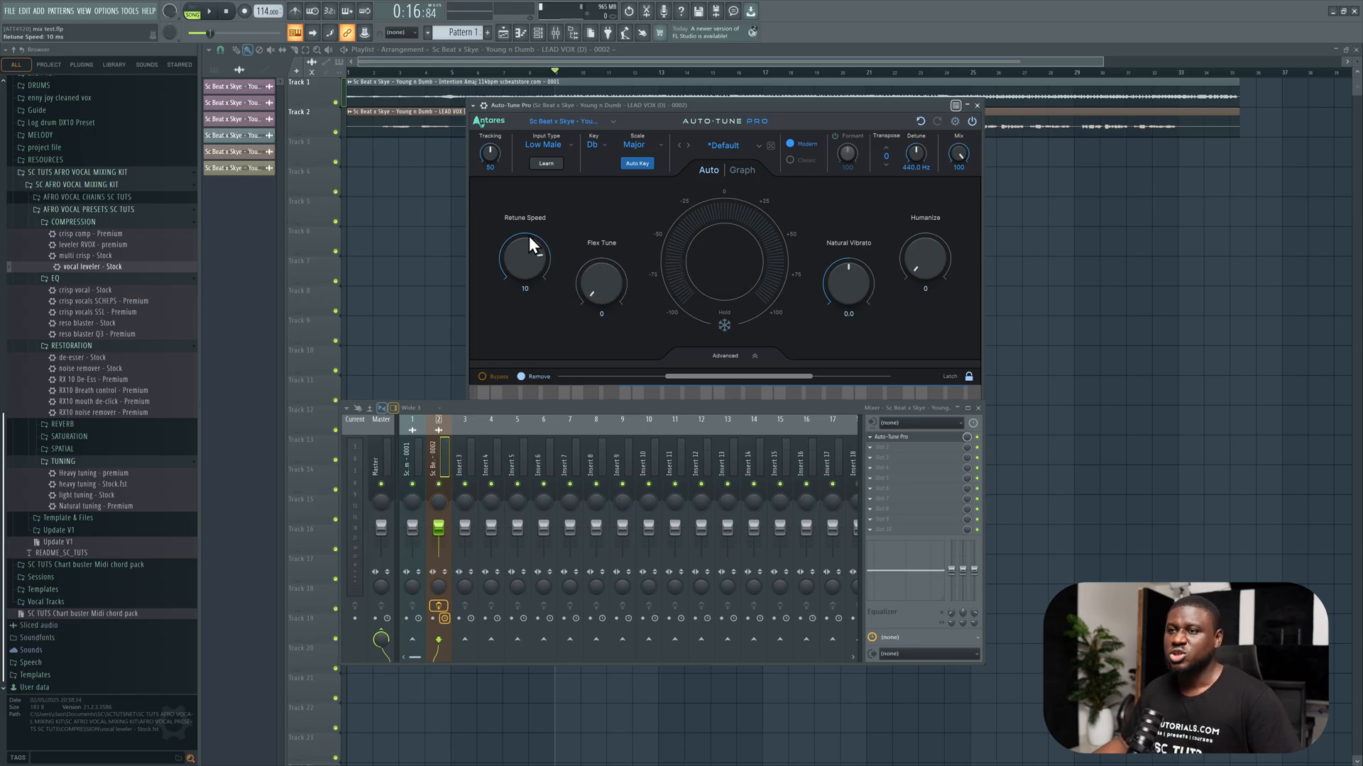
{"action": "left_click_drag", "start_coordinate": [524, 258], "coordinate": [529, 270]}
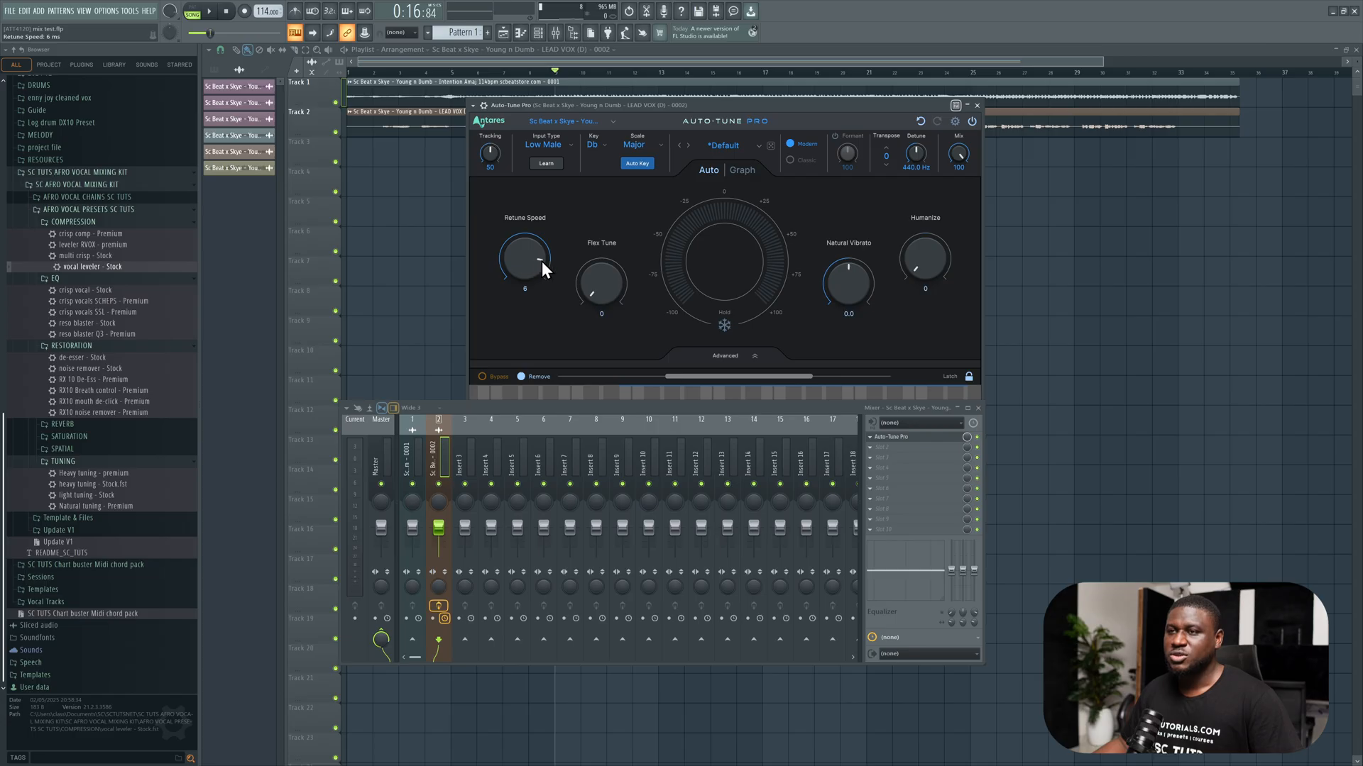
{"action": "mouse_move", "coordinate": [544, 245]}
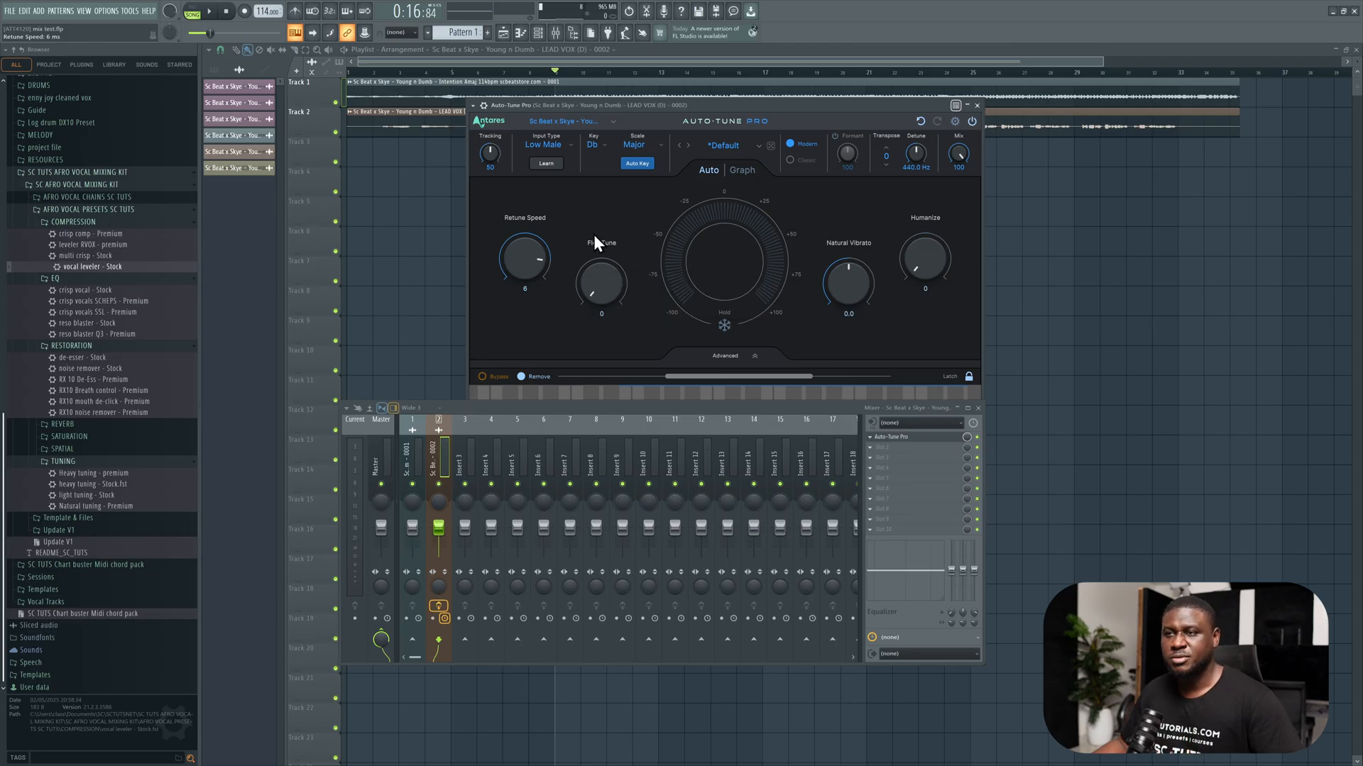
- Settle Auto-Tune Pro's Flex Tune at 50
{"action": "left_click_drag", "start_coordinate": [599, 283], "coordinate": [599, 253]}
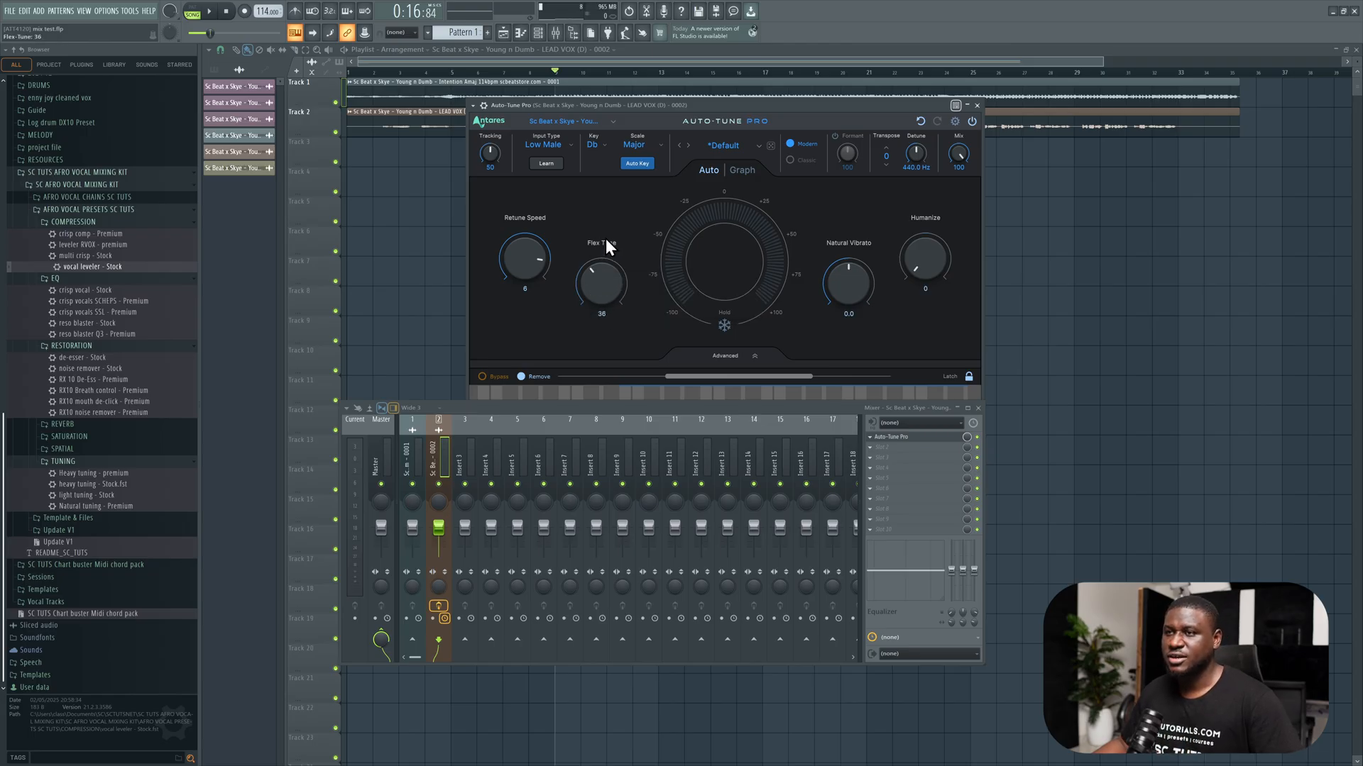
{"action": "left_click_drag", "start_coordinate": [600, 279], "coordinate": [609, 243]}
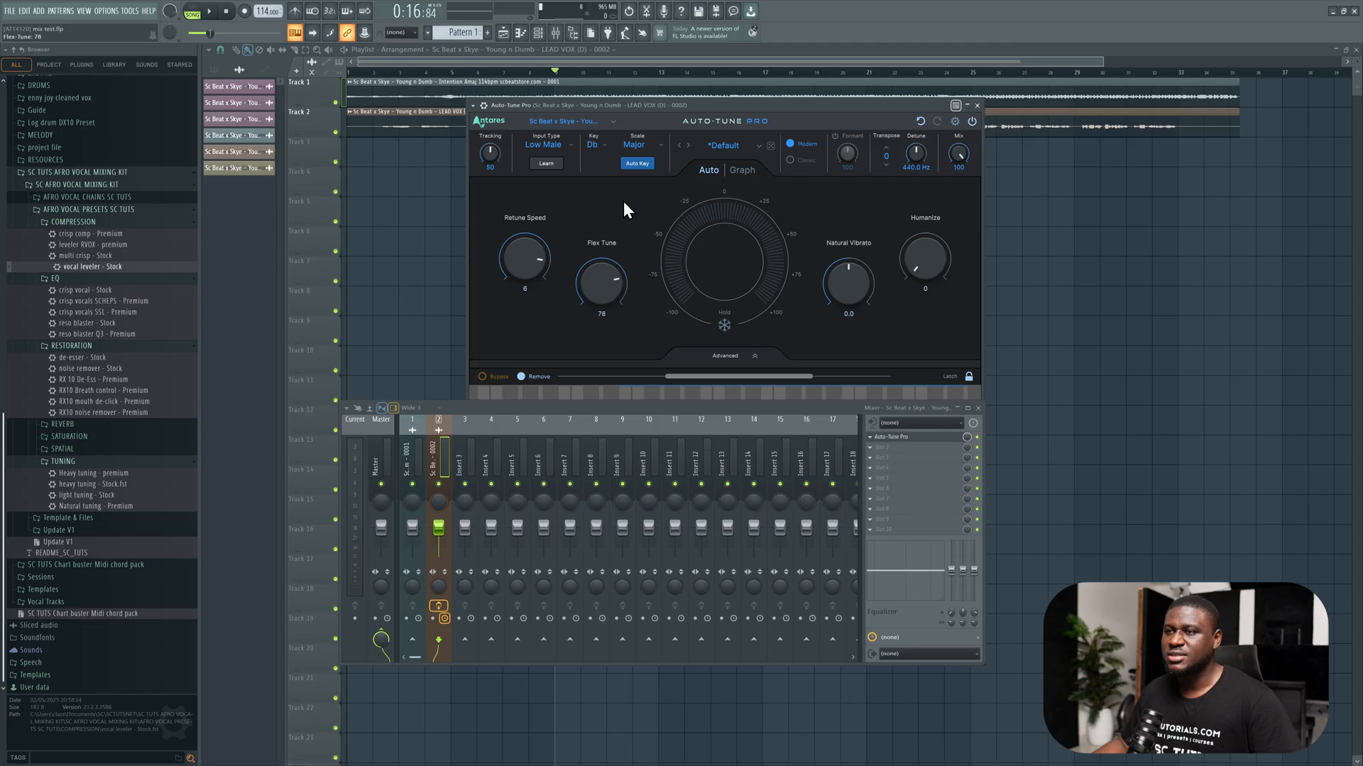
{"action": "left_click_drag", "start_coordinate": [599, 278], "coordinate": [599, 300]}
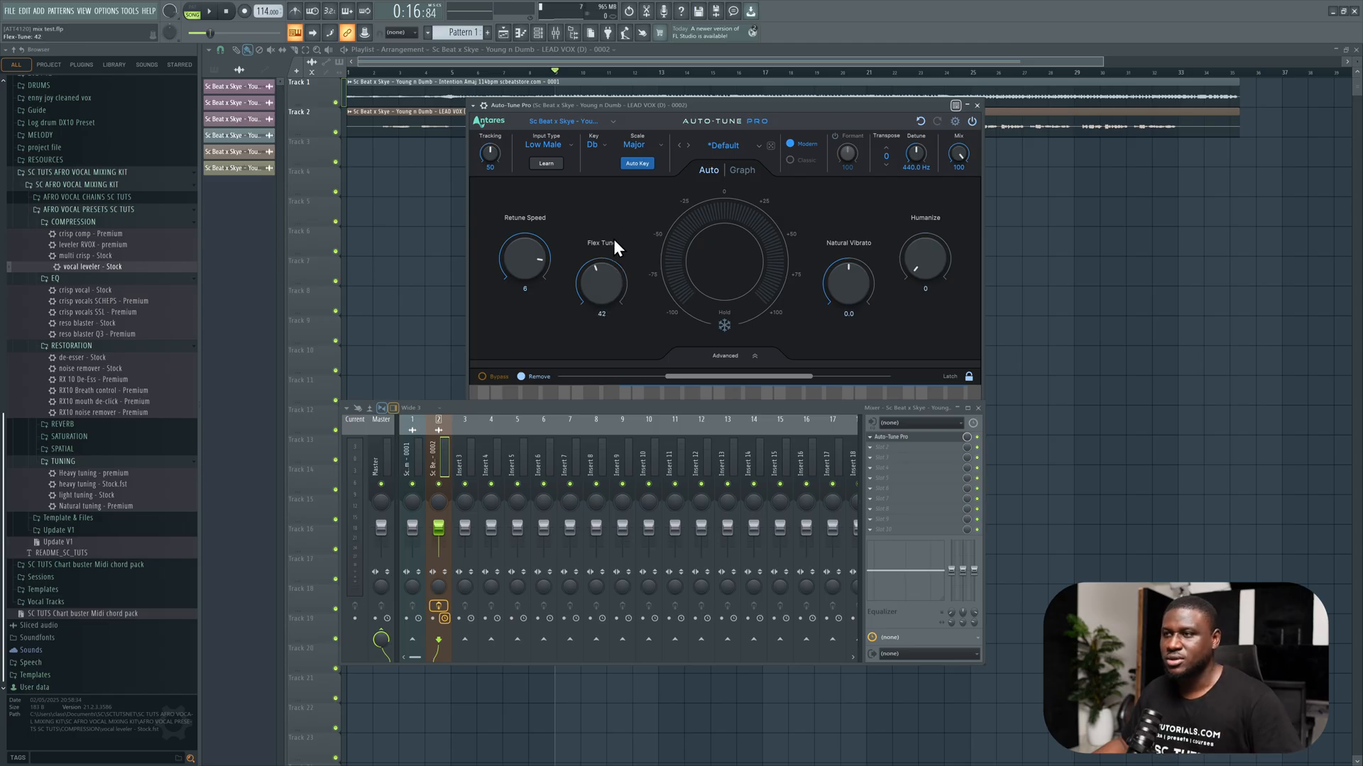
{"action": "left_click_drag", "start_coordinate": [600, 279], "coordinate": [601, 269]}
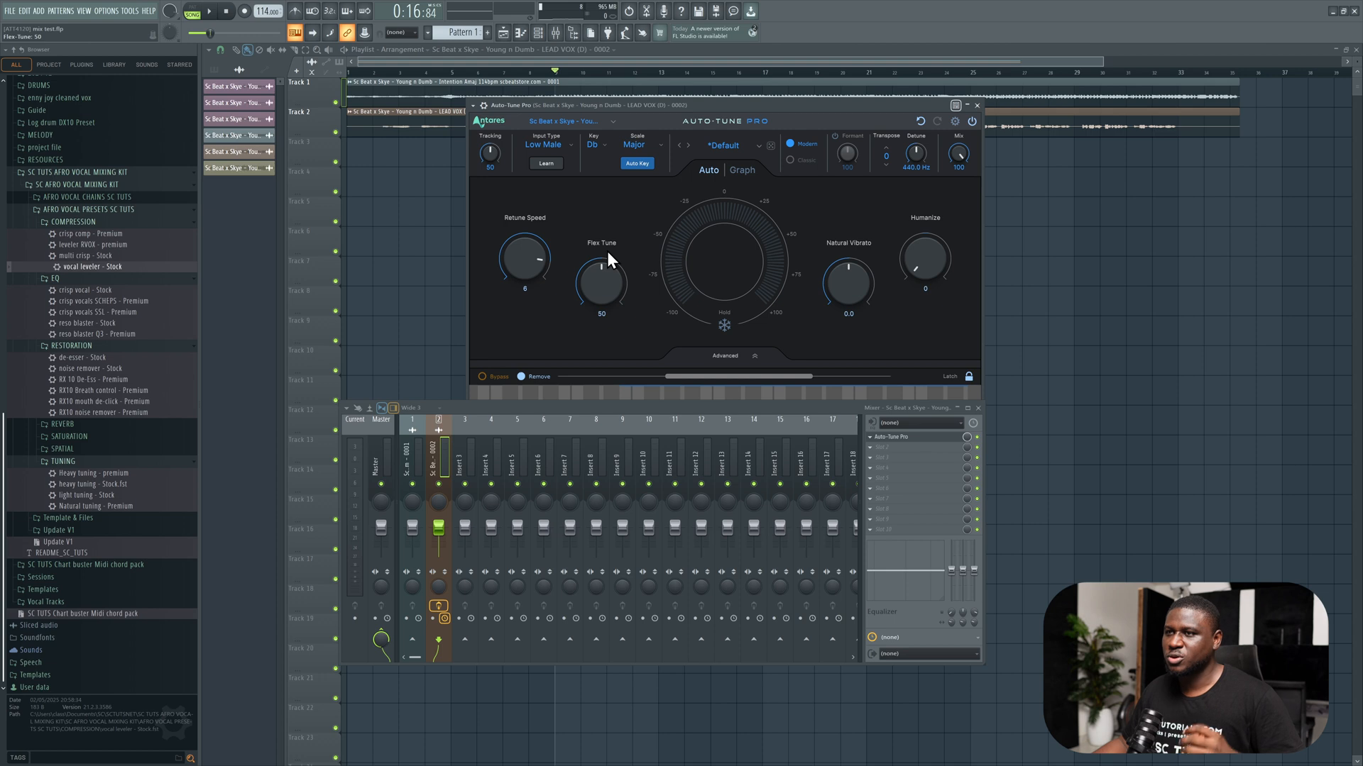
{"action": "mouse_move", "coordinate": [601, 279]}
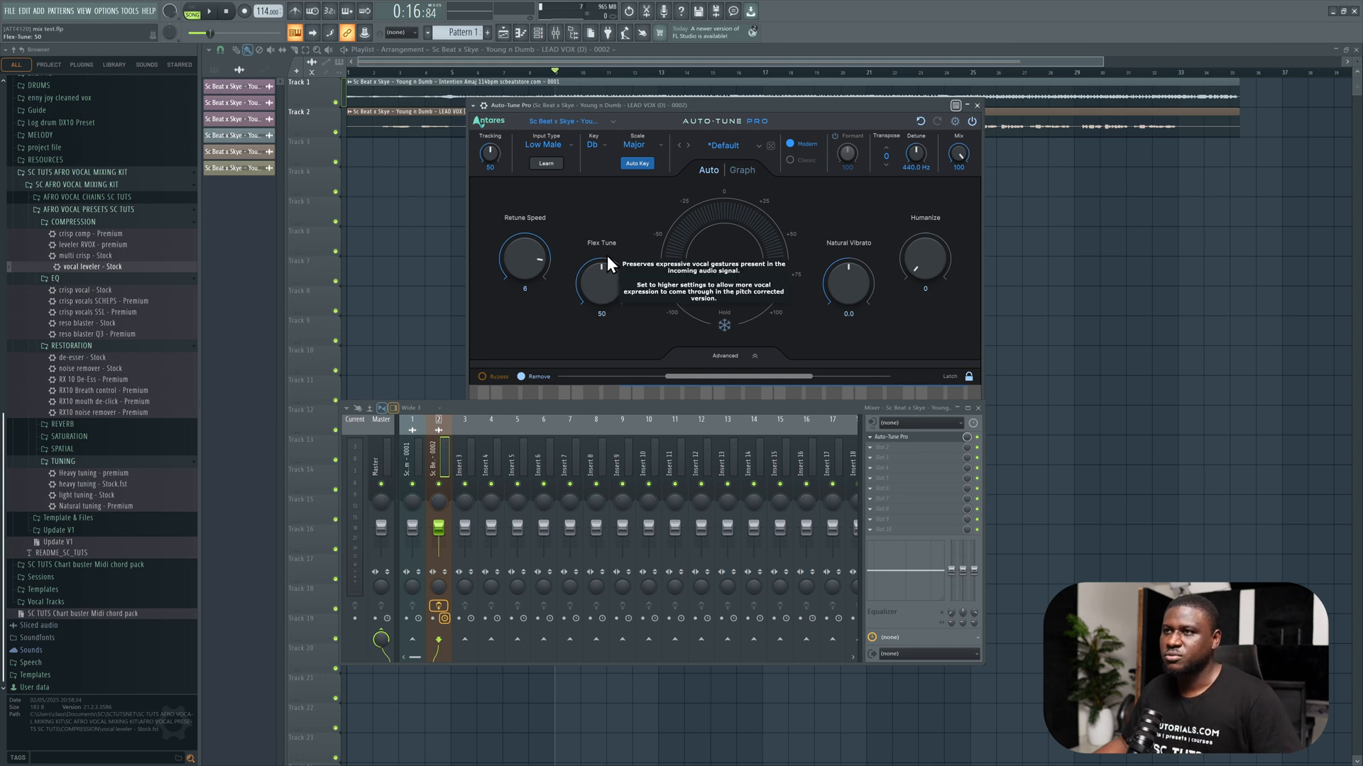
{"action": "mouse_move", "coordinate": [924, 267]}
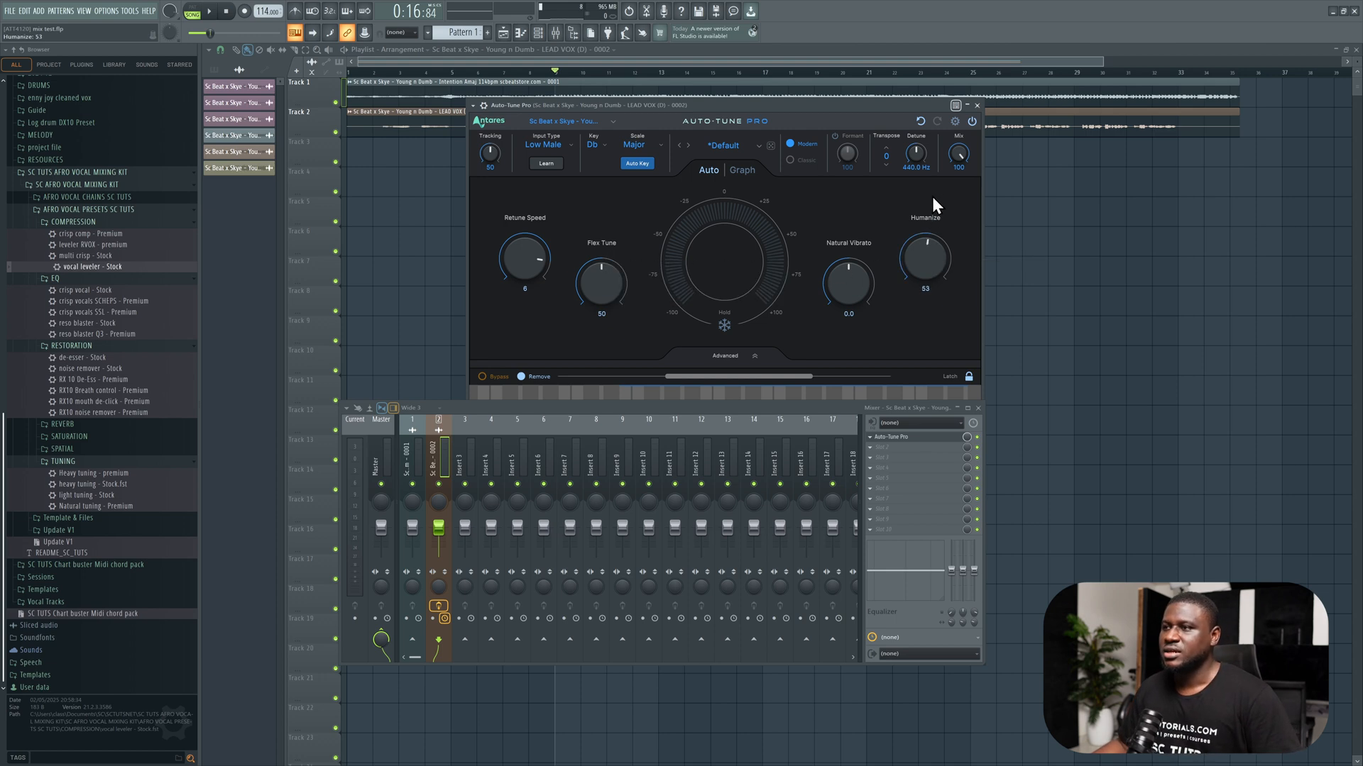
- Raise Auto-Tune Pro's Humanize to 100
{"action": "left_click_drag", "start_coordinate": [924, 254], "coordinate": [924, 217]}
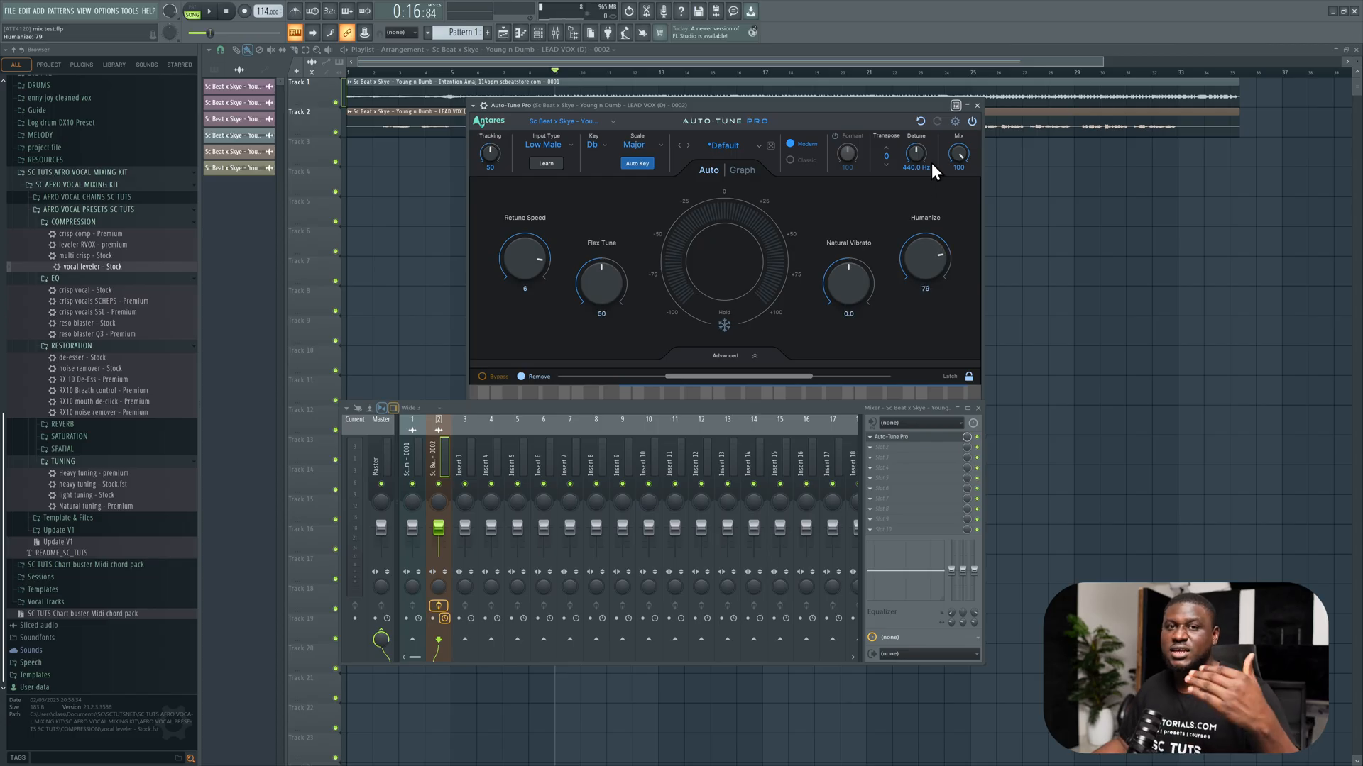
{"action": "left_click_drag", "start_coordinate": [924, 257], "coordinate": [927, 253]}
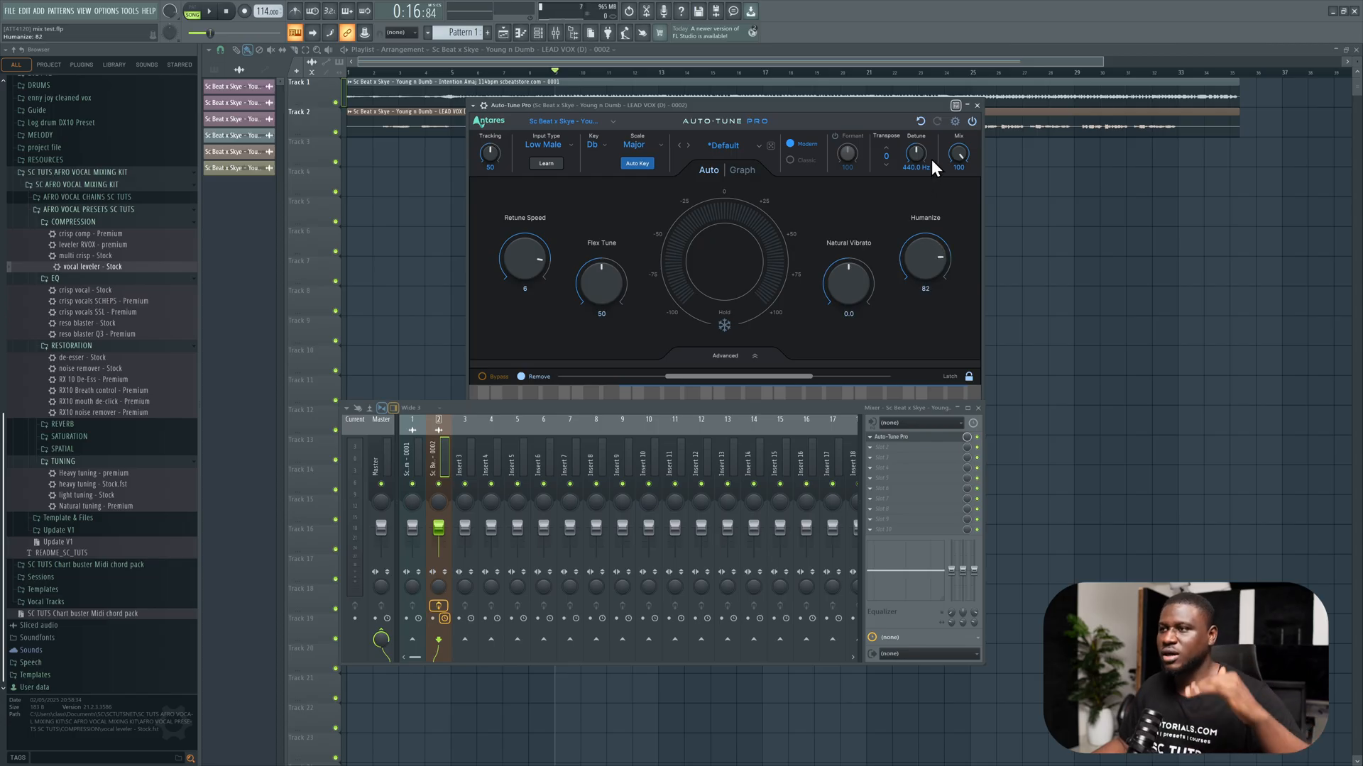
{"action": "left_click_drag", "start_coordinate": [924, 258], "coordinate": [924, 253]}
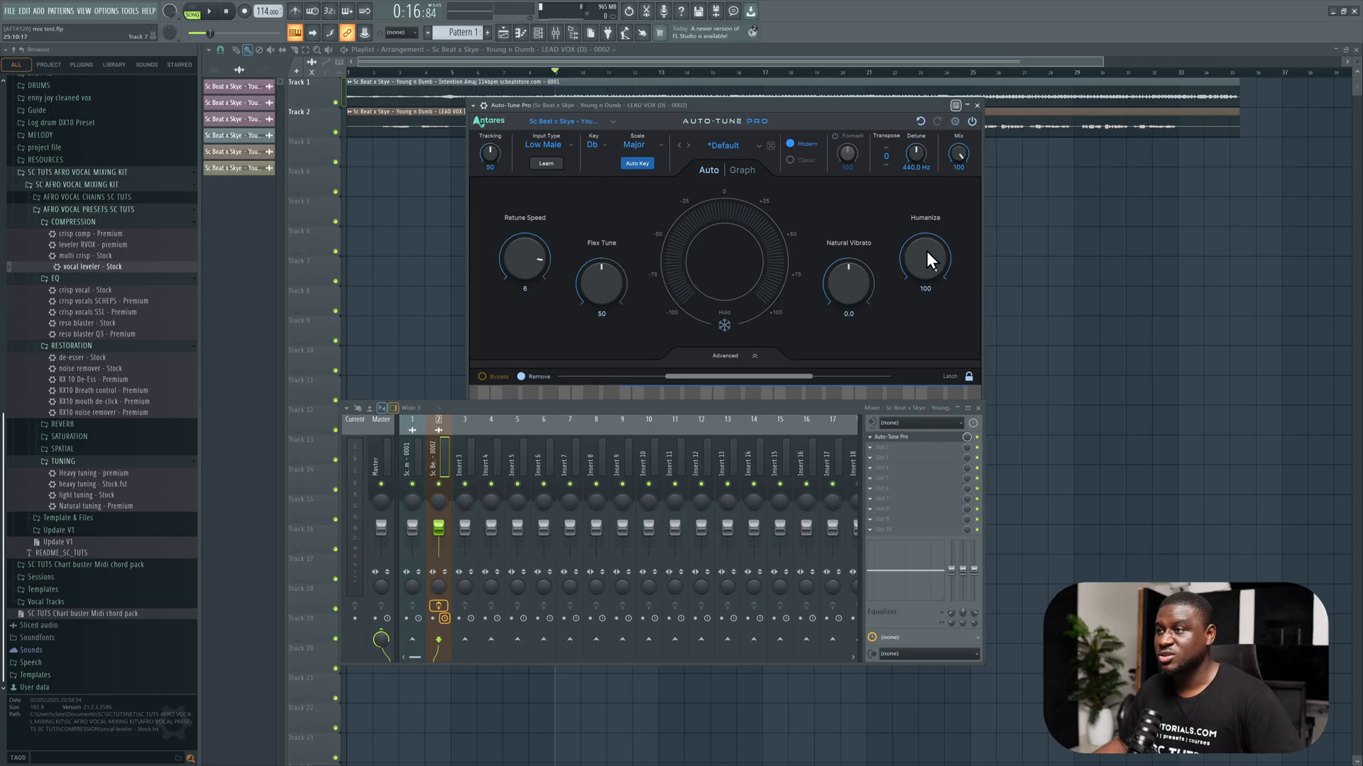
{"action": "mouse_move", "coordinate": [613, 165]}
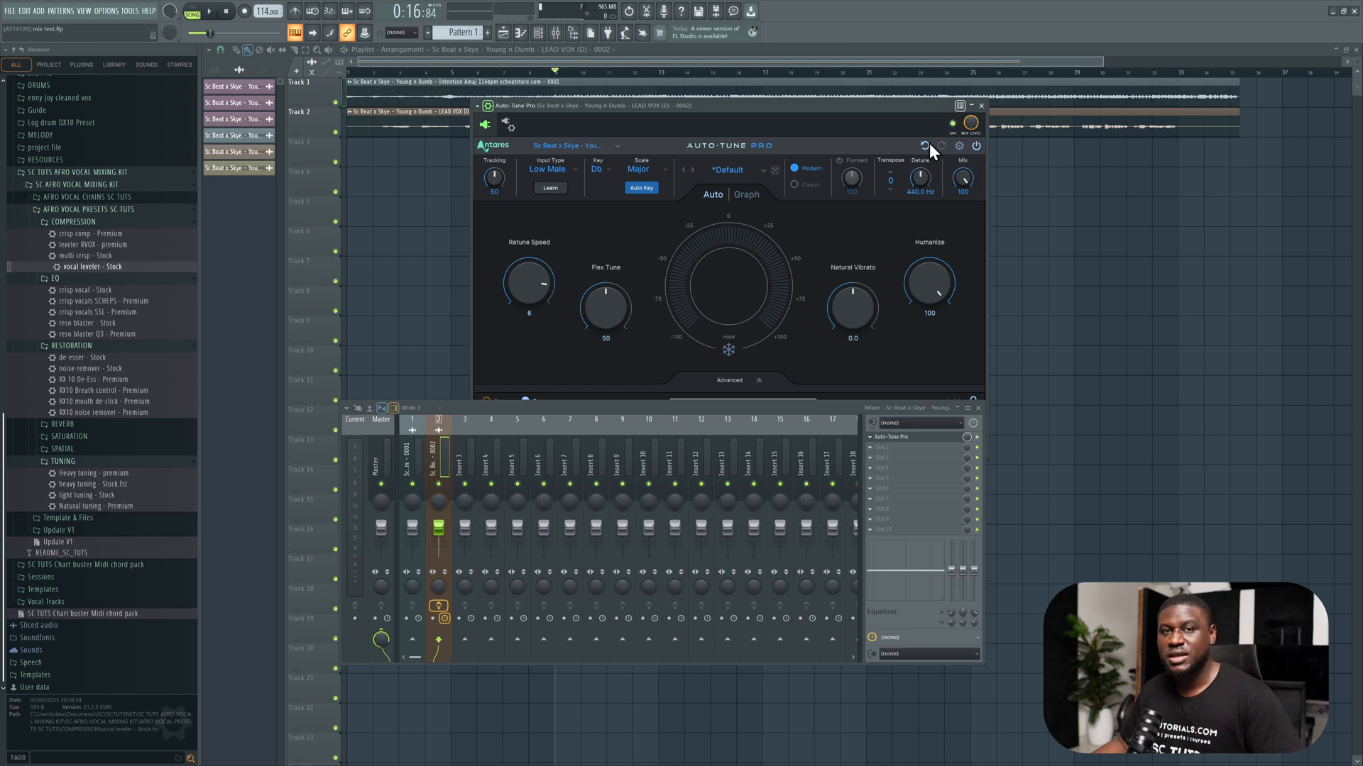
- Close the Auto-Tune Pro window on the lead vocal insert
{"action": "left_click", "coordinate": [980, 105]}
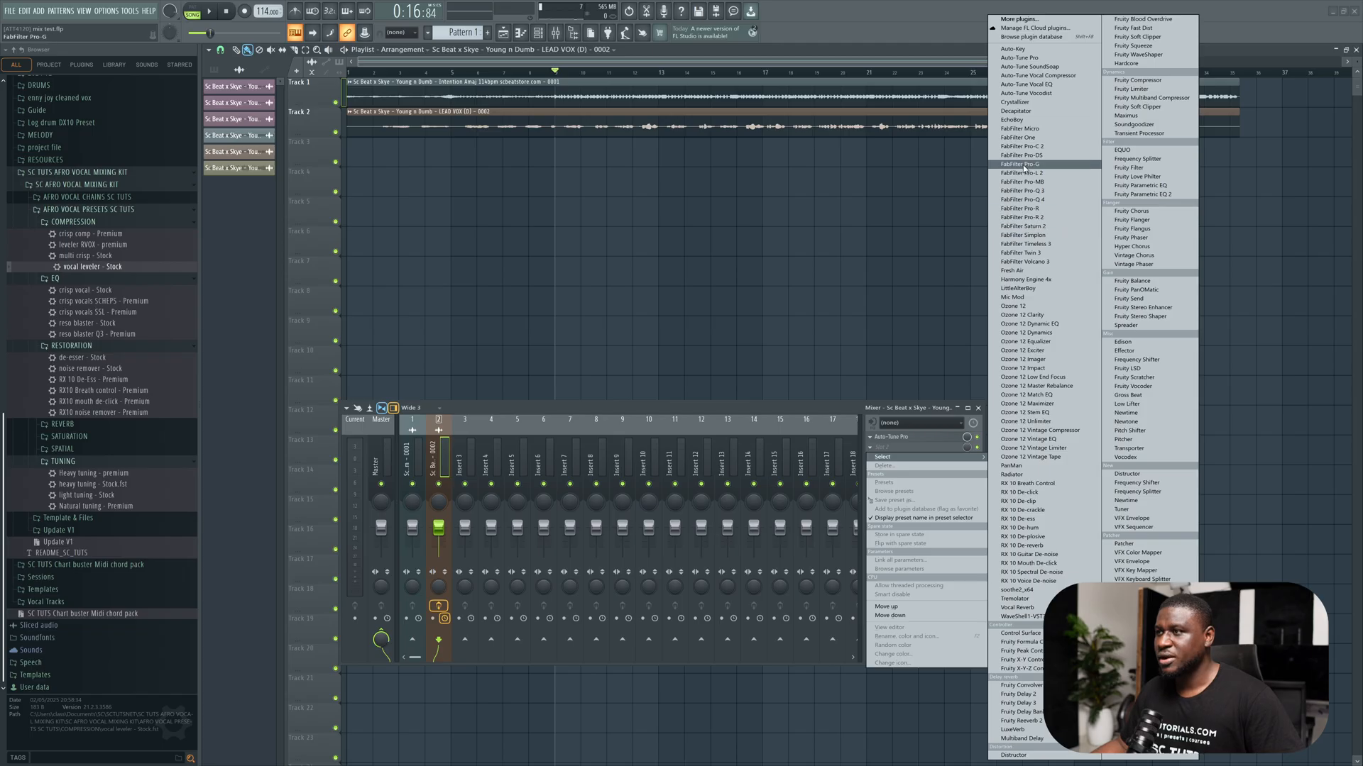
{"action": "mouse_move", "coordinate": [1032, 376]}
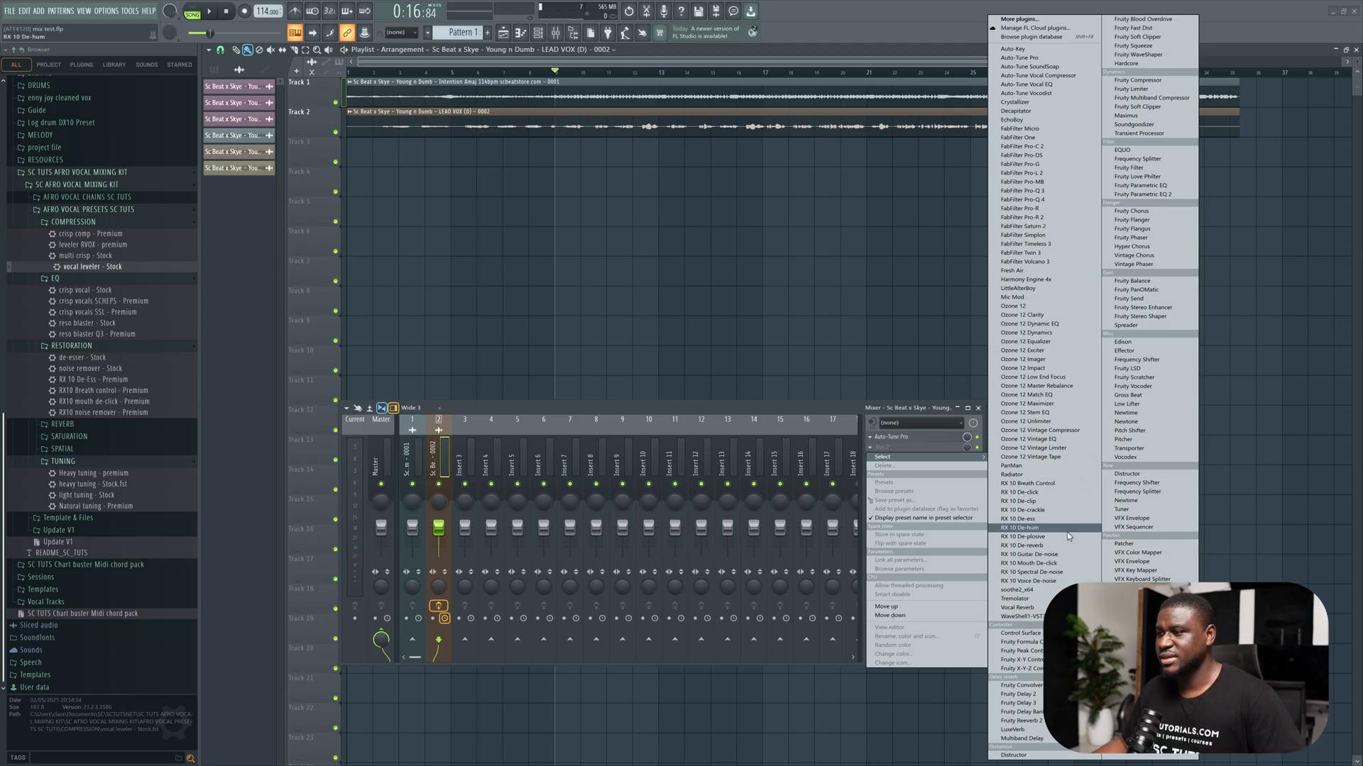
{"action": "mouse_move", "coordinate": [1031, 554]}
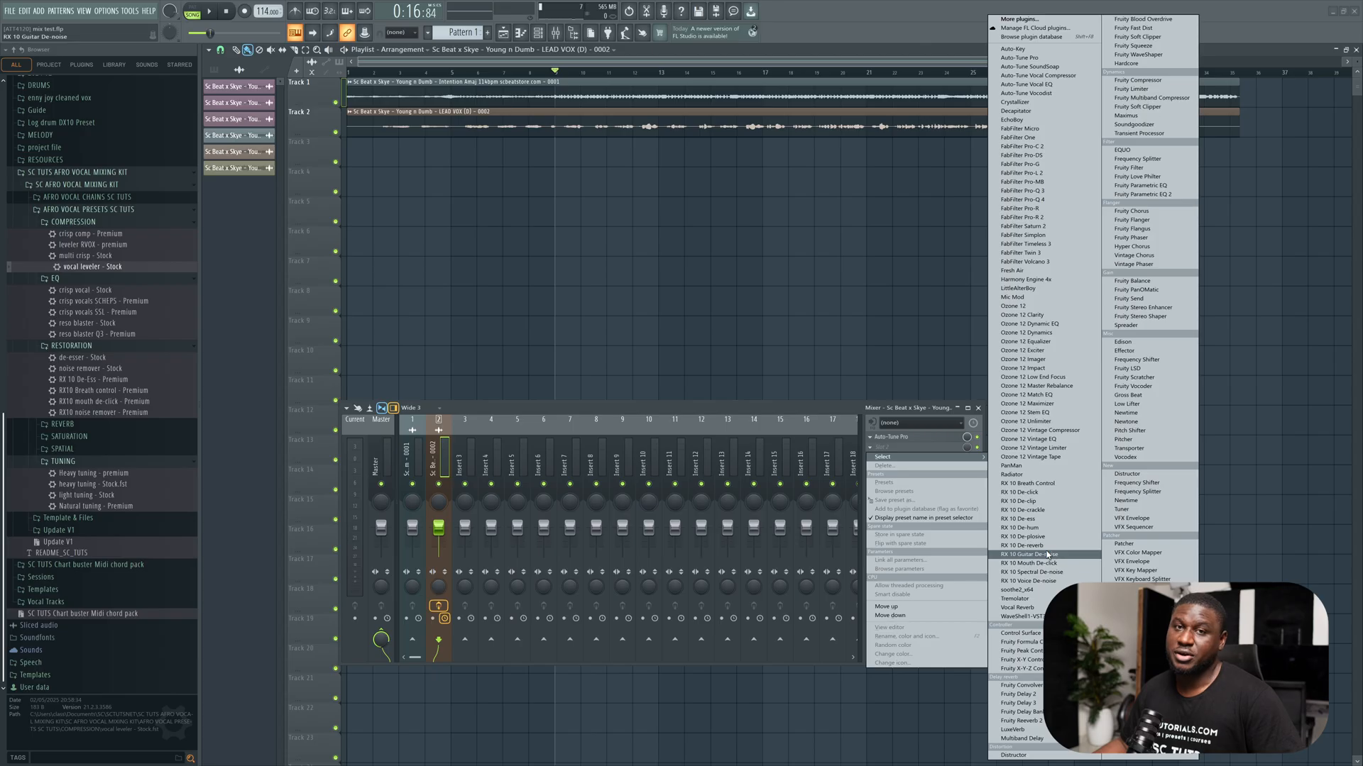
- Load RX 10 Voice De-noise in the second slot and adjust its mode
{"action": "left_click", "coordinate": [1030, 562]}
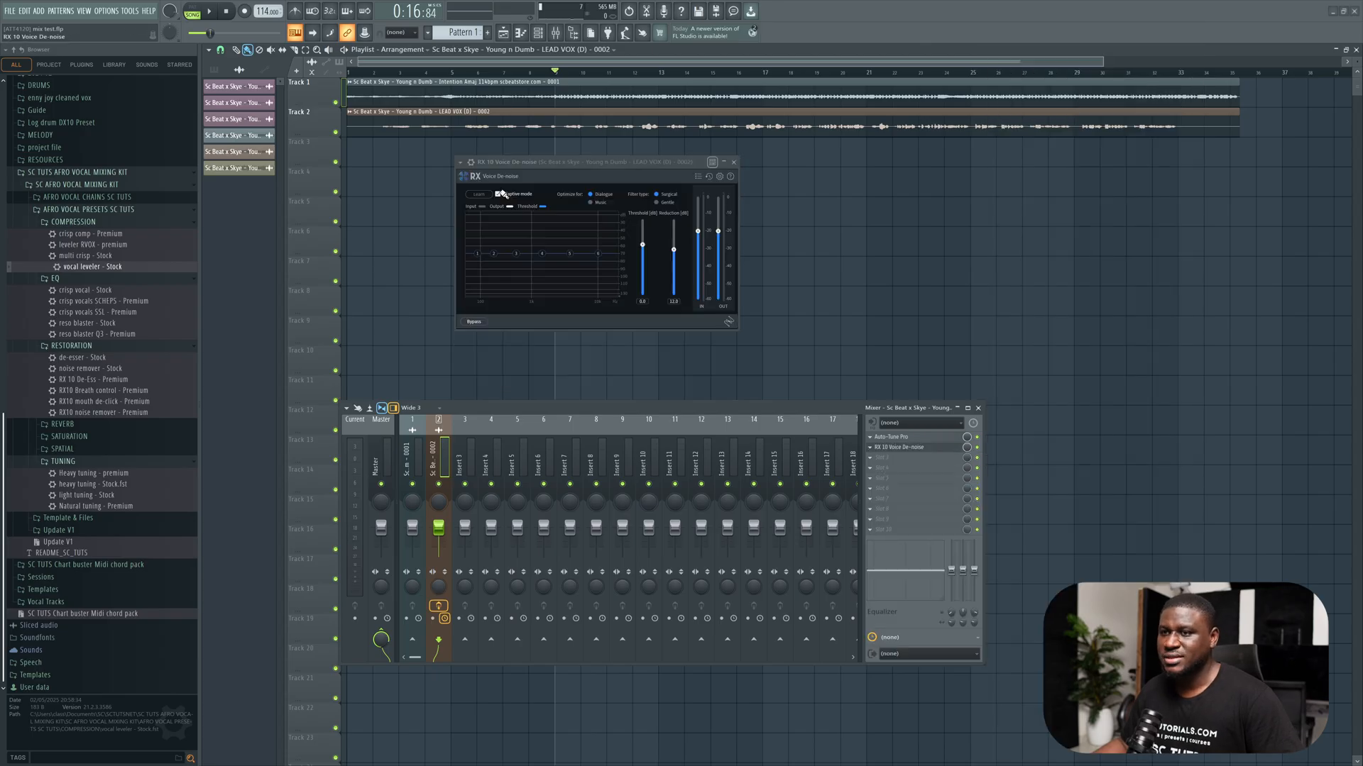
{"action": "left_click", "coordinate": [499, 194]}
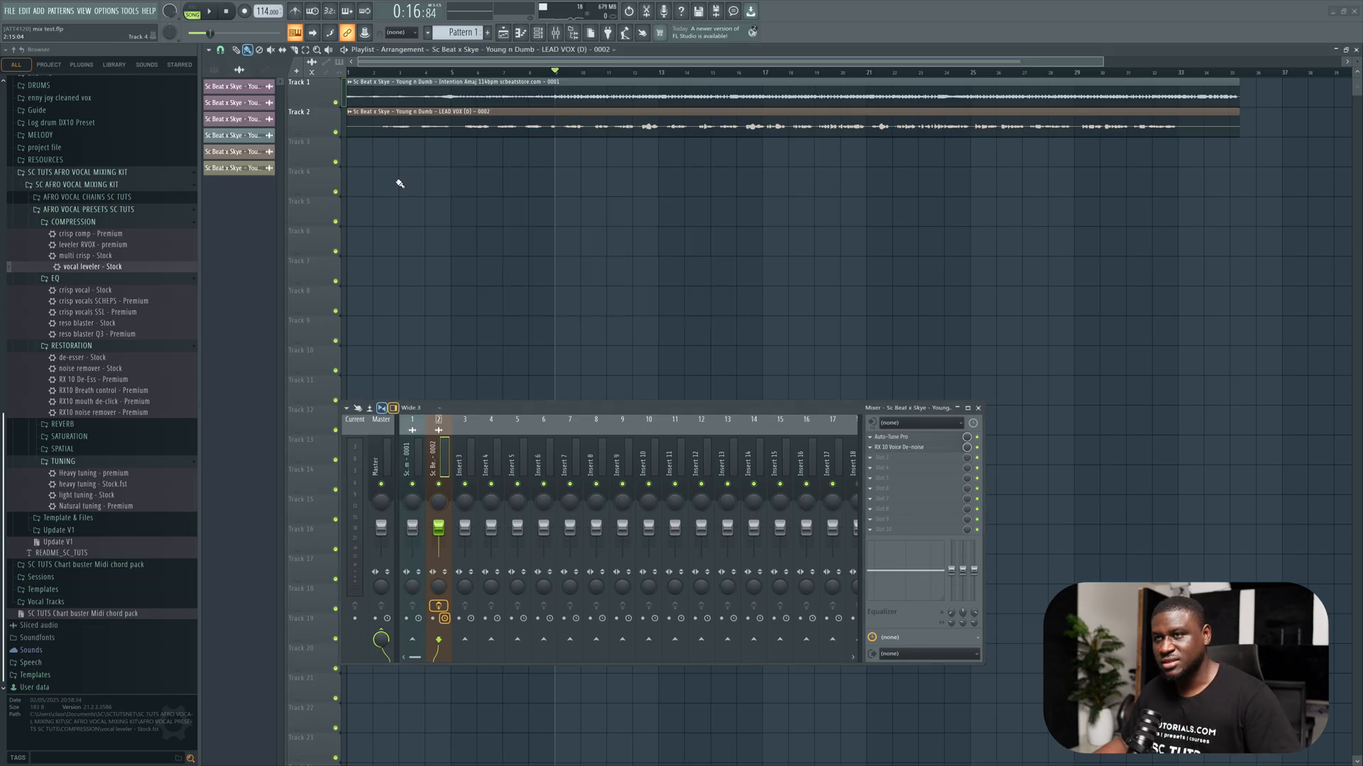
{"action": "left_click", "coordinate": [211, 10]}
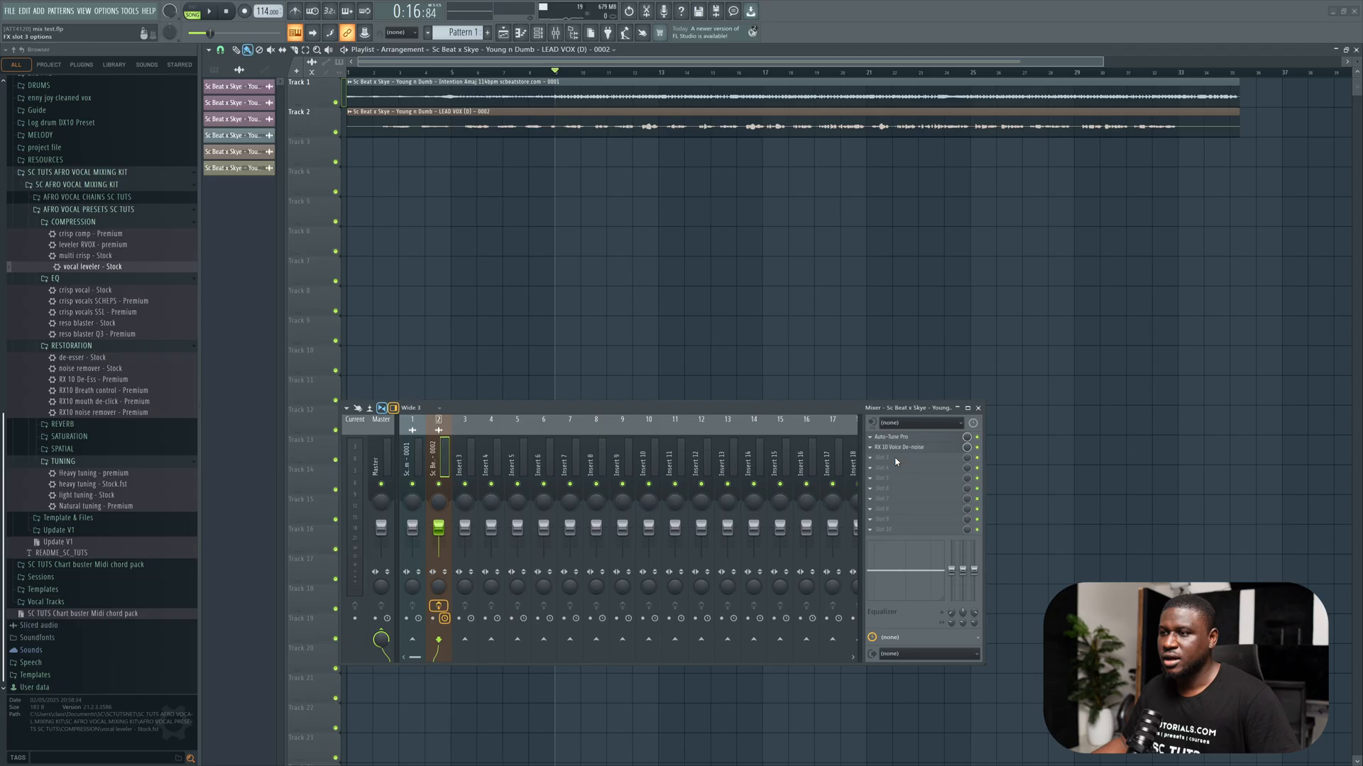
- Load RX 10 De-ess into the third slot of the lead vocal insert
{"action": "left_click", "coordinate": [880, 467]}
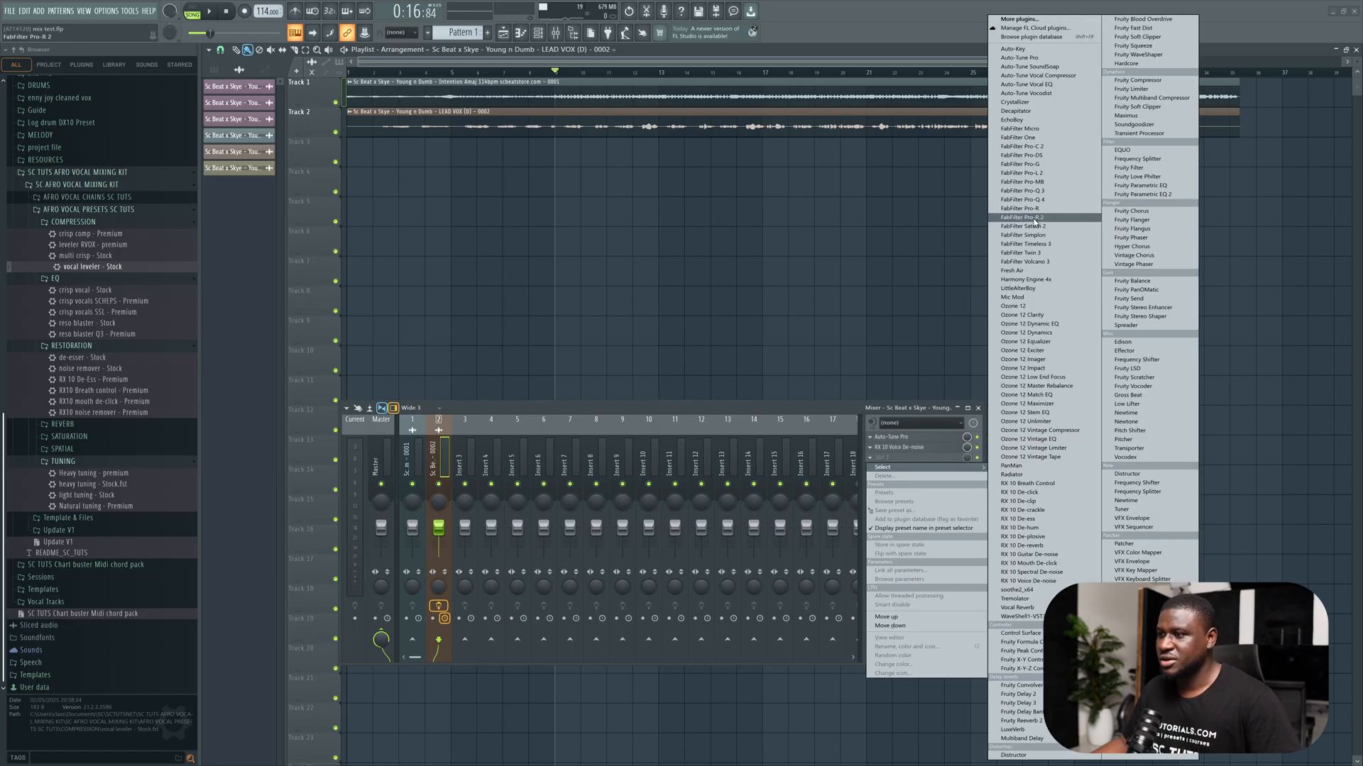
{"action": "mouse_move", "coordinate": [1024, 518]}
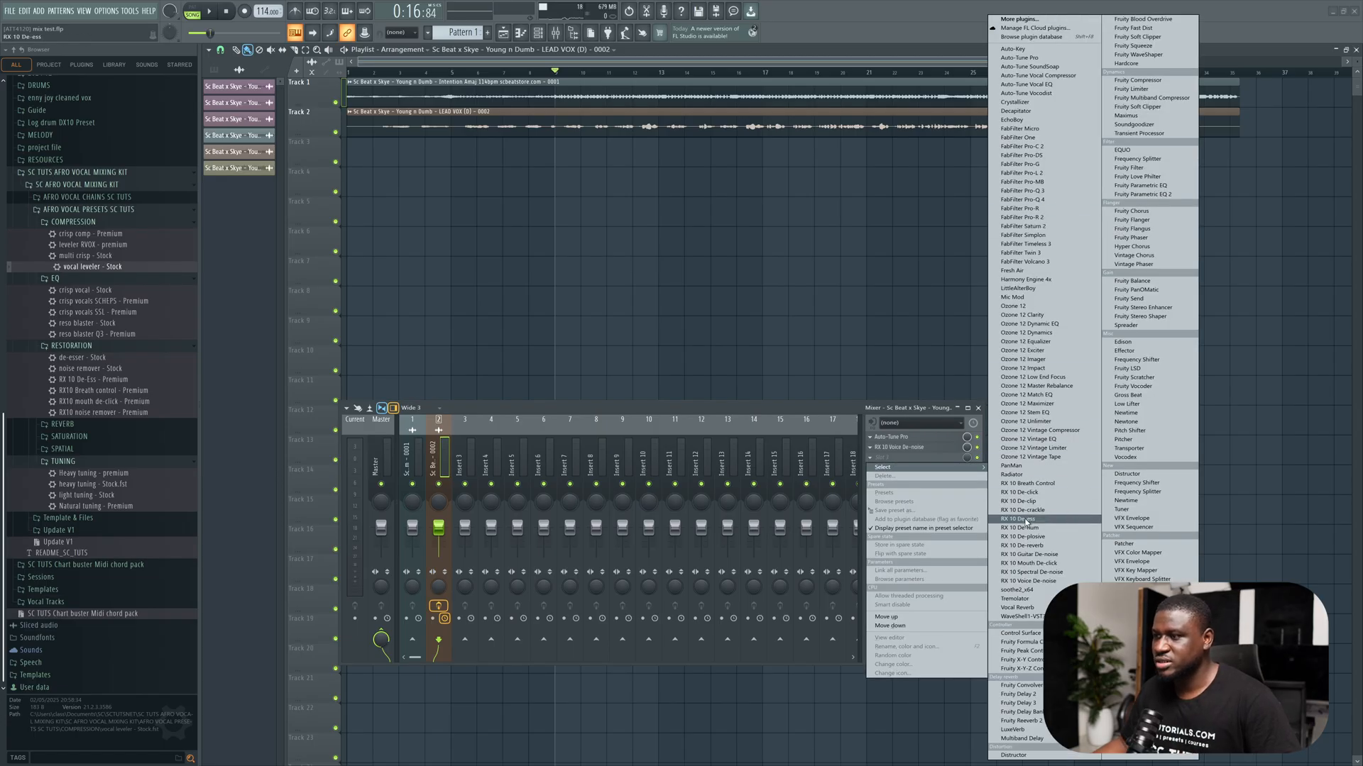
{"action": "left_click", "coordinate": [1020, 519]}
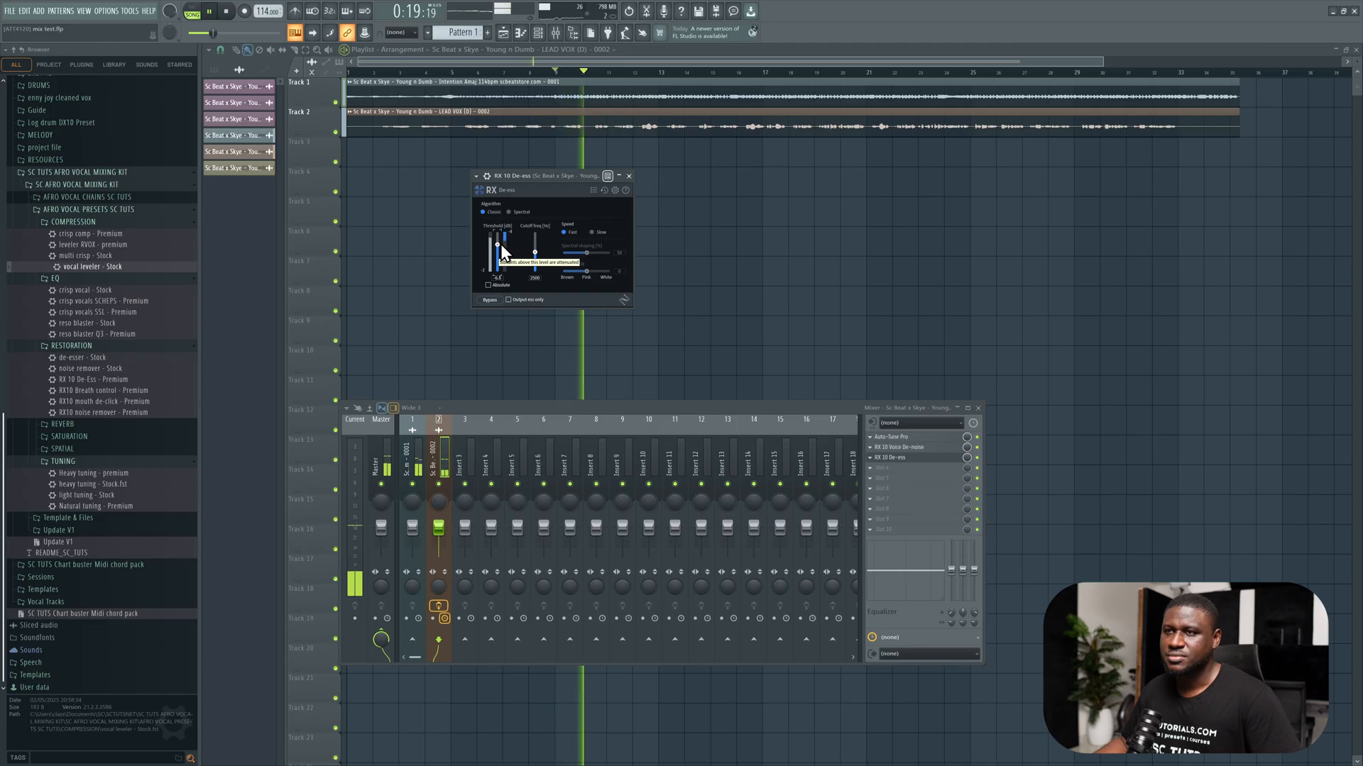
- Set the RX 10 De-ess threshold to tame the vocal's sibilance
{"action": "left_click_drag", "start_coordinate": [497, 244], "coordinate": [497, 252]}
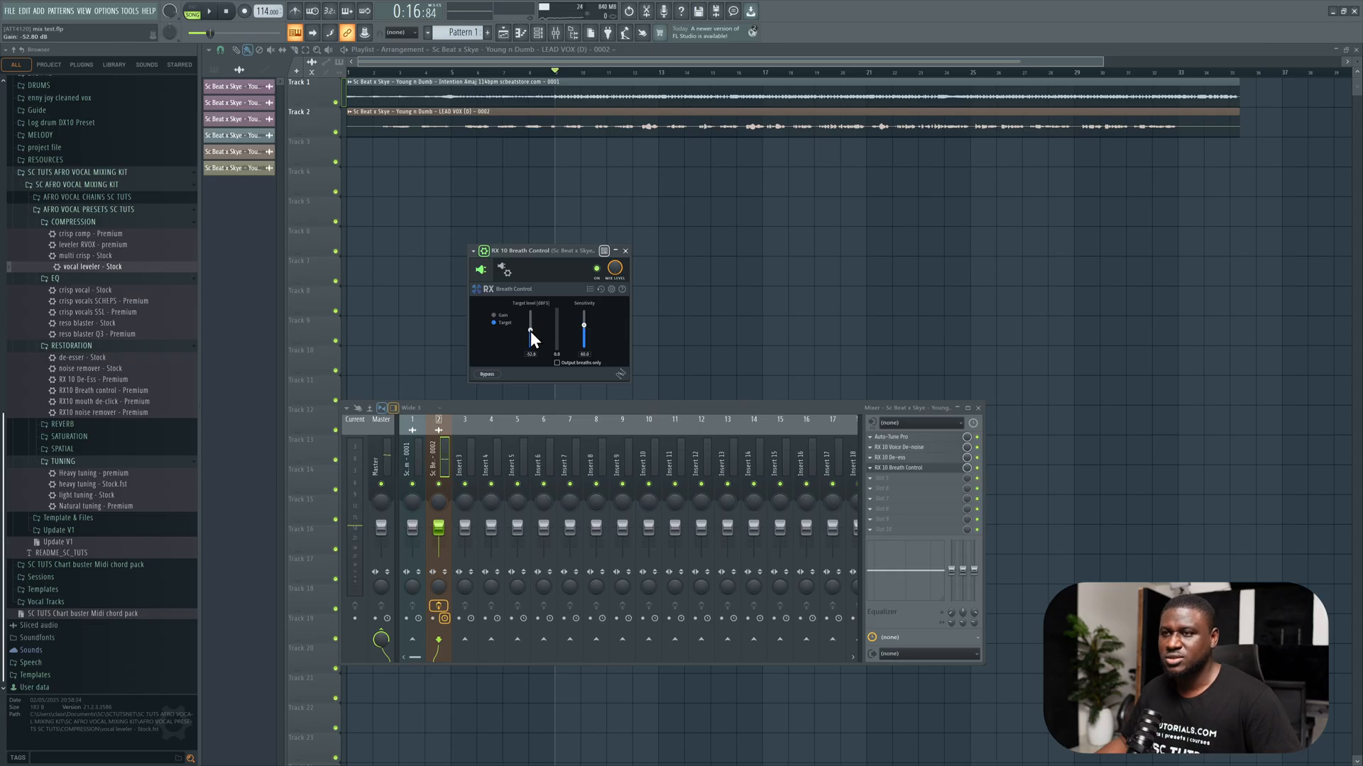
- Lower RX 10 Breath Control's target level and set its breath sensitivity
{"action": "left_click_drag", "start_coordinate": [531, 331], "coordinate": [531, 339]}
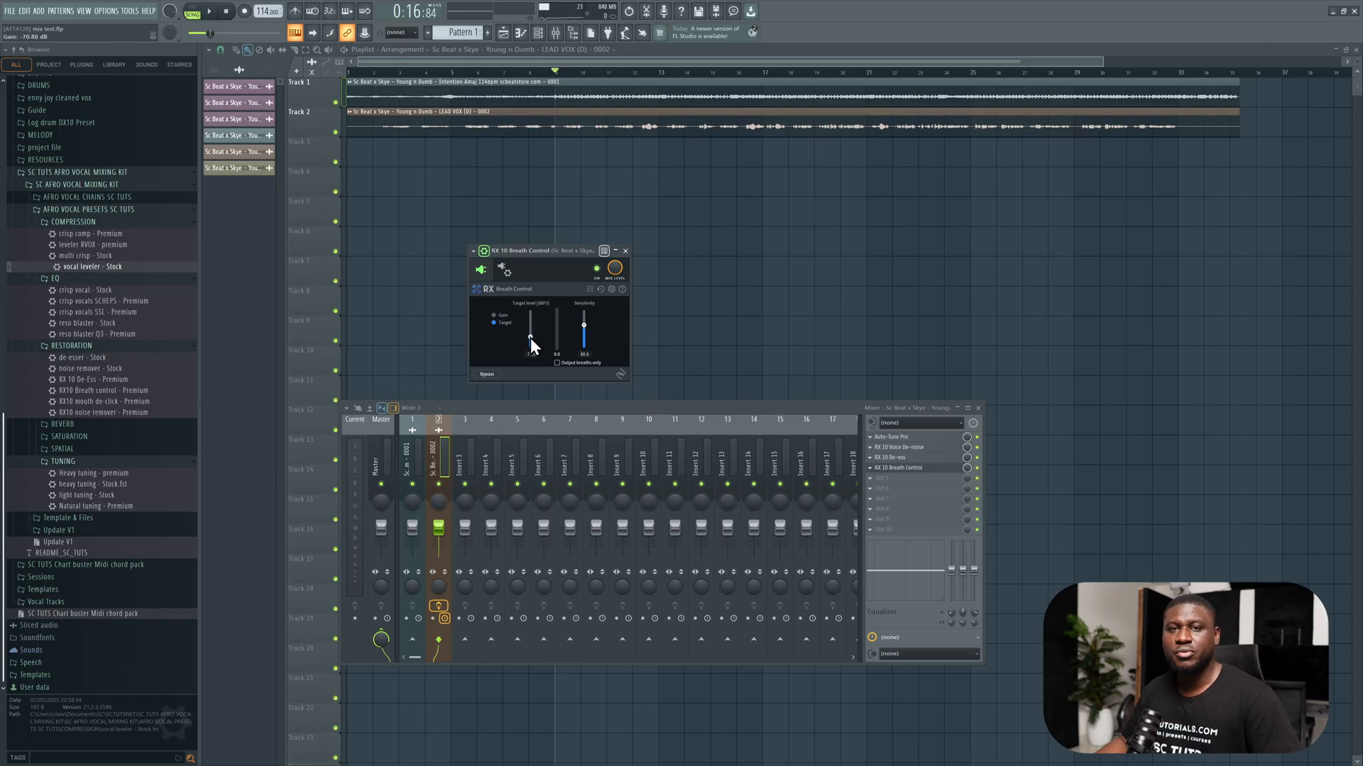
{"action": "left_click_drag", "start_coordinate": [529, 335], "coordinate": [529, 348]}
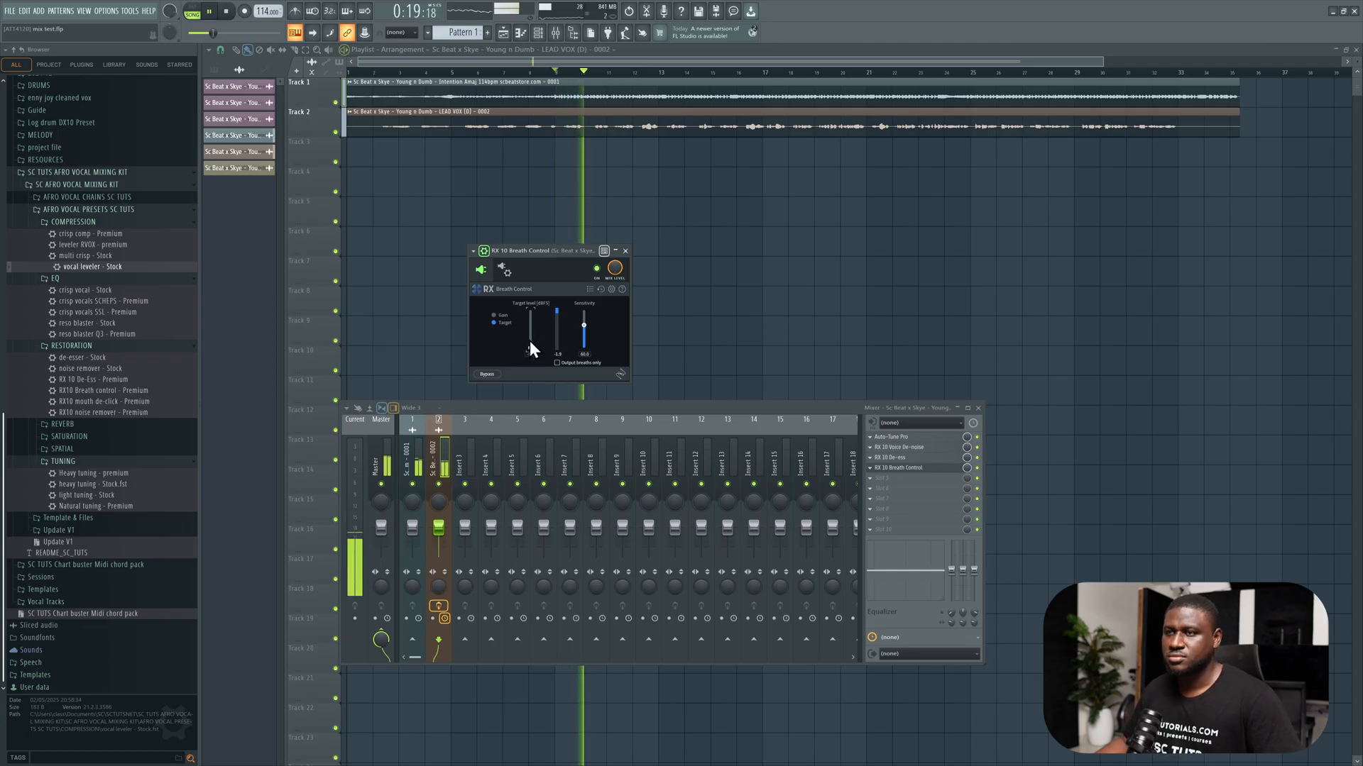
{"action": "left_click_drag", "start_coordinate": [556, 313], "coordinate": [556, 352]}
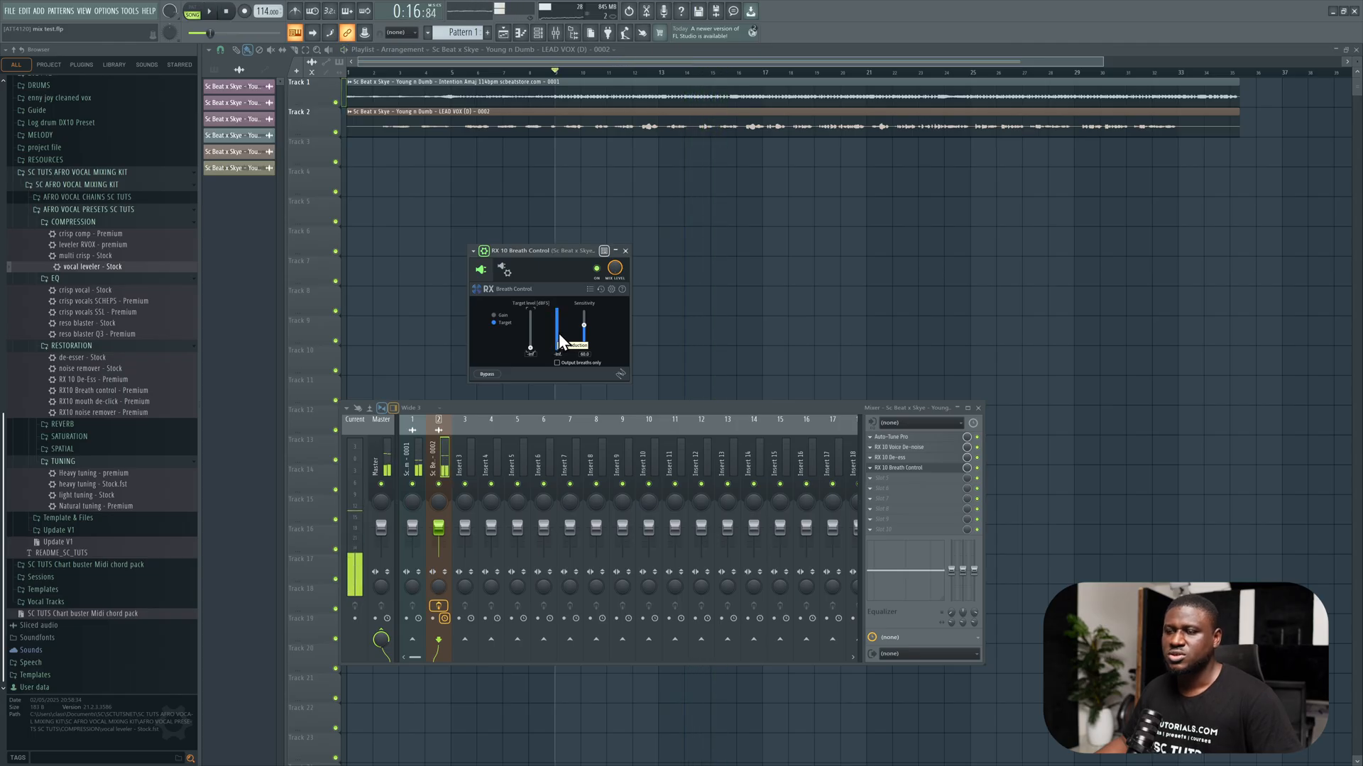
{"action": "left_click_drag", "start_coordinate": [577, 327], "coordinate": [581, 327]}
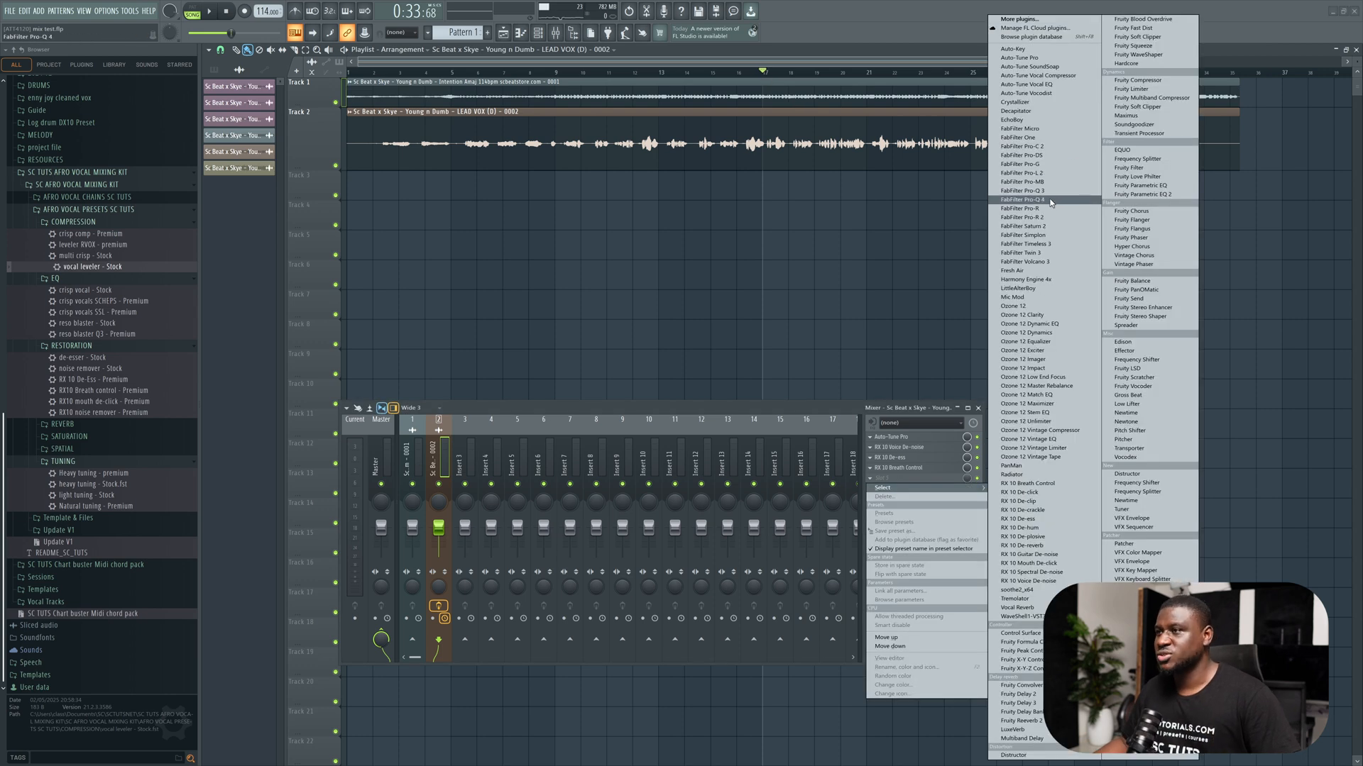
{"action": "mouse_move", "coordinate": [1034, 146]}
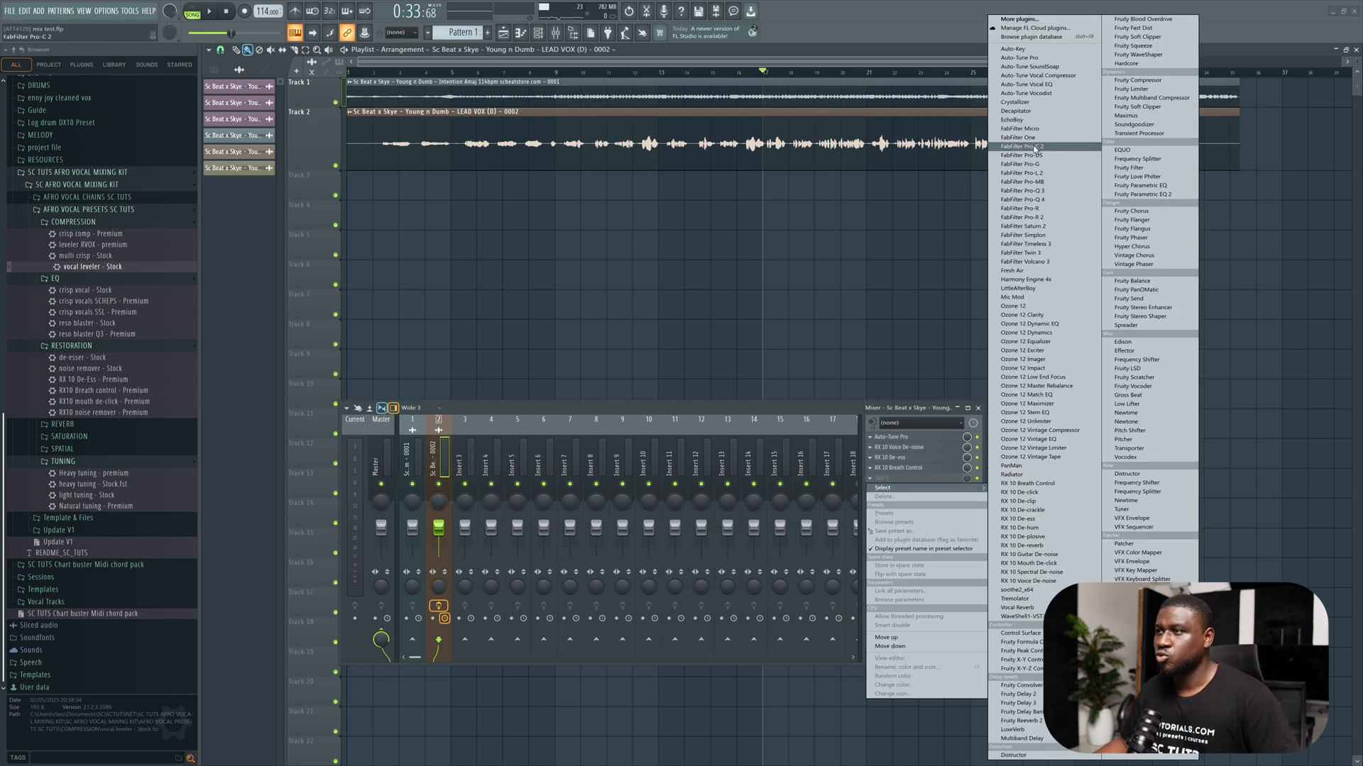
- Load FabFilter Pro-C 2 into the fifth slot of the lead vocal insert
{"action": "left_click", "coordinate": [1023, 146]}
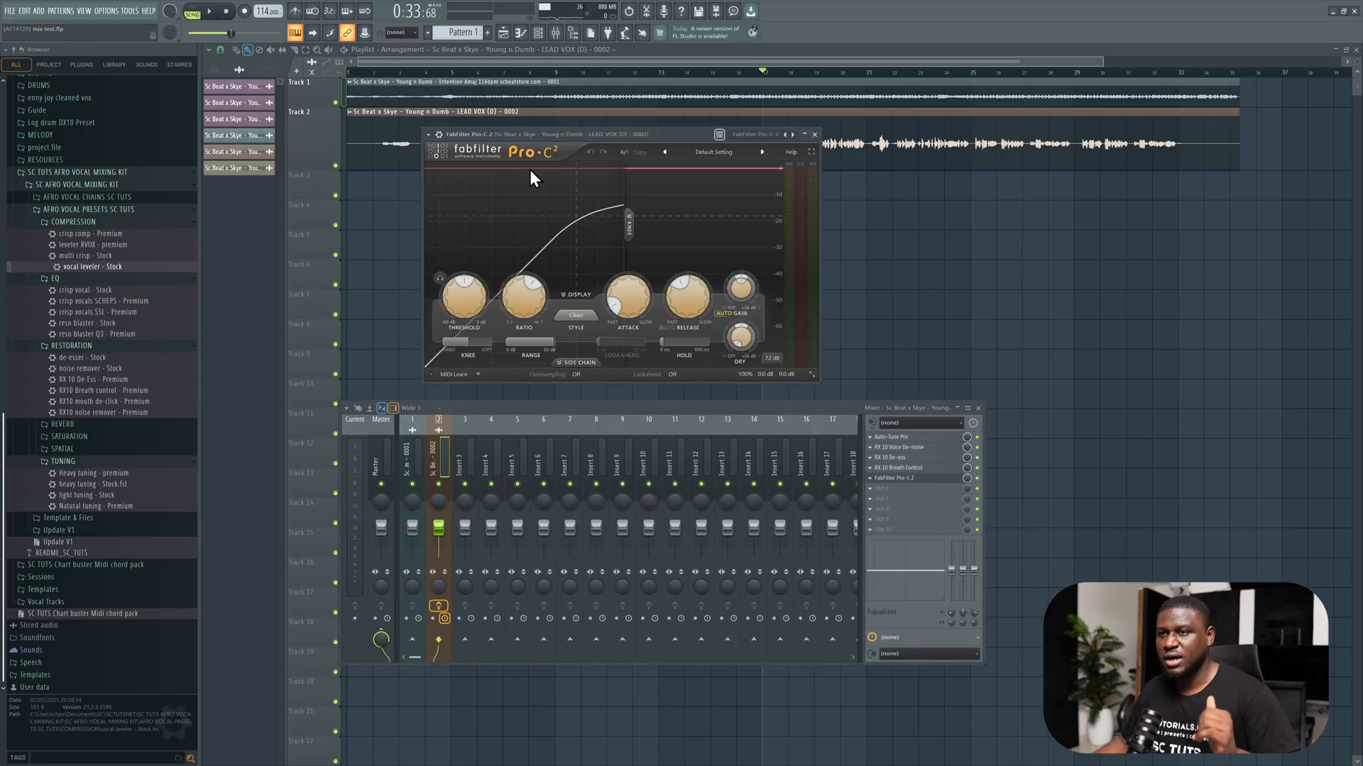
- Adjust the Pro-C 2 ratio and threshold knobs to start compressing the lead vocal
{"action": "left_click_drag", "start_coordinate": [524, 296], "coordinate": [524, 287]}
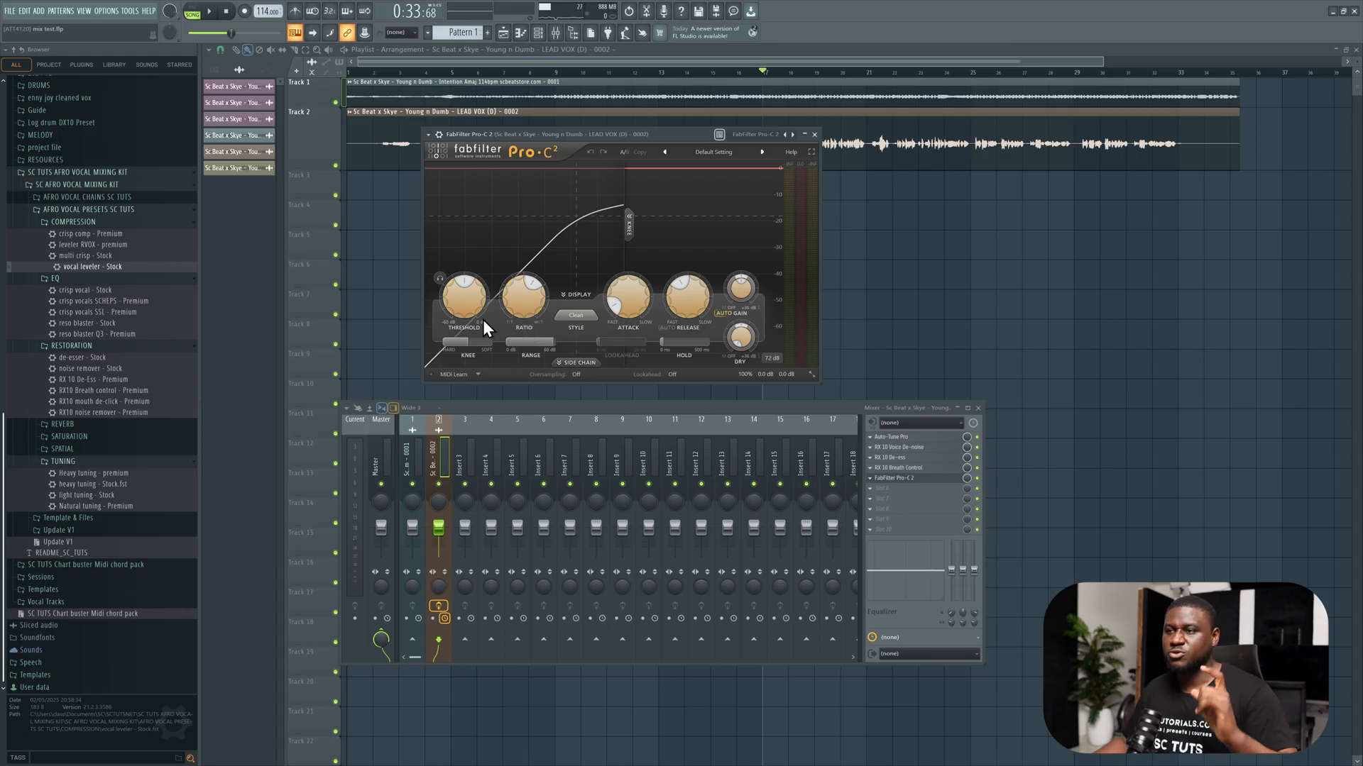
{"action": "left_click_drag", "start_coordinate": [463, 294], "coordinate": [465, 299]}
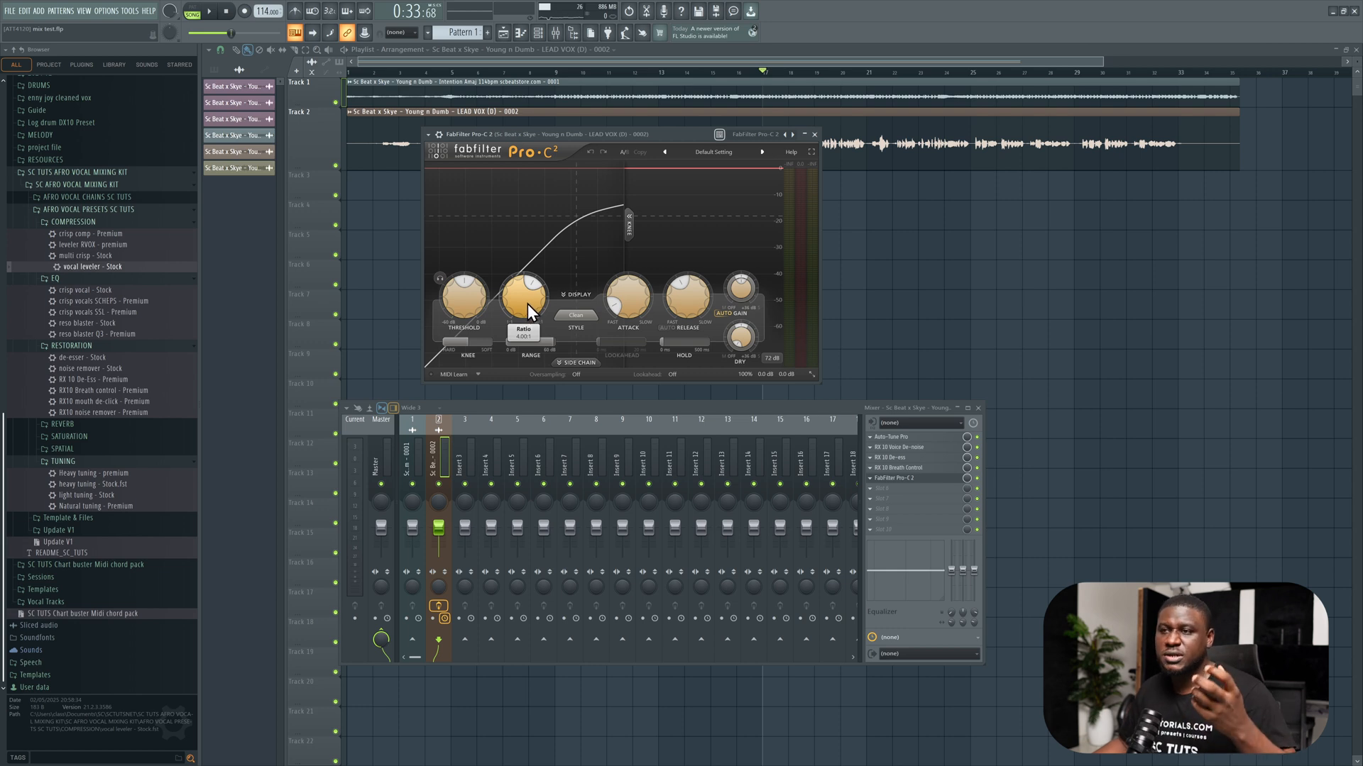
{"action": "mouse_move", "coordinate": [511, 315]}
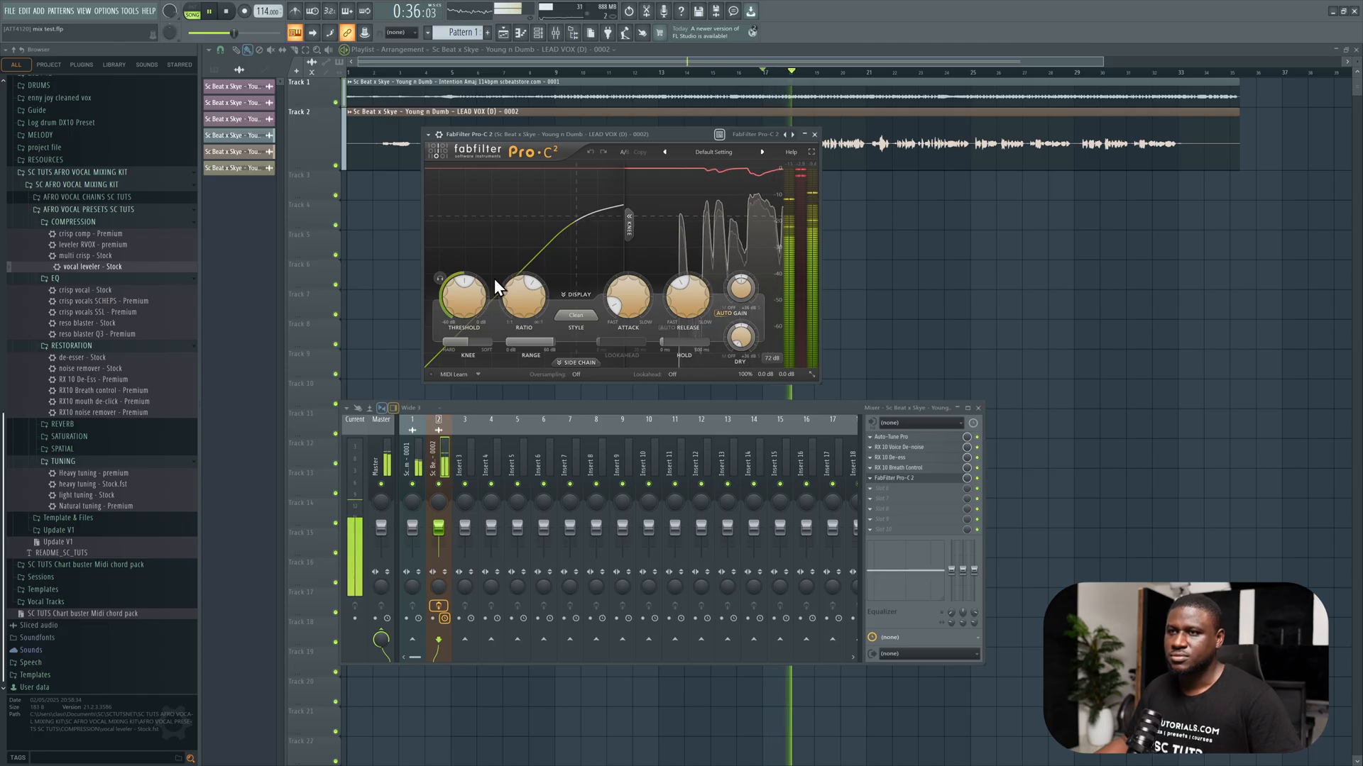
- Lower the Pro-C 2 threshold for more compression and raise the output gain to compensate
{"action": "left_click_drag", "start_coordinate": [465, 298], "coordinate": [466, 323]}
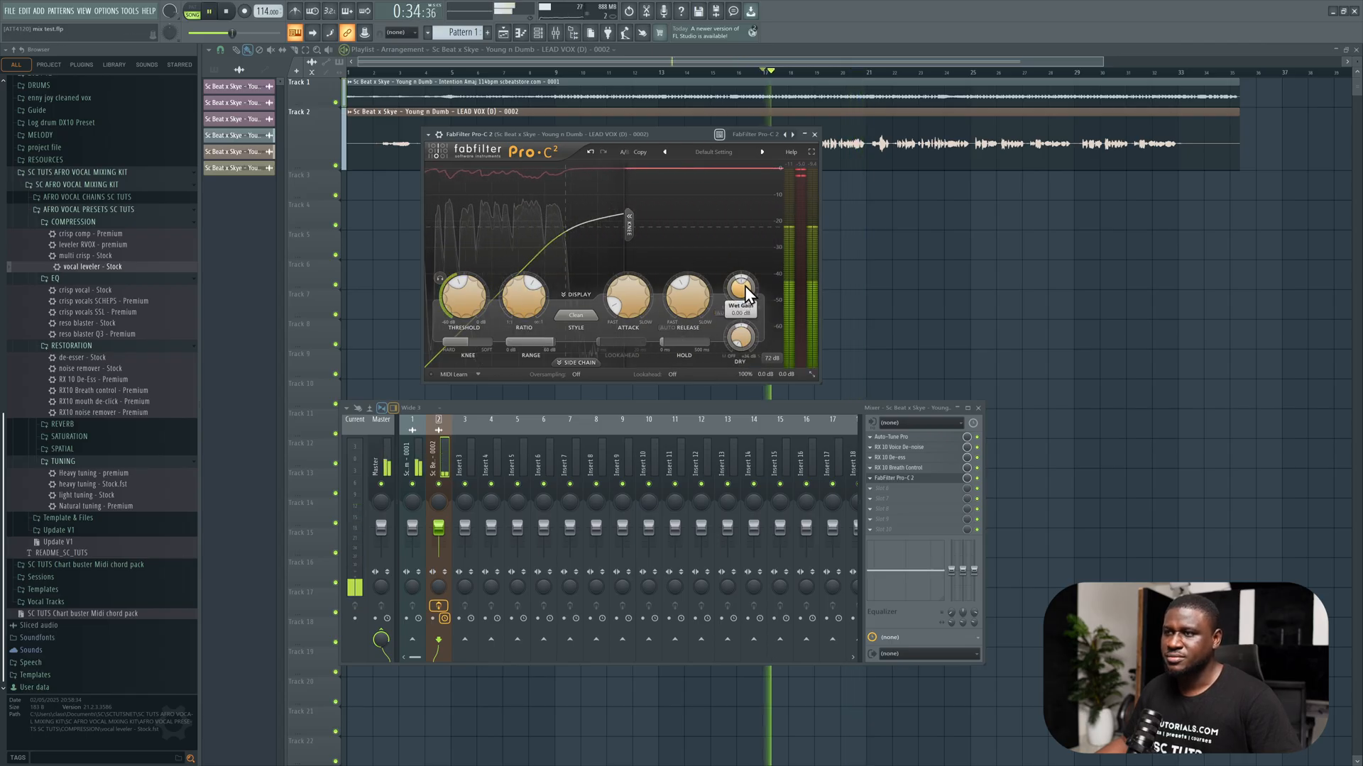
{"action": "left_click_drag", "start_coordinate": [740, 291], "coordinate": [742, 287]}
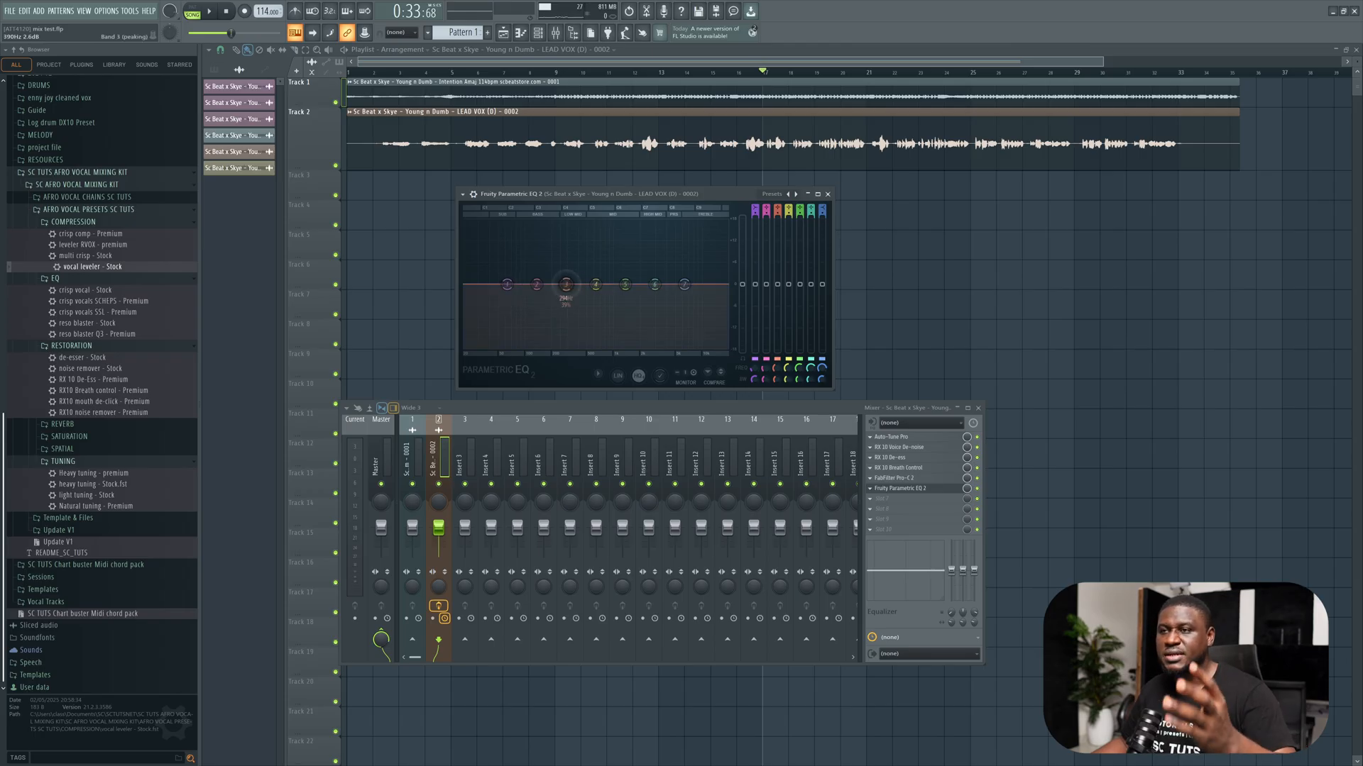
{"action": "left_click_drag", "start_coordinate": [564, 280], "coordinate": [506, 285]}
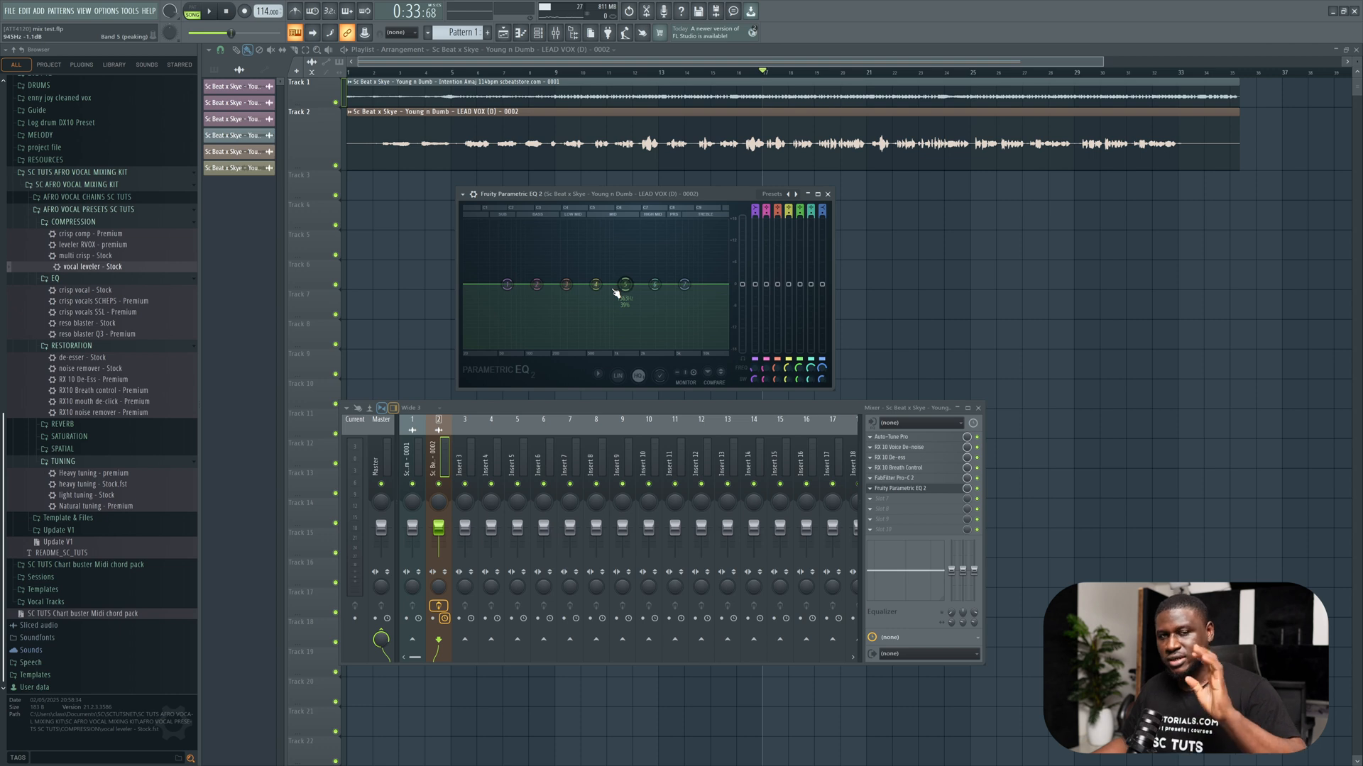
{"action": "left_click_drag", "start_coordinate": [626, 286], "coordinate": [682, 284]}
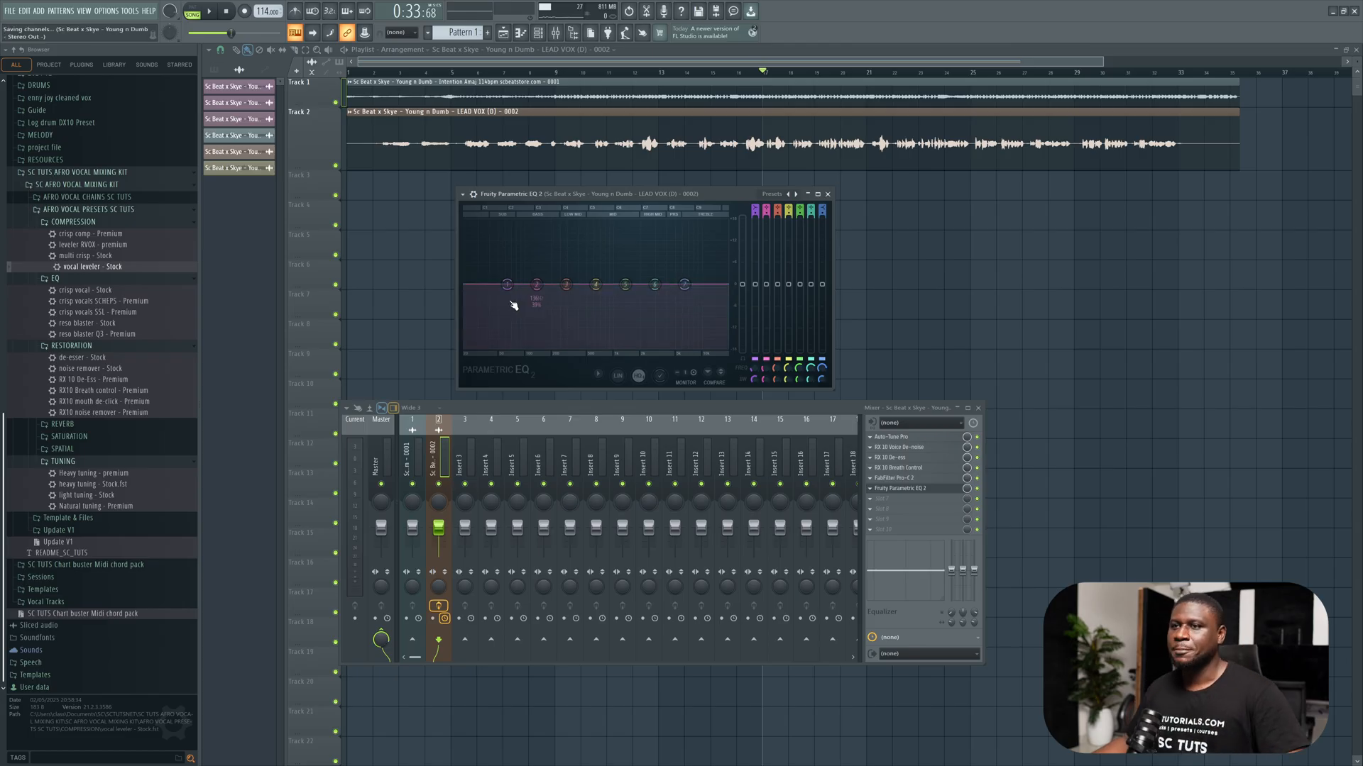
- Turn band 1 of Parametric EQ 2 into a high-pass filter and raise its cutoff to cut the vocal's low end
{"action": "left_click_drag", "start_coordinate": [507, 284], "coordinate": [507, 284]}
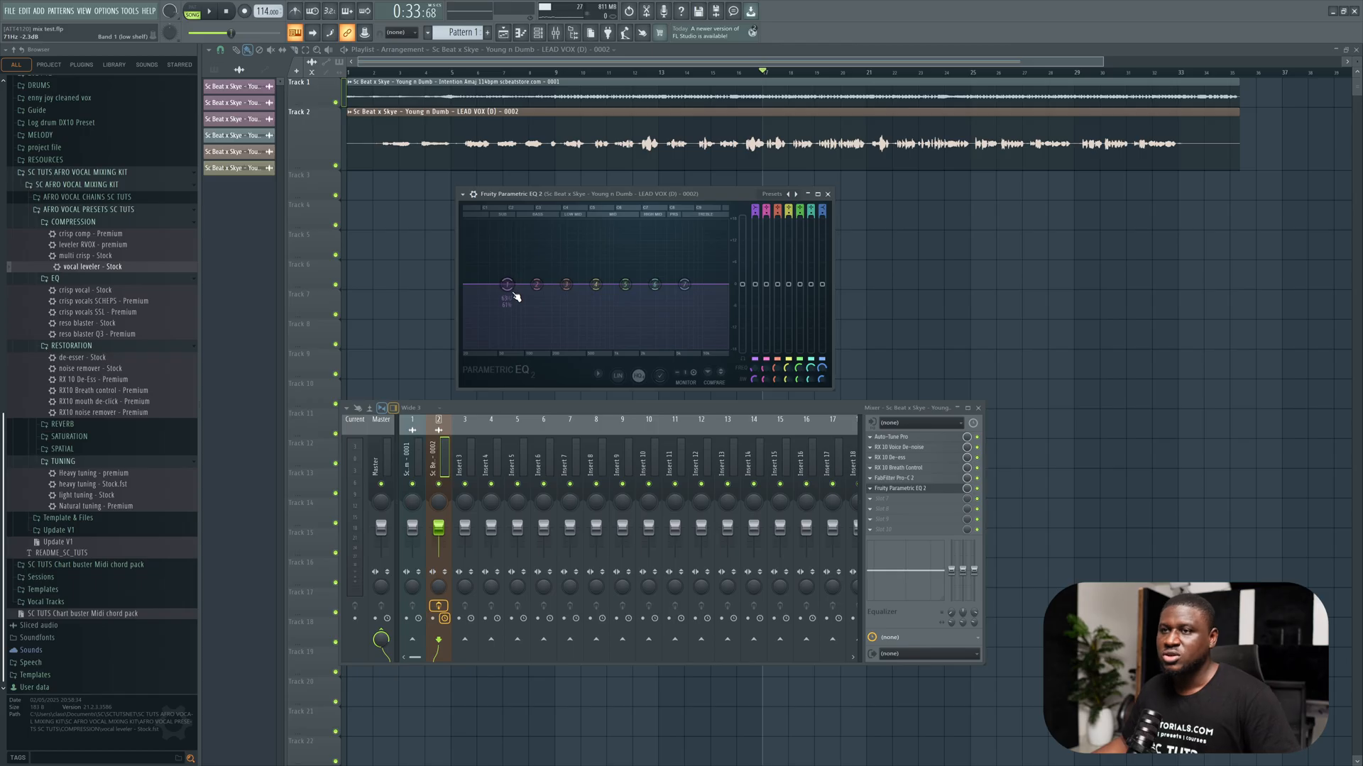
{"action": "right_click", "coordinate": [507, 285]}
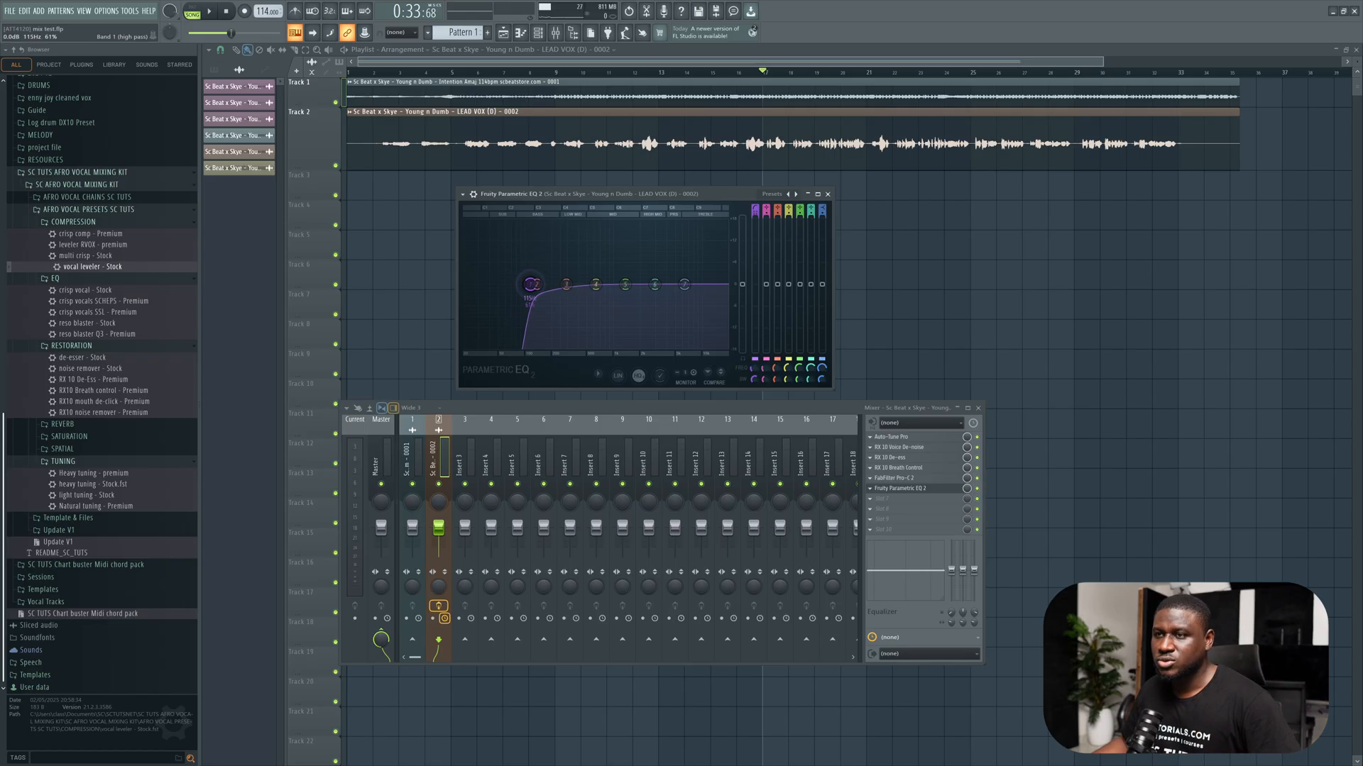
{"action": "left_click_drag", "start_coordinate": [533, 284], "coordinate": [532, 284]}
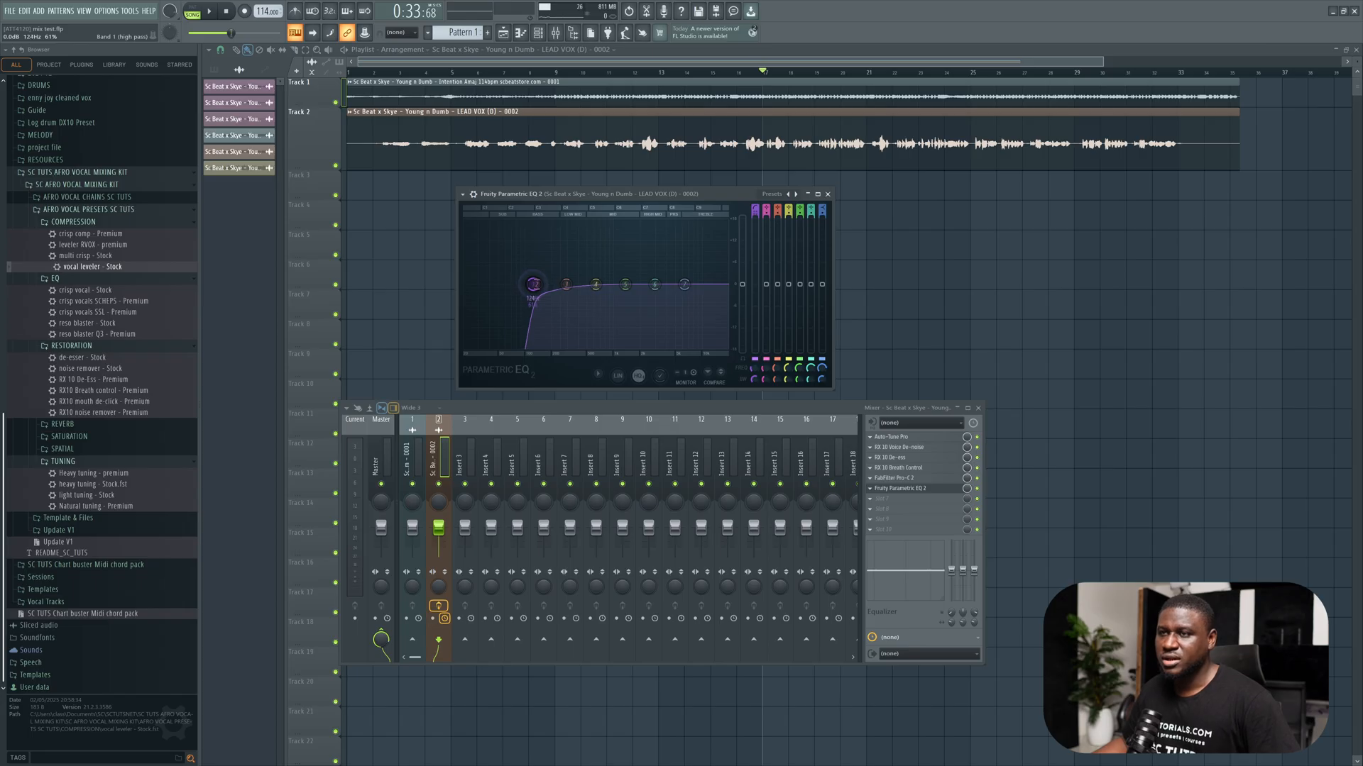
{"action": "left_click_drag", "start_coordinate": [532, 284], "coordinate": [540, 287]}
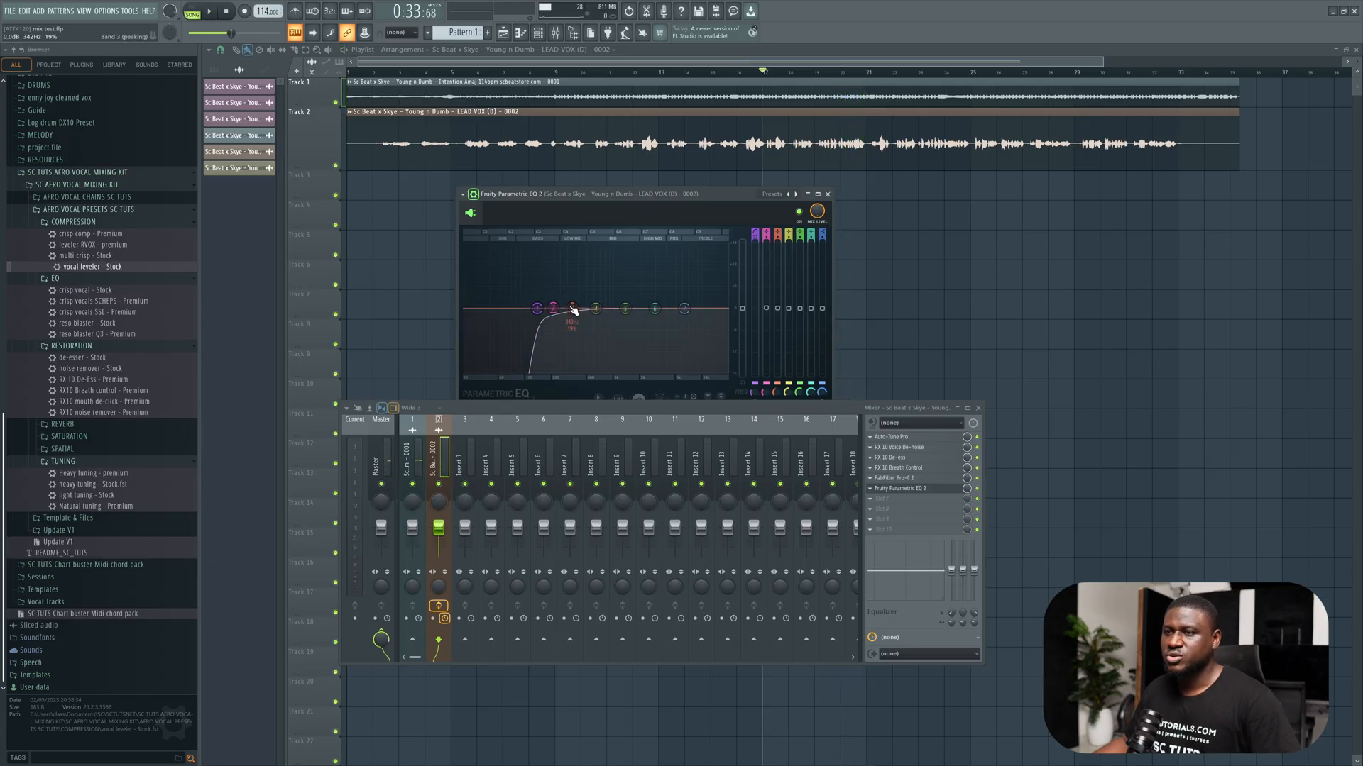
- Sweep a narrow boosted band through the low-mids to find problem frequencies, then adjust a higher band
{"action": "left_click_drag", "start_coordinate": [571, 308], "coordinate": [571, 274]}
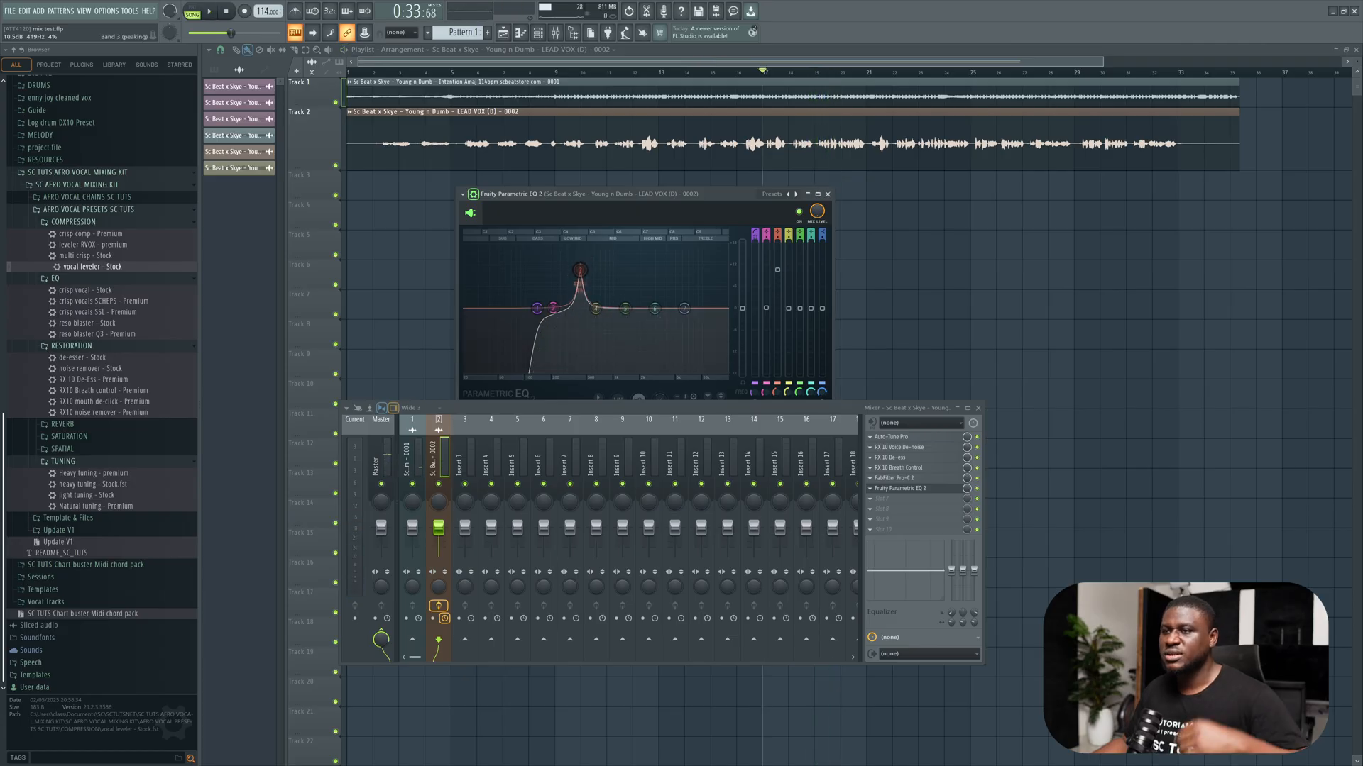
{"action": "left_click_drag", "start_coordinate": [579, 271], "coordinate": [579, 316]}
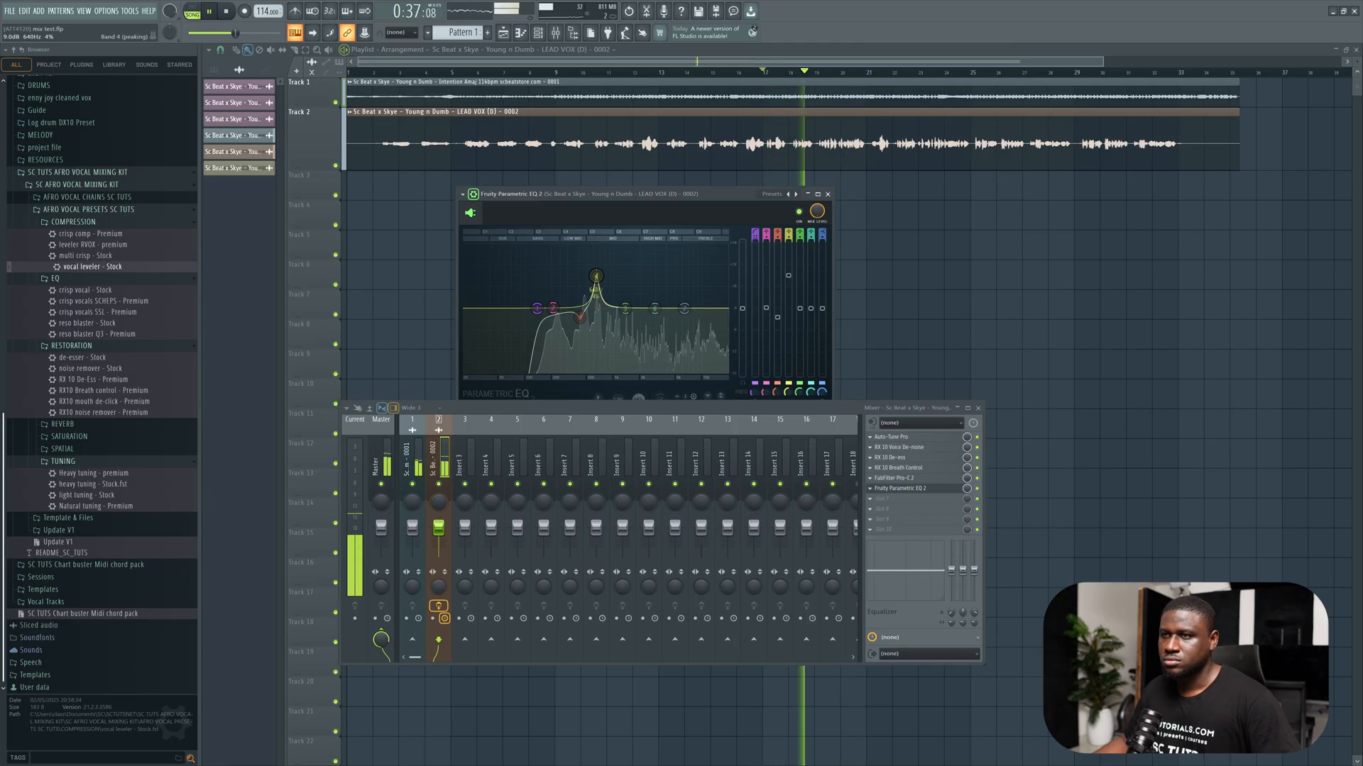
{"action": "left_click_drag", "start_coordinate": [595, 277], "coordinate": [595, 335]}
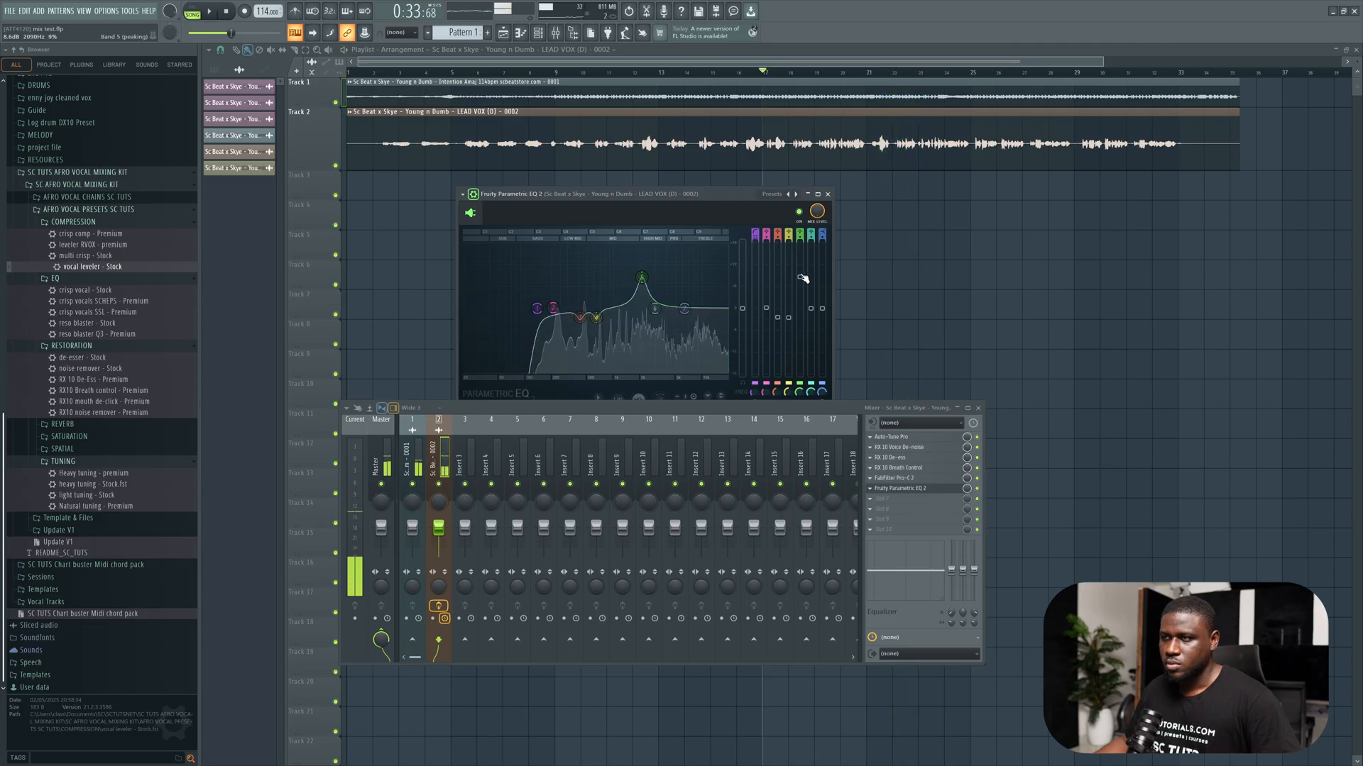
{"action": "left_click_drag", "start_coordinate": [640, 280], "coordinate": [660, 278]}
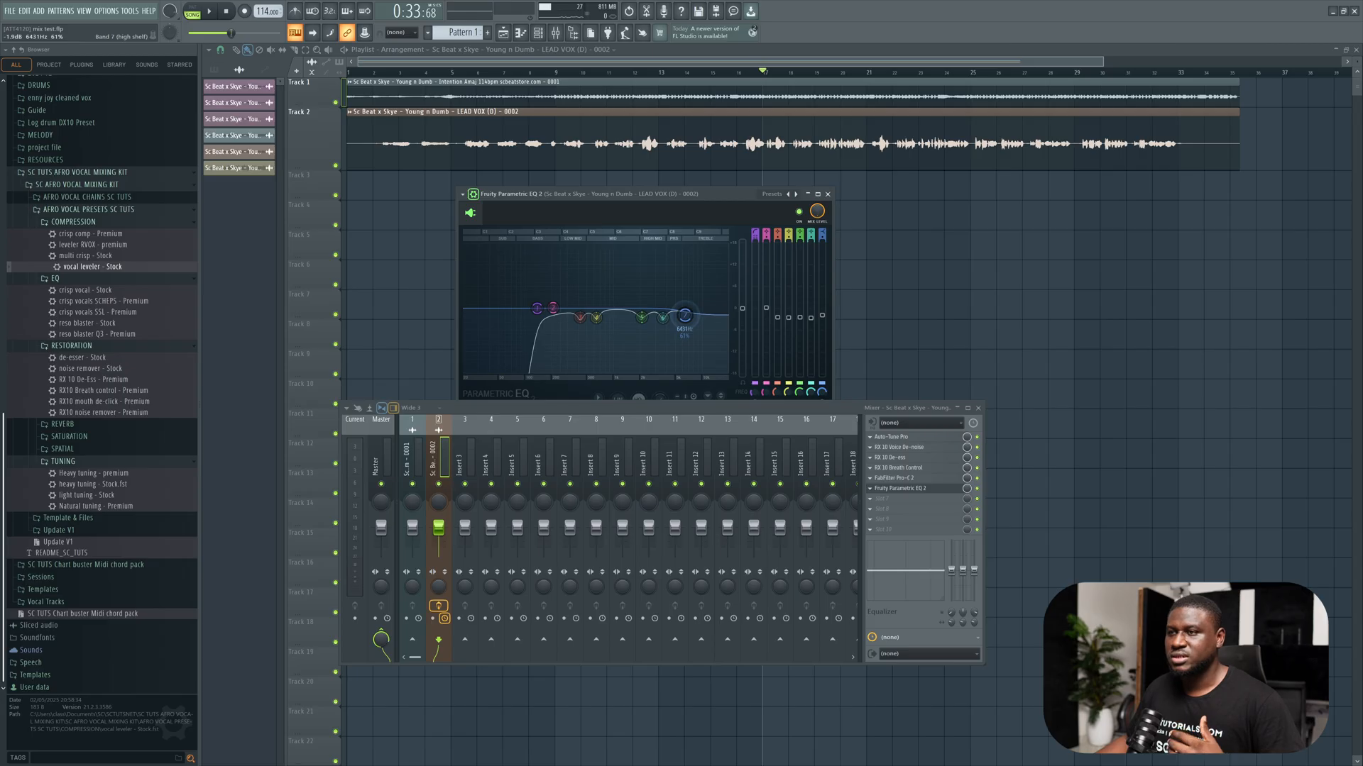
- Lift the Band 7 high shelf slightly for more top-end air on the vocal
{"action": "left_click_drag", "start_coordinate": [685, 313], "coordinate": [684, 308]}
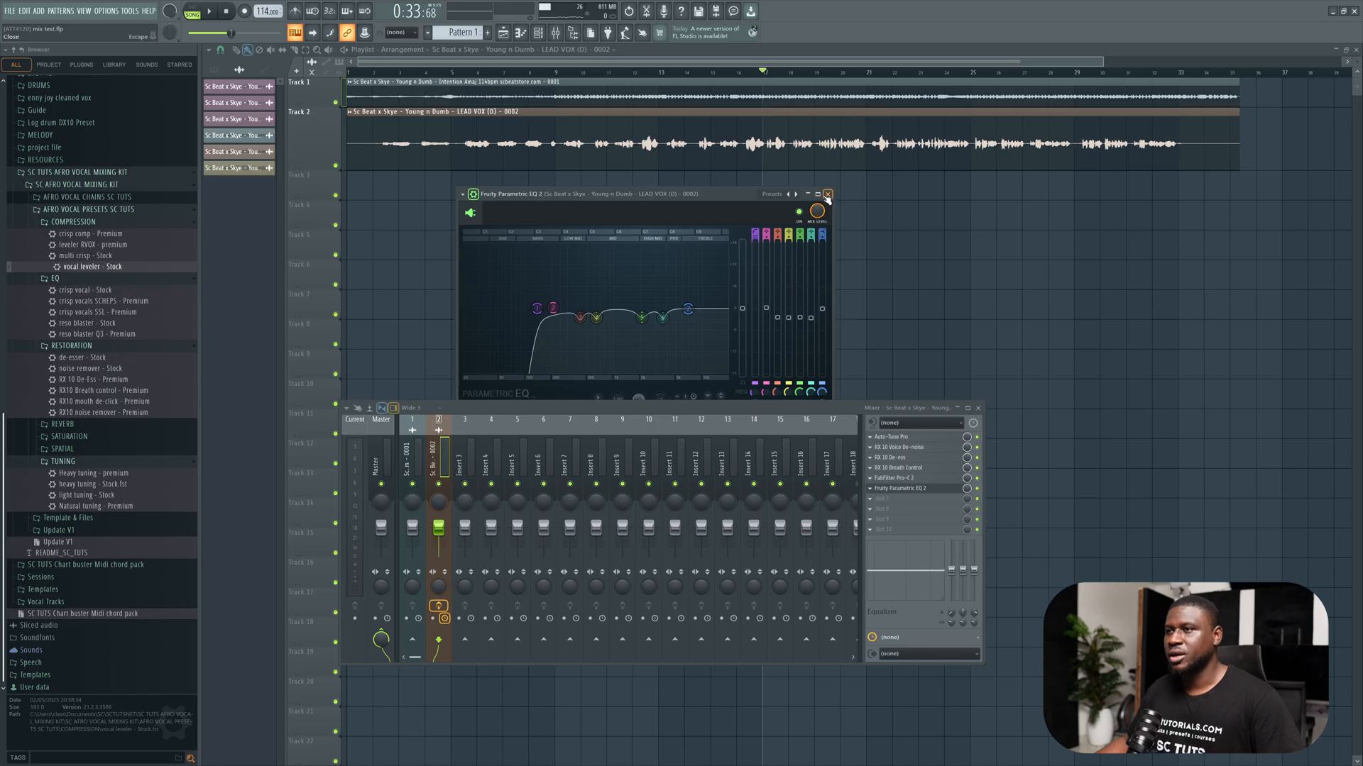
- Load a second FabFilter Pro-C 2 after the EQ and set its style to Opto
{"action": "left_click", "coordinate": [827, 195]}
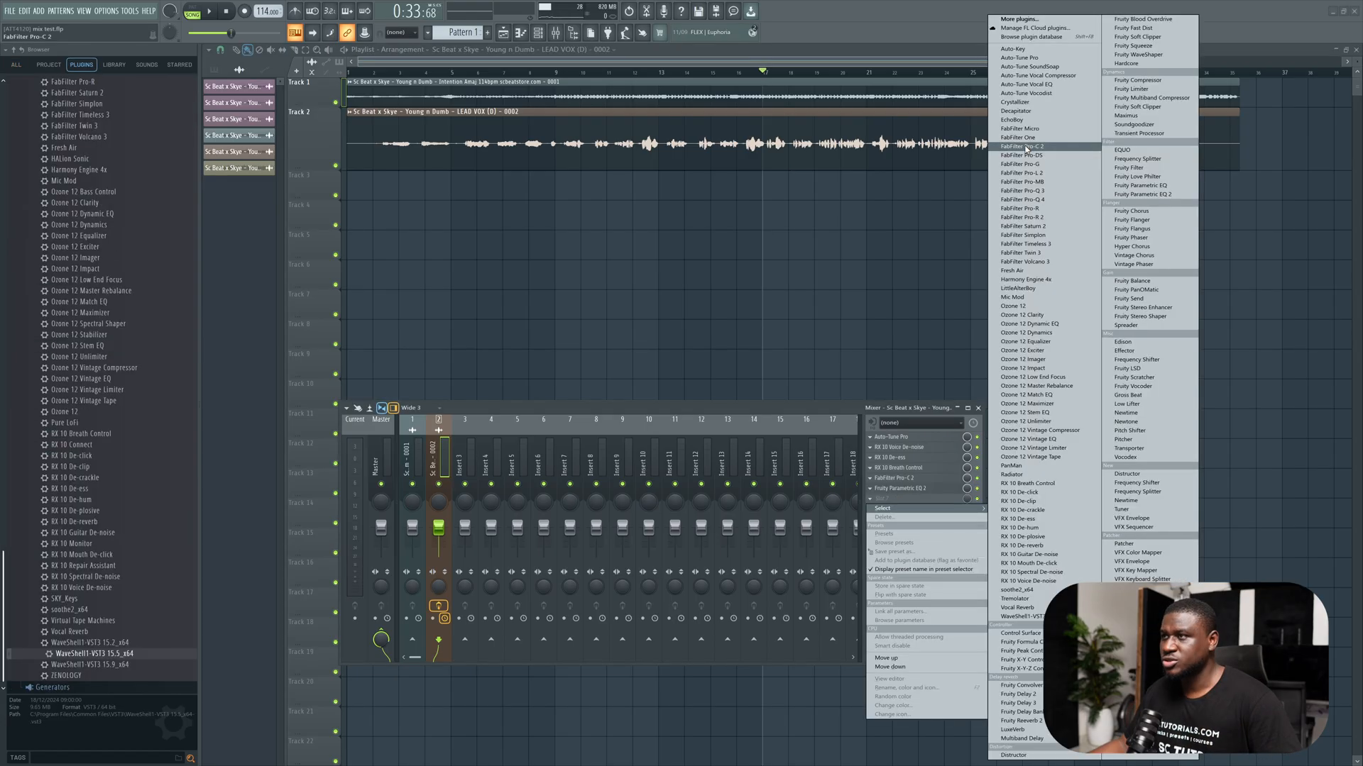
{"action": "left_click", "coordinate": [1028, 146]}
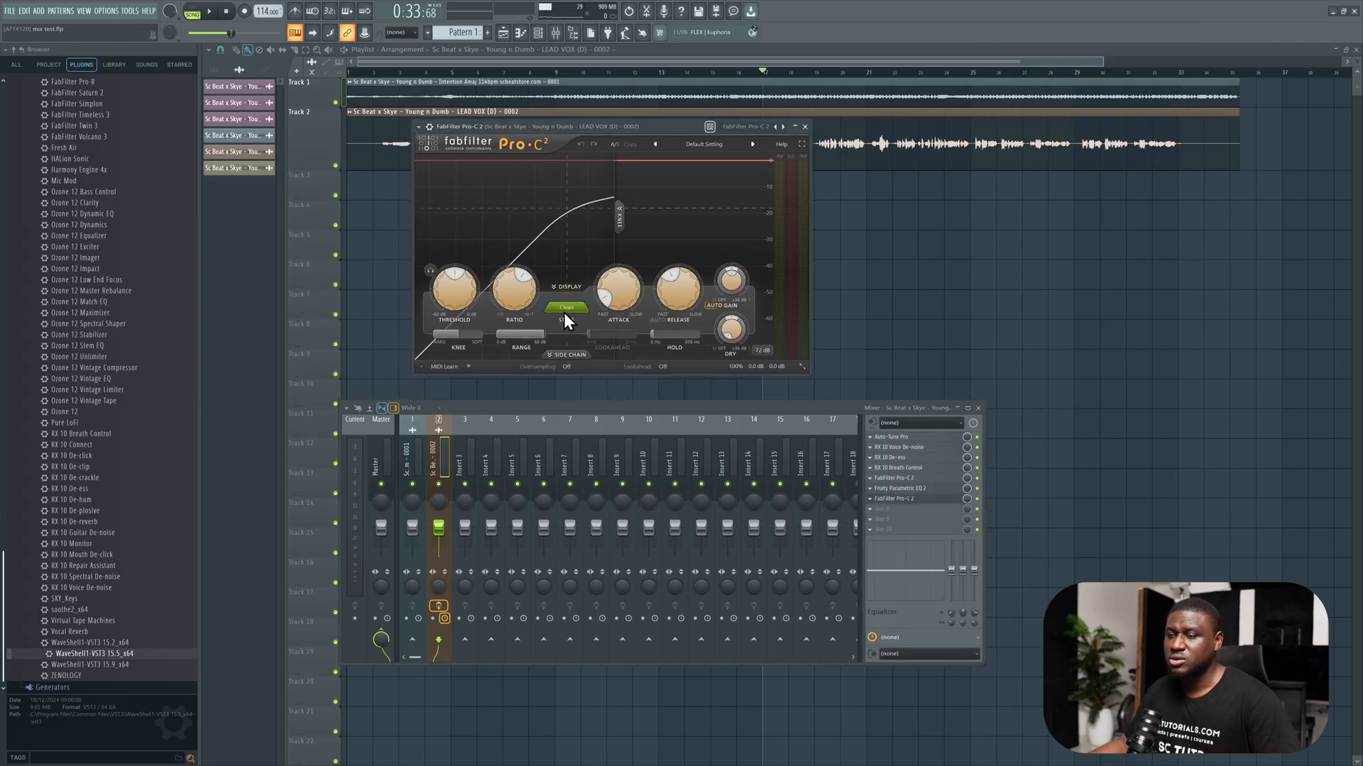
{"action": "left_click", "coordinate": [565, 308]}
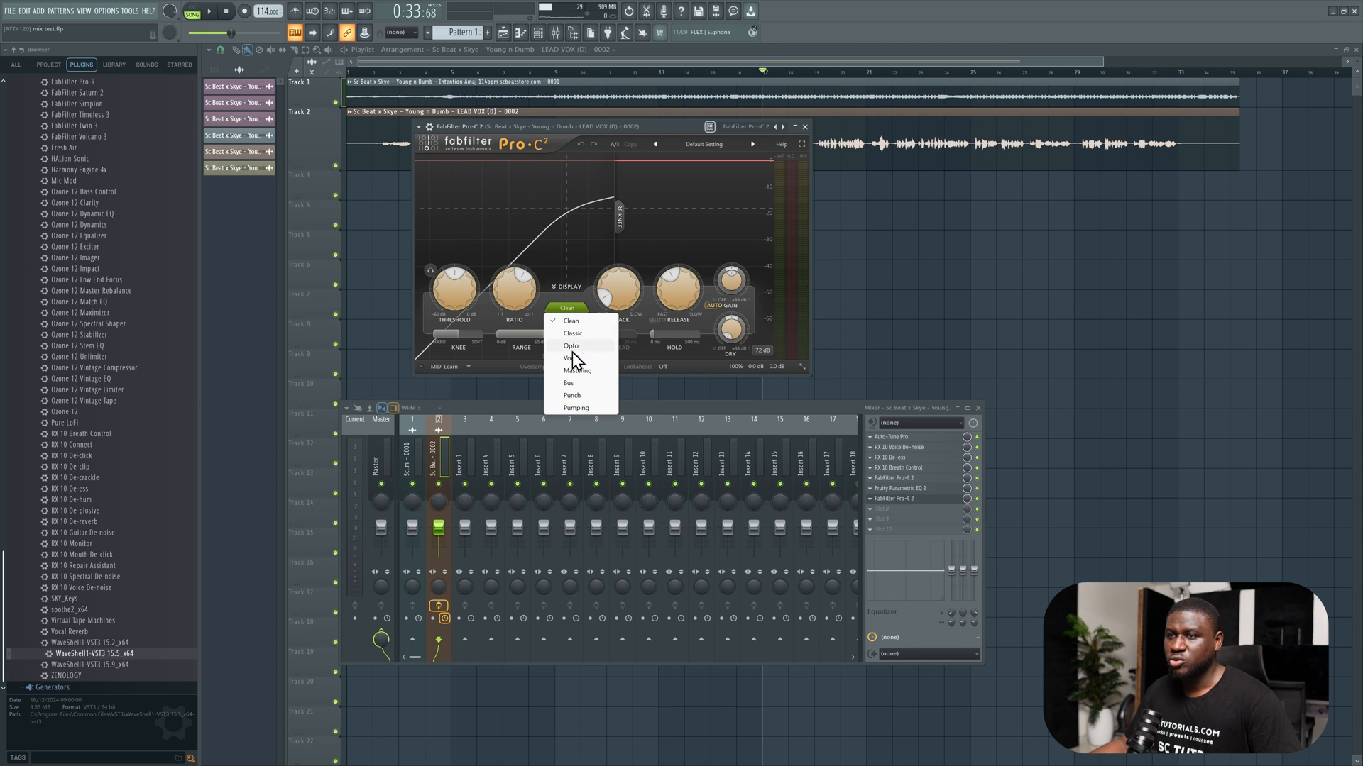
{"action": "mouse_move", "coordinate": [588, 356]}
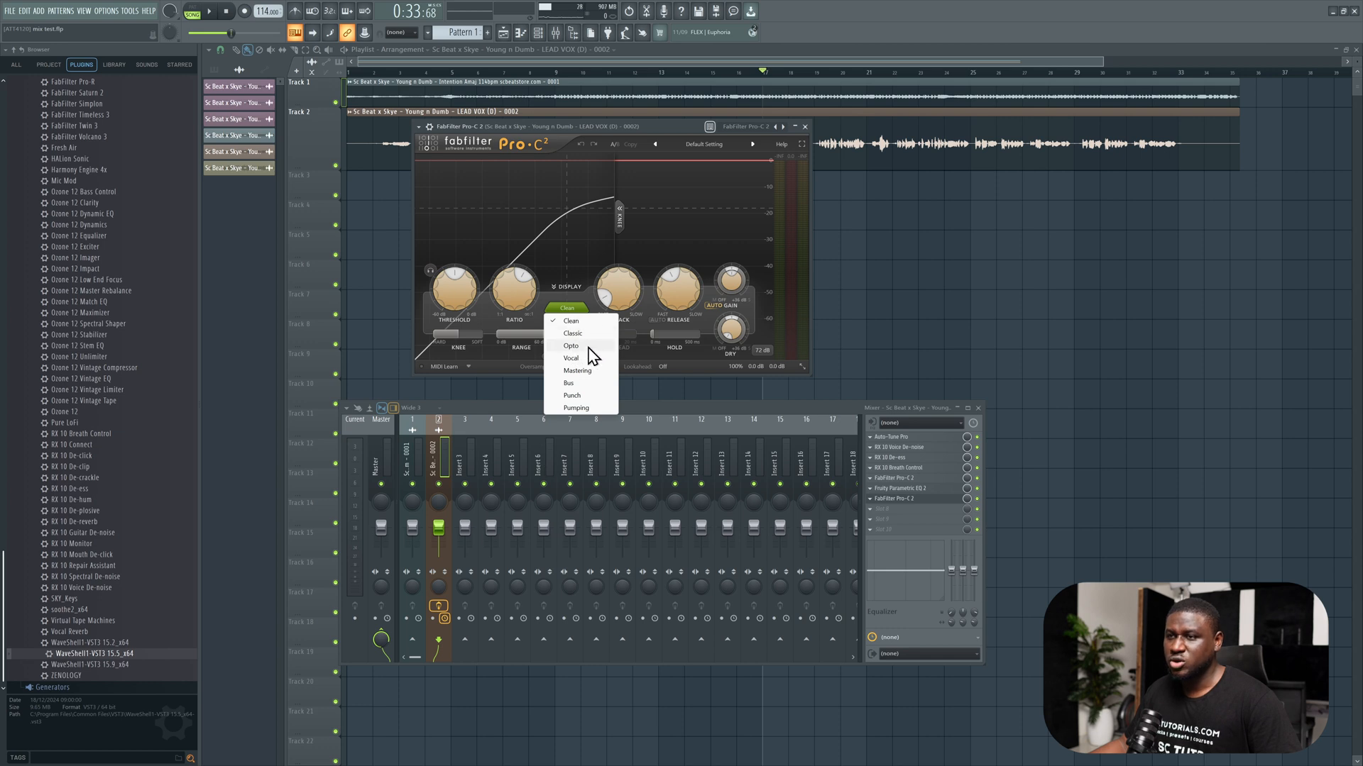
{"action": "left_click", "coordinate": [570, 346]}
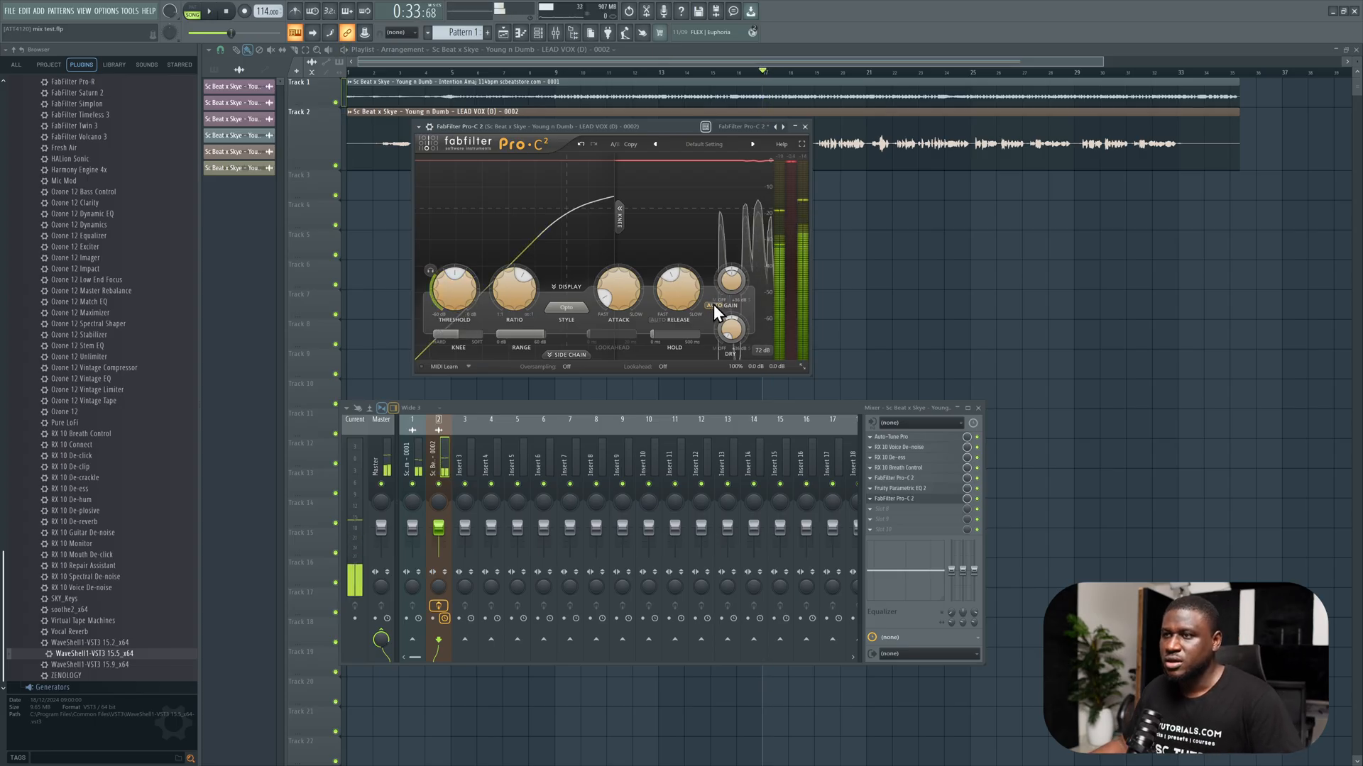
- Pull the Opto compressor's threshold down and set its ratio
{"action": "left_click_drag", "start_coordinate": [453, 287], "coordinate": [453, 278]}
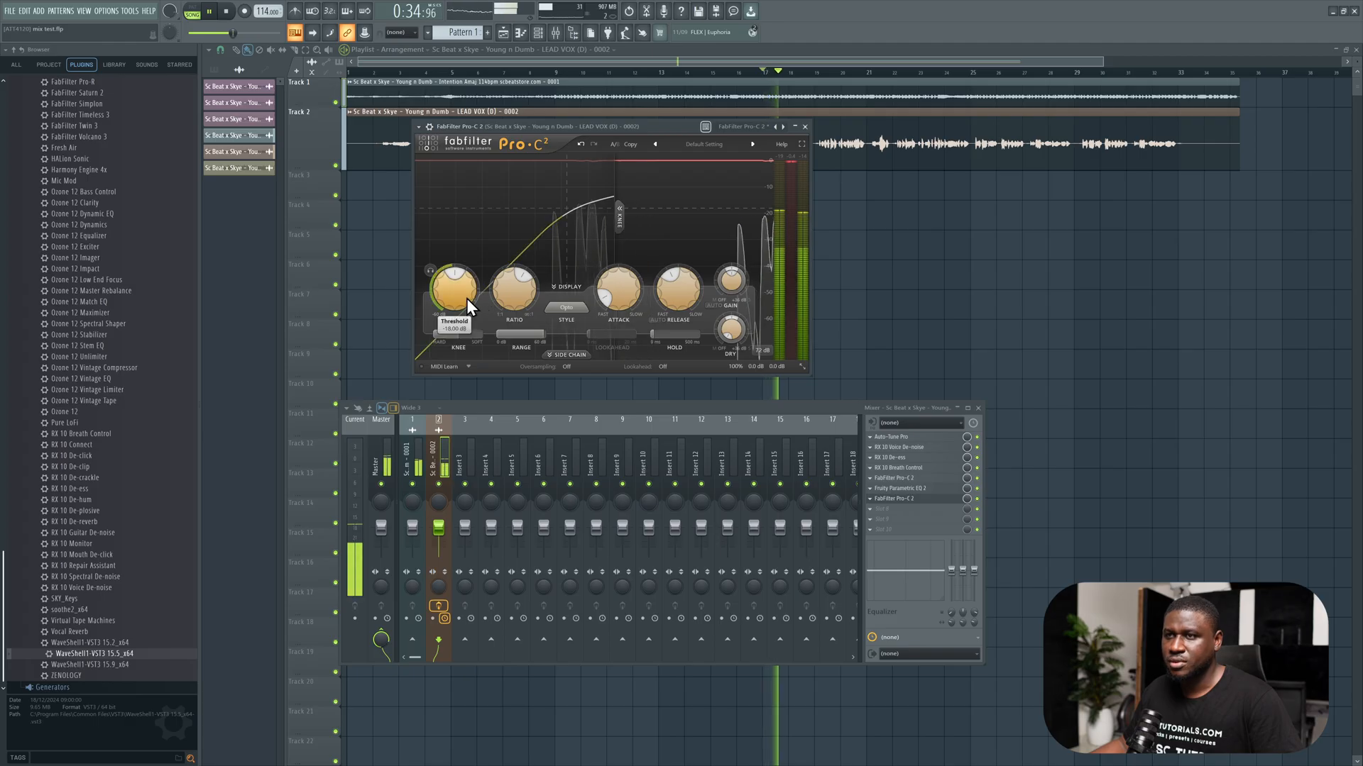
{"action": "left_click_drag", "start_coordinate": [454, 286], "coordinate": [463, 283]}
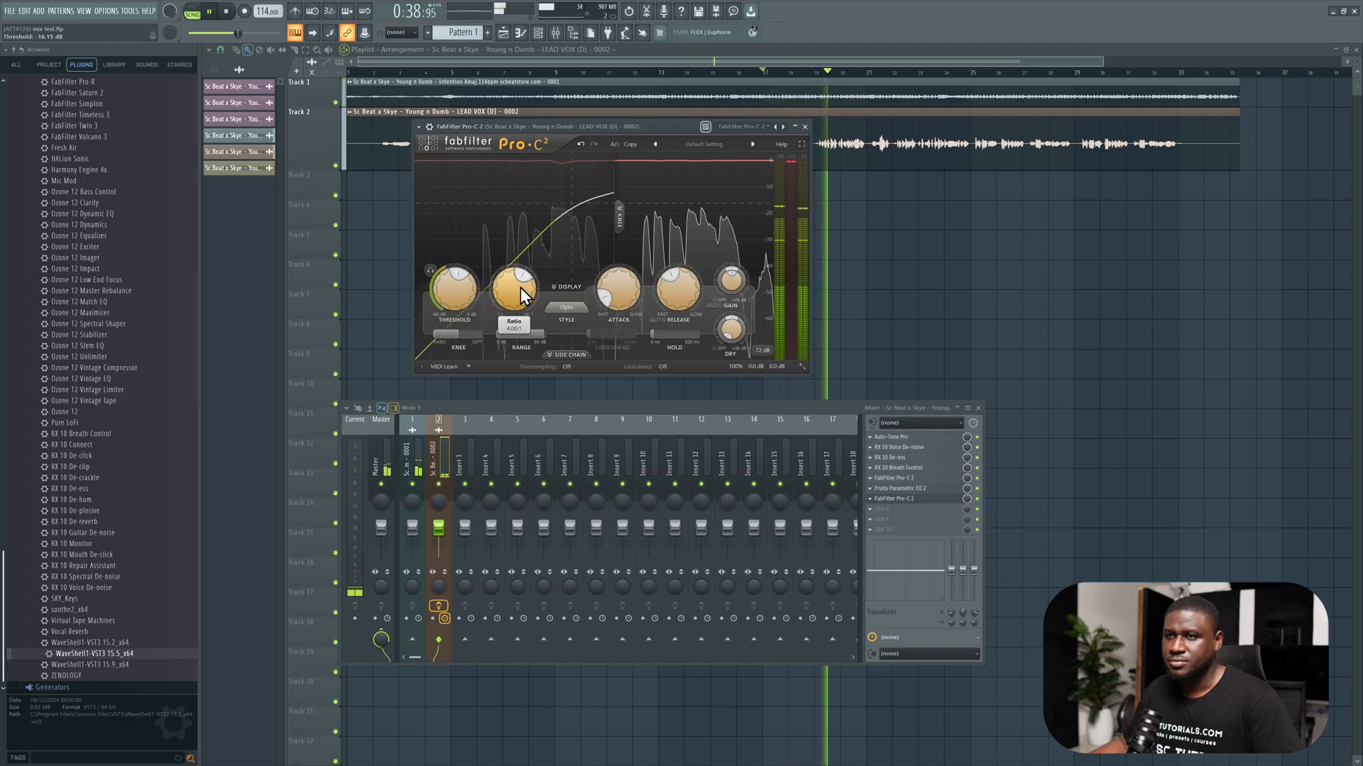
{"action": "left_click_drag", "start_coordinate": [514, 287], "coordinate": [514, 270]}
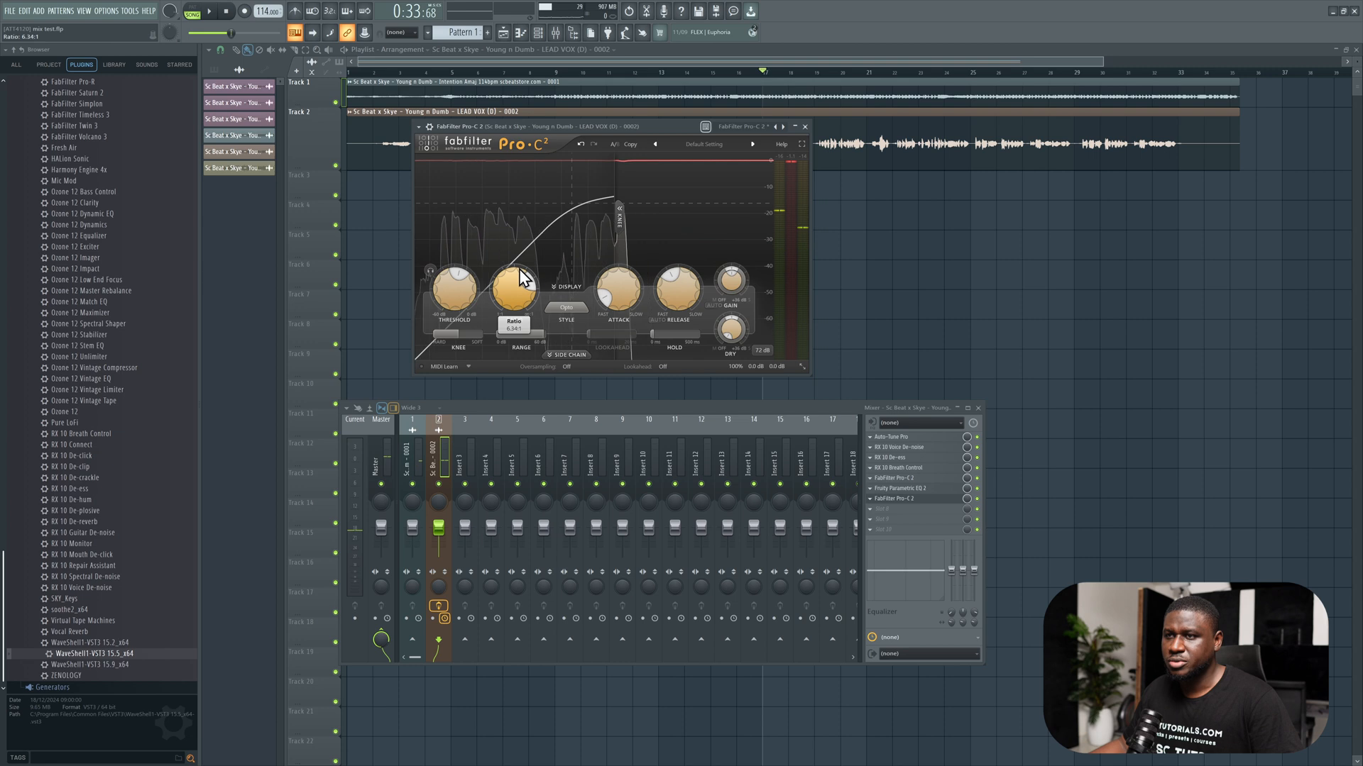
{"action": "left_click_drag", "start_coordinate": [514, 287], "coordinate": [514, 300]}
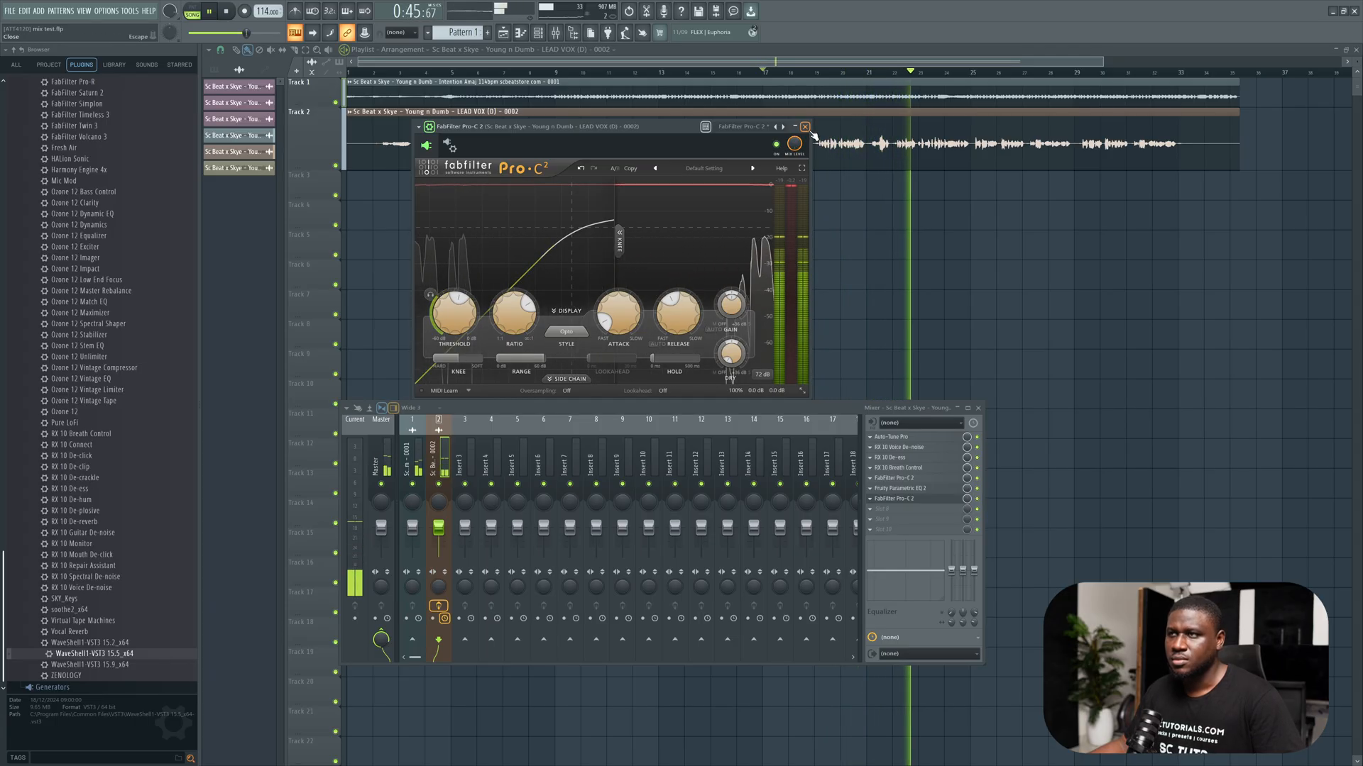
- Load soothe2 into the next insert slot after the compressor
{"action": "left_click", "coordinate": [804, 126]}
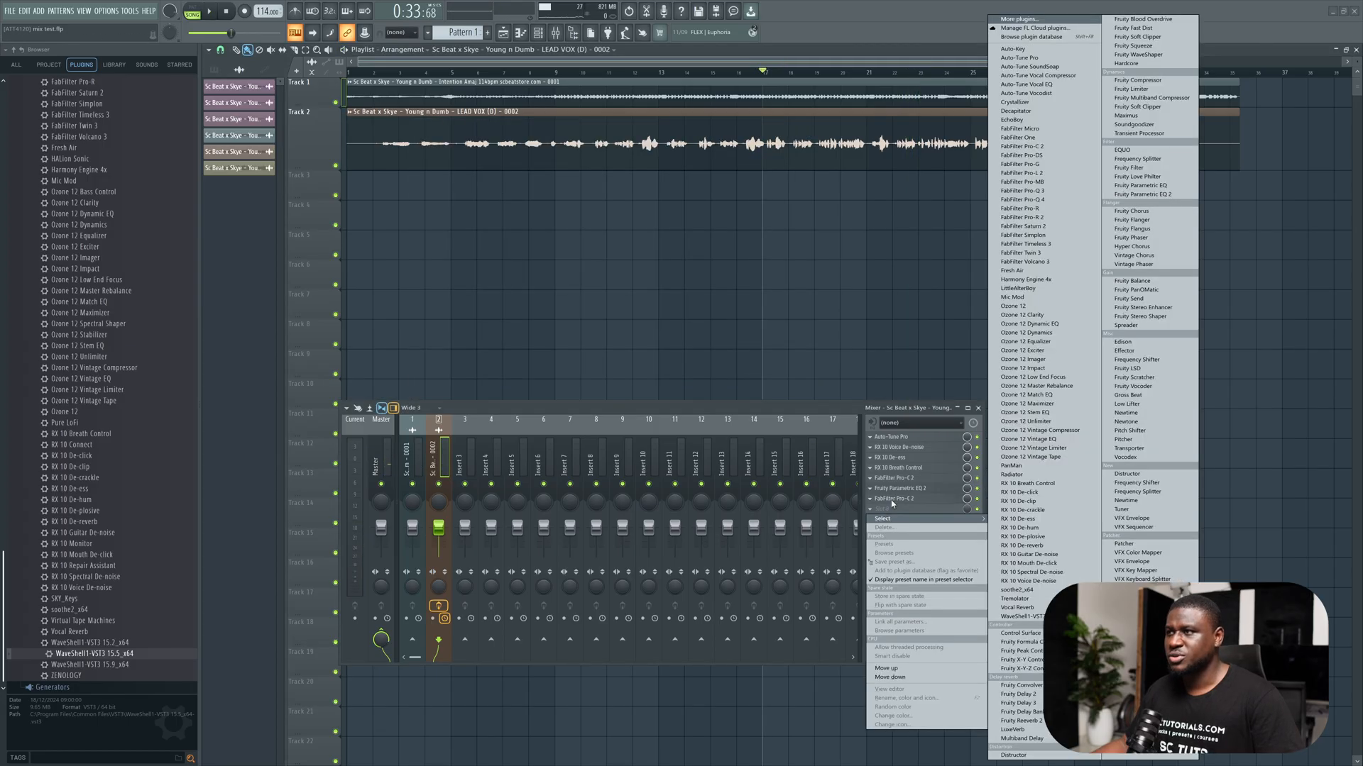
{"action": "left_click", "coordinate": [1012, 591]}
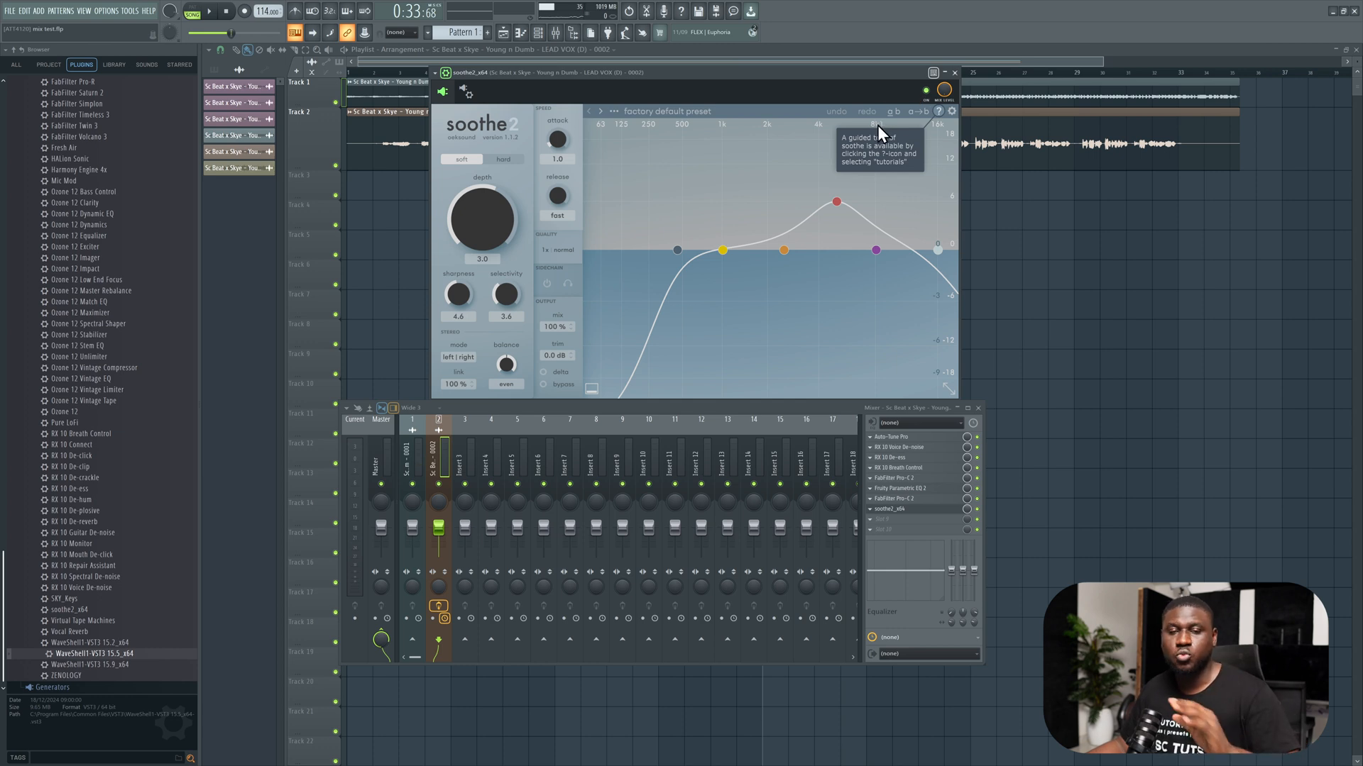
{"action": "mouse_move", "coordinate": [818, 156]}
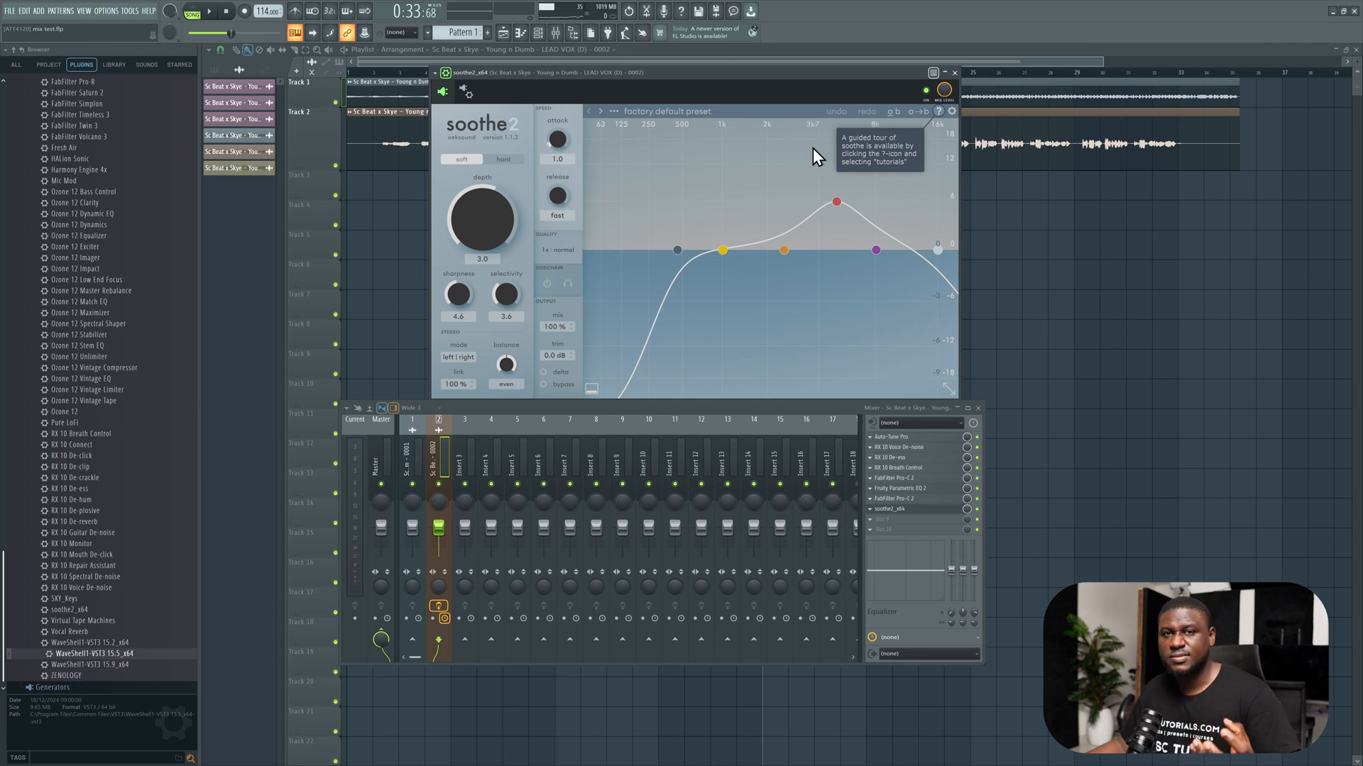
{"action": "mouse_move", "coordinate": [676, 165]}
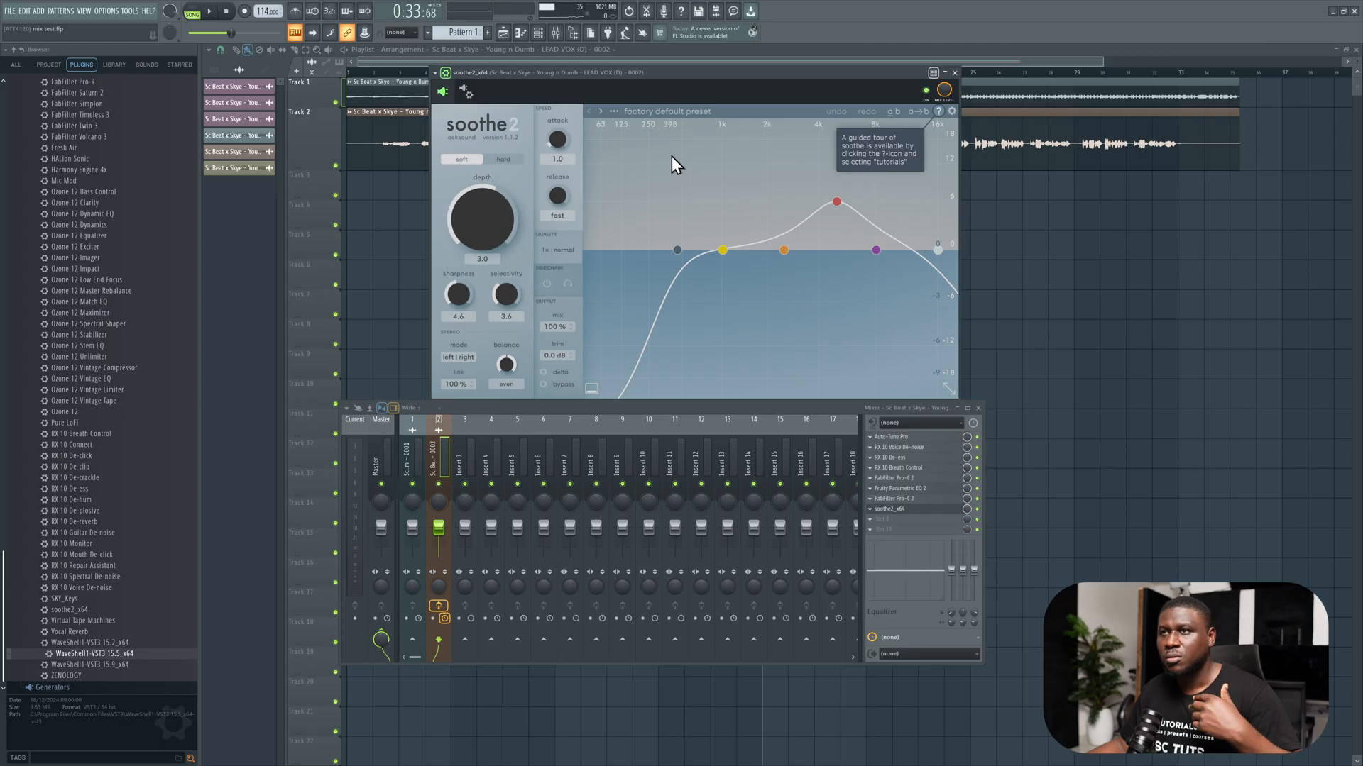
- Search the soothe2 presets for 'de', load De-honk, and adjust the depth
{"action": "left_click", "coordinate": [667, 111]}
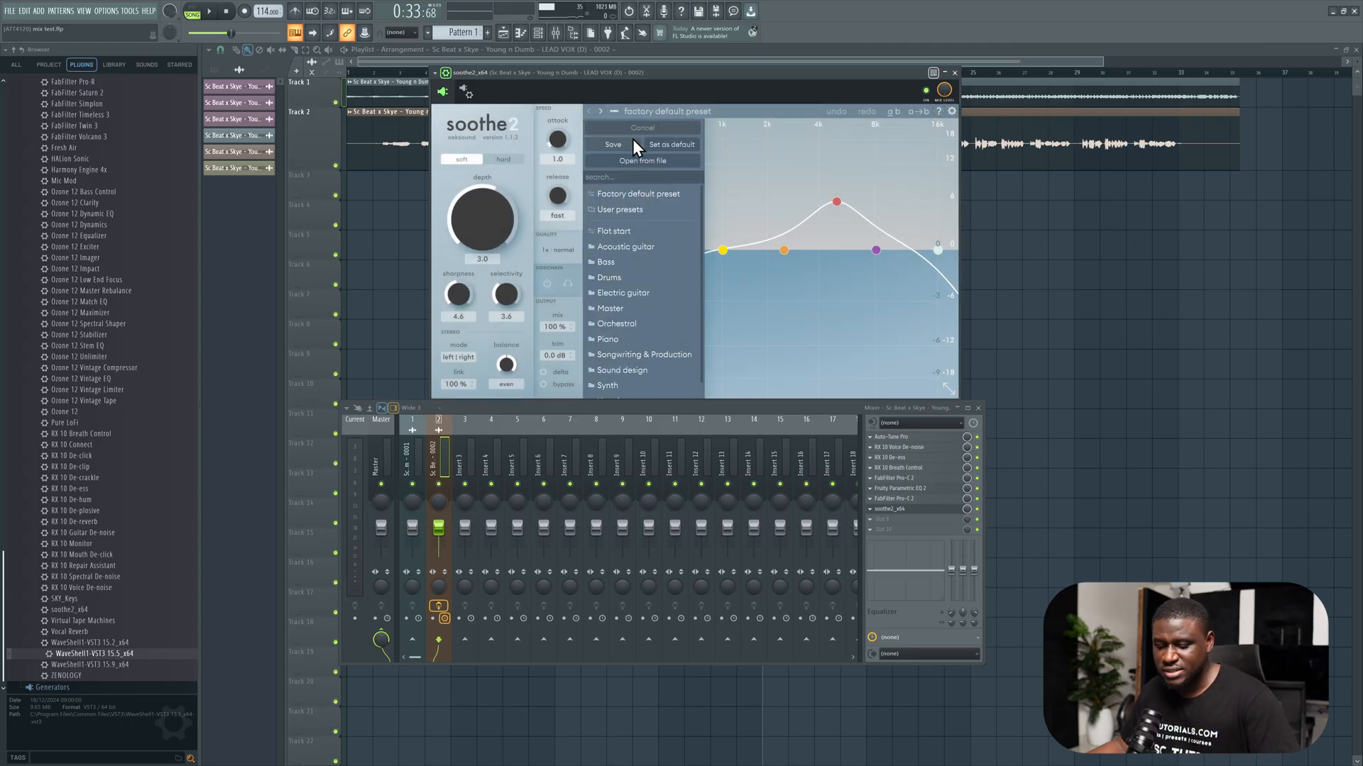
{"action": "type", "text": "de ho"}
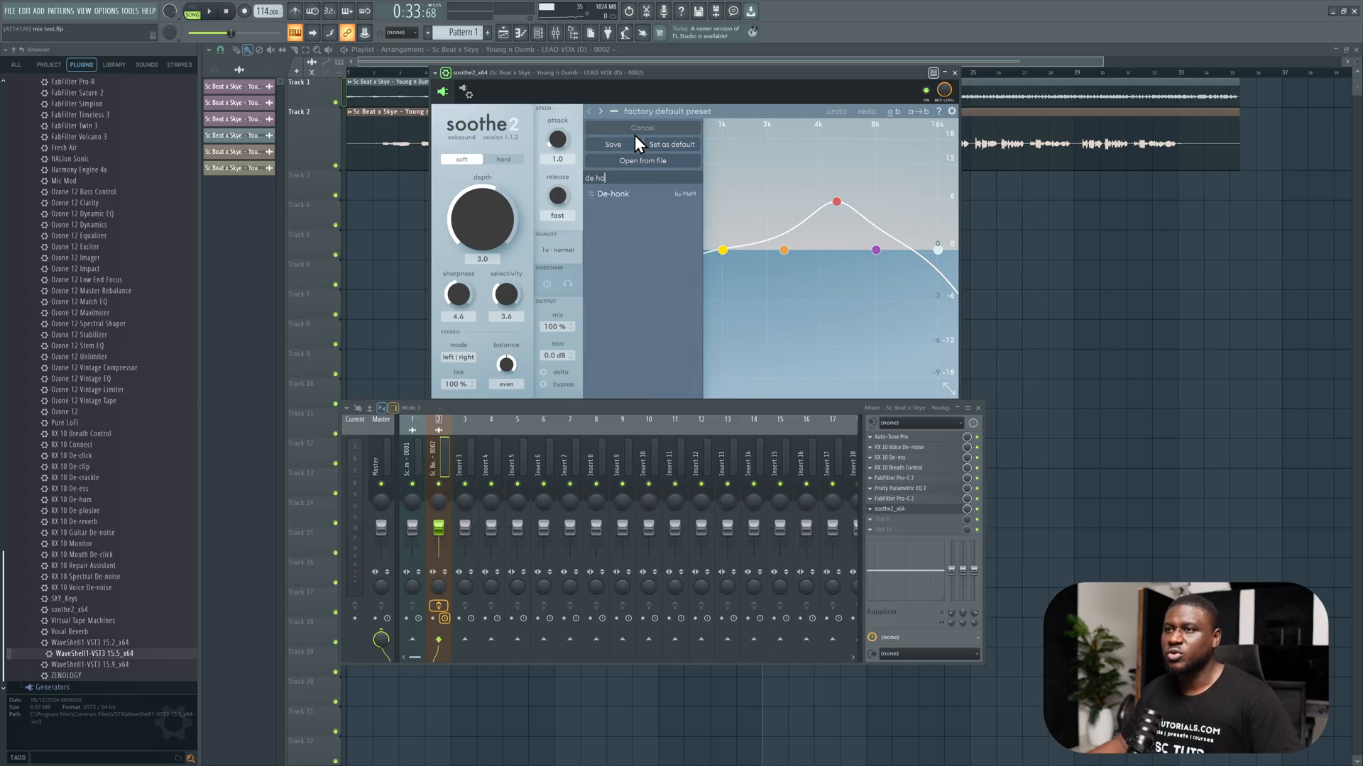
{"action": "left_click", "coordinate": [613, 193]}
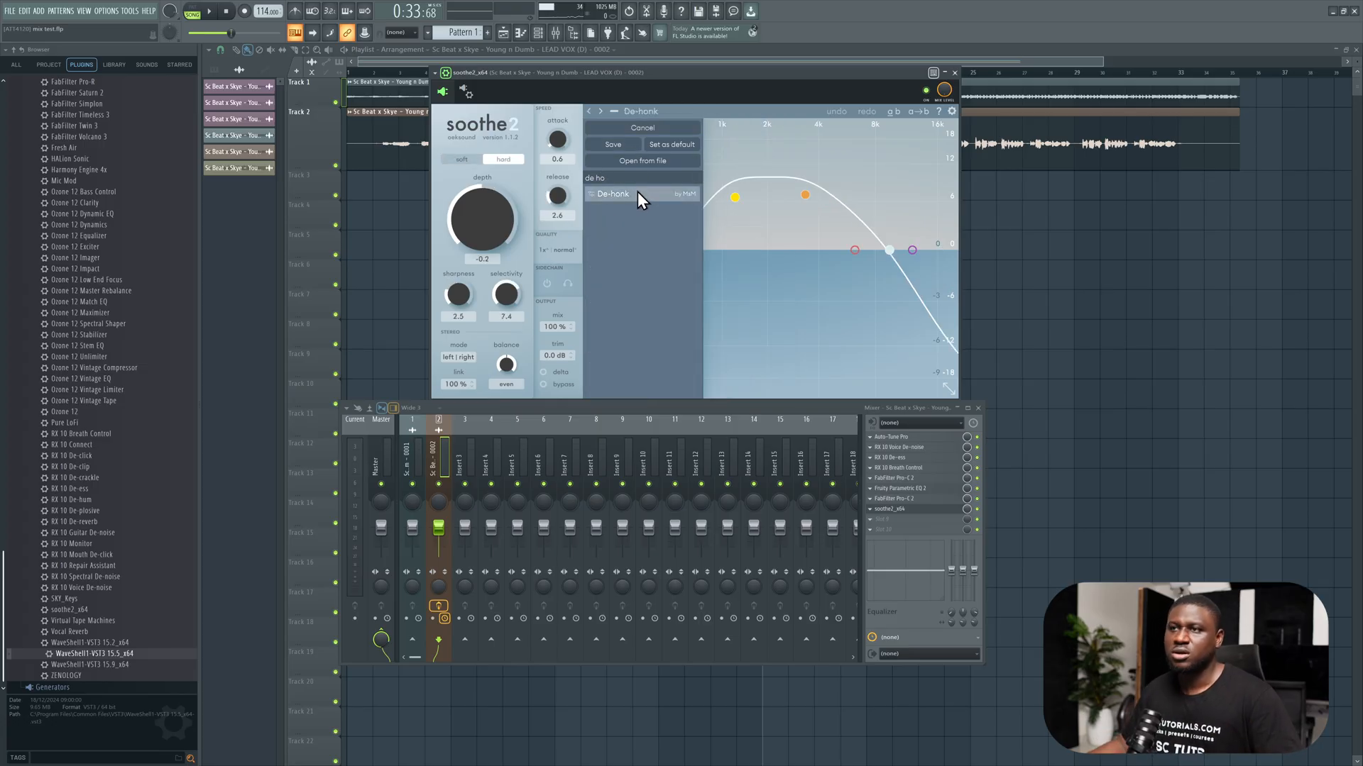
{"action": "left_click", "coordinate": [613, 193]}
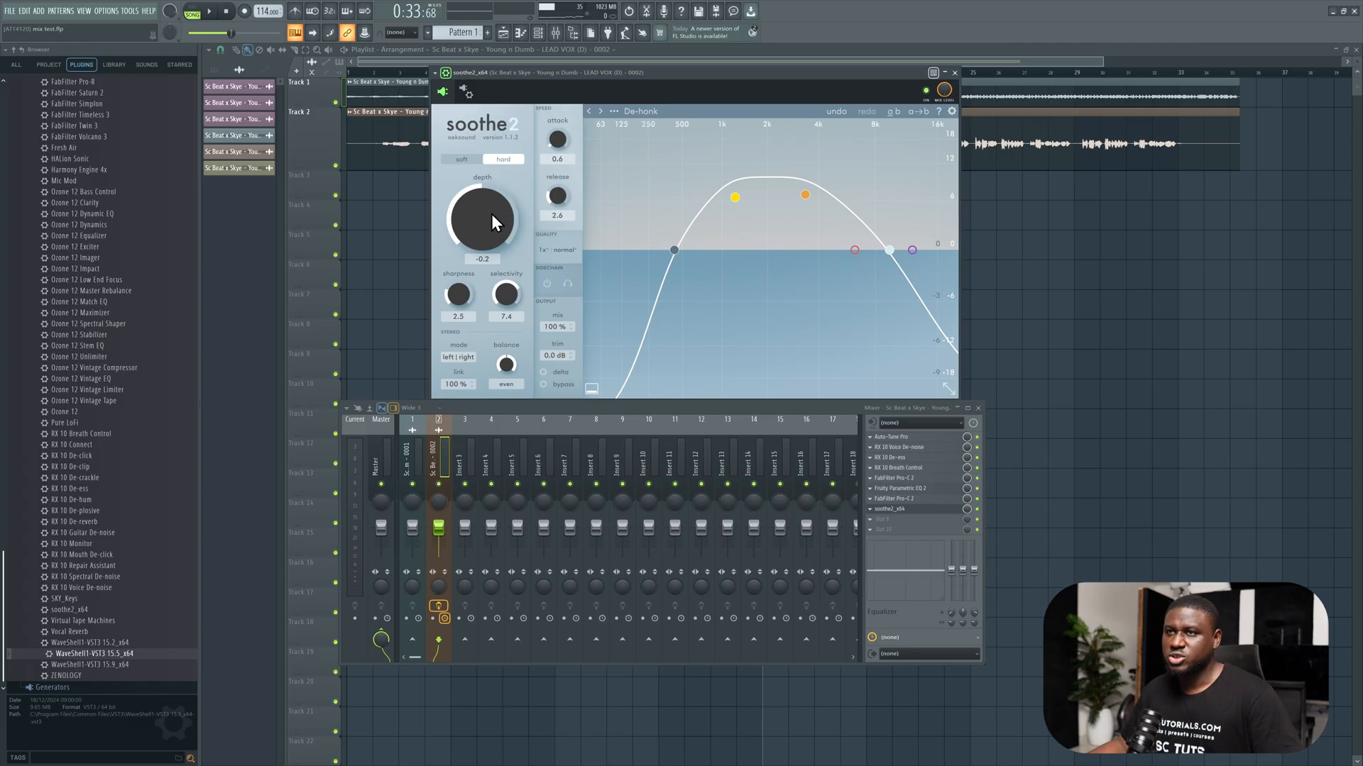
{"action": "left_click_drag", "start_coordinate": [482, 218], "coordinate": [487, 191]}
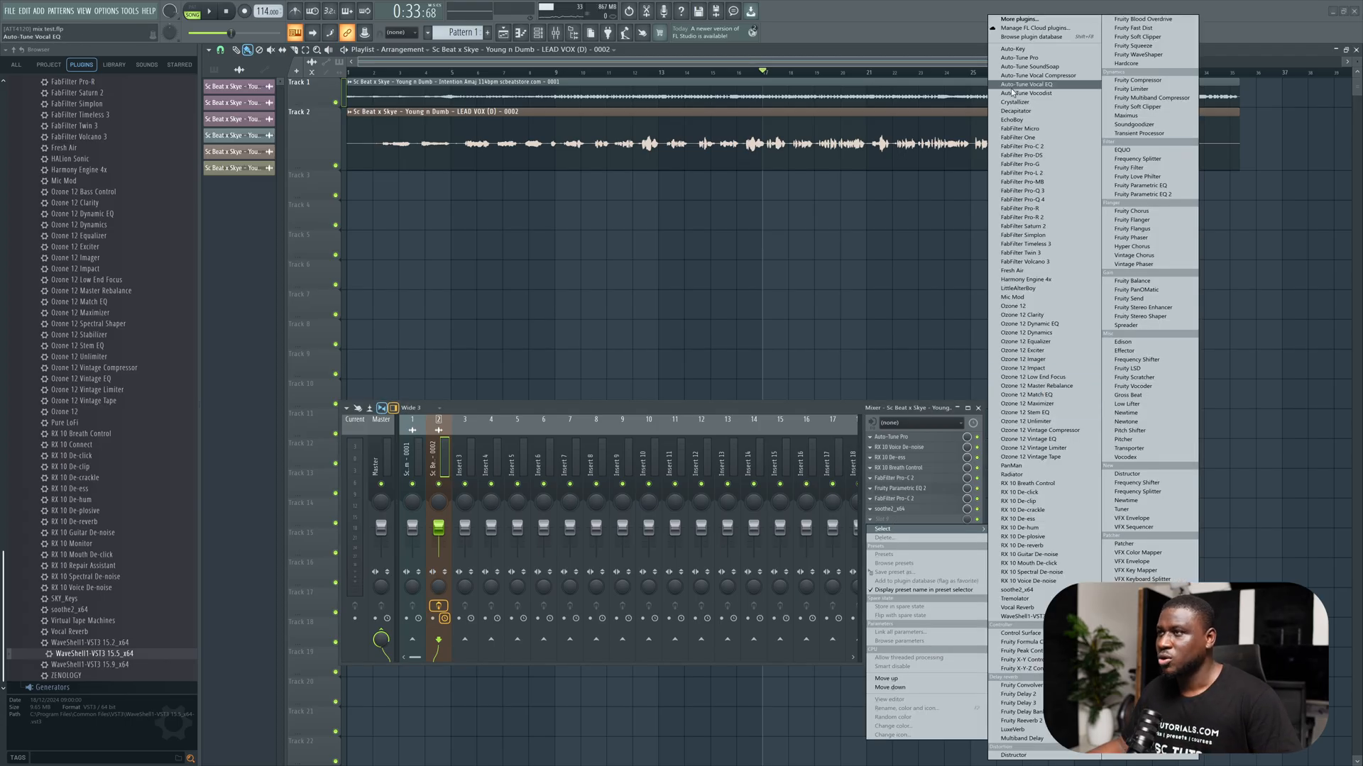
- Add Auto-Tune Vocal EQ set to Low Male input with the low-cut filter raised
{"action": "left_click", "coordinate": [1030, 84]}
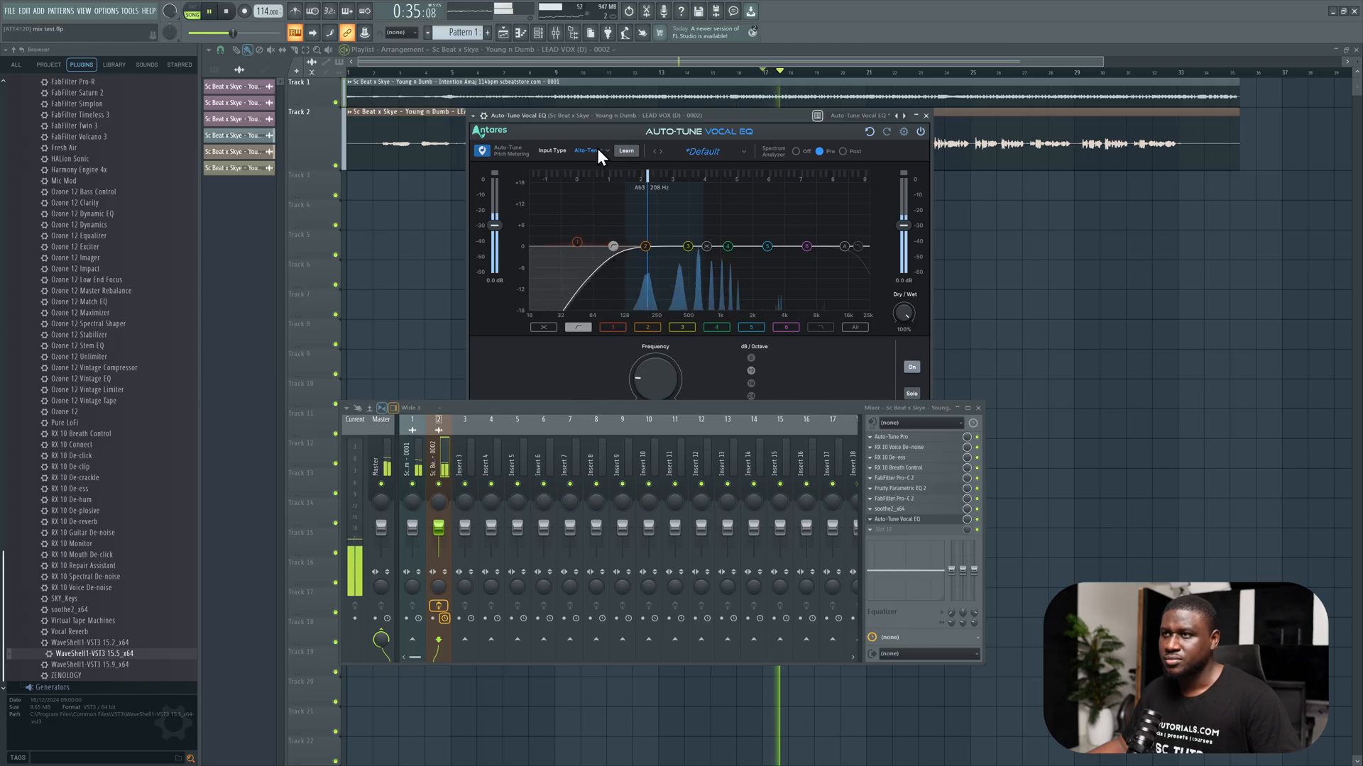
{"action": "left_click", "coordinate": [590, 151]}
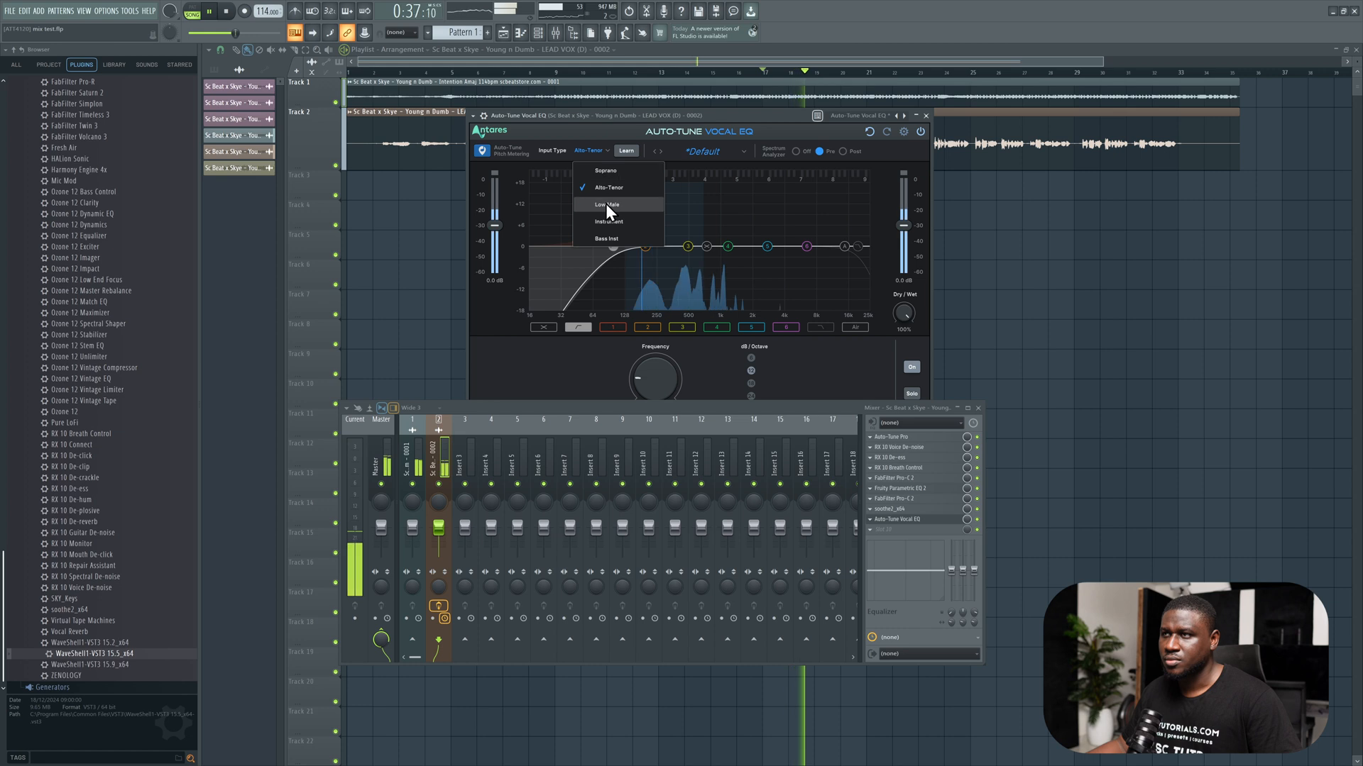
{"action": "left_click", "coordinate": [609, 204]}
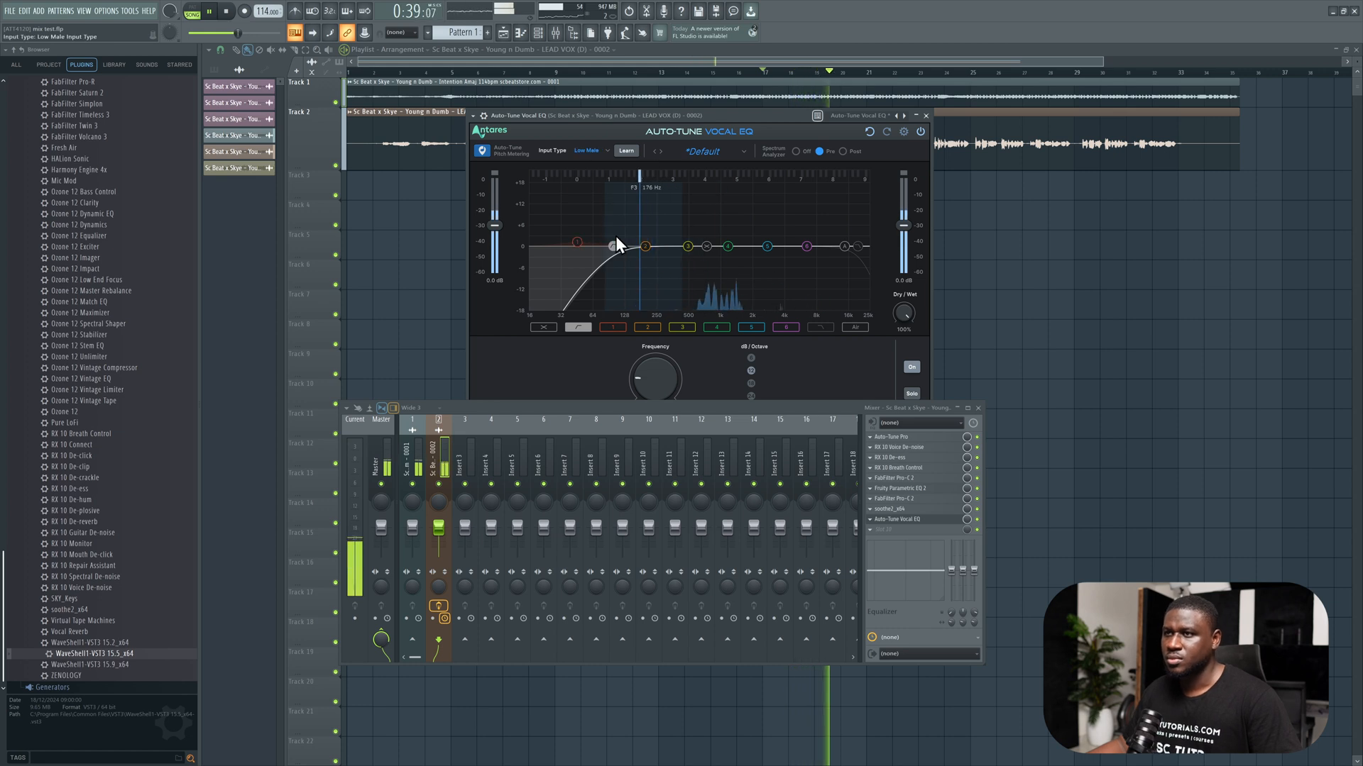
{"action": "left_click_drag", "start_coordinate": [614, 243], "coordinate": [626, 246]}
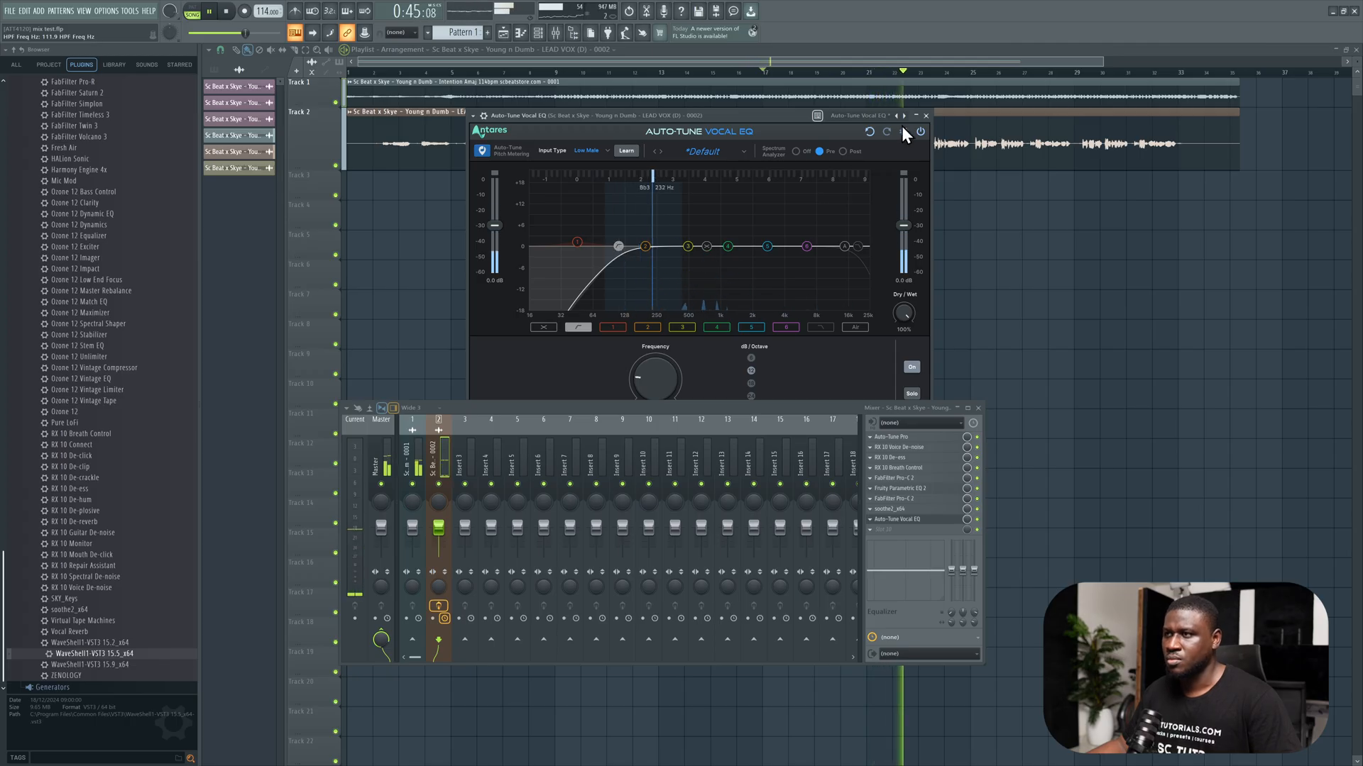
{"action": "left_click", "coordinate": [925, 115]}
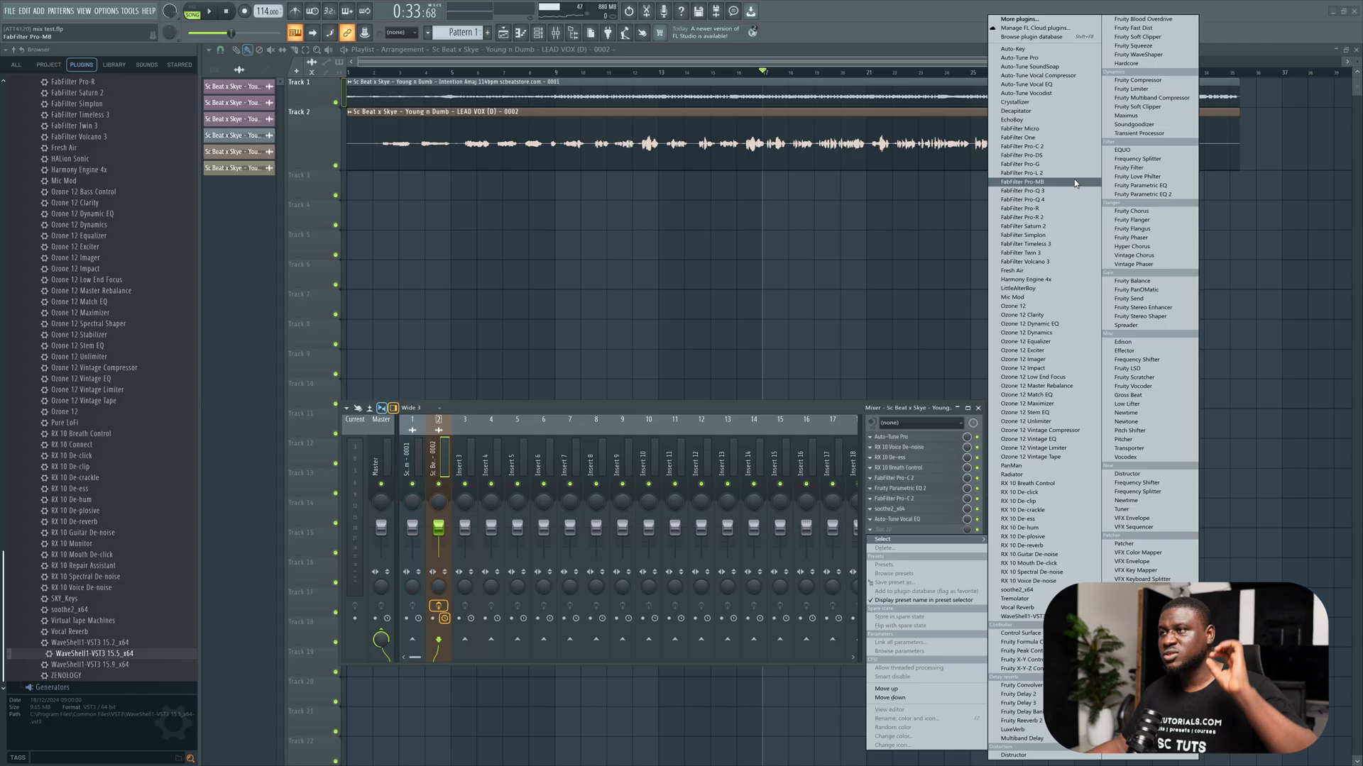
{"action": "mouse_move", "coordinate": [1056, 156]}
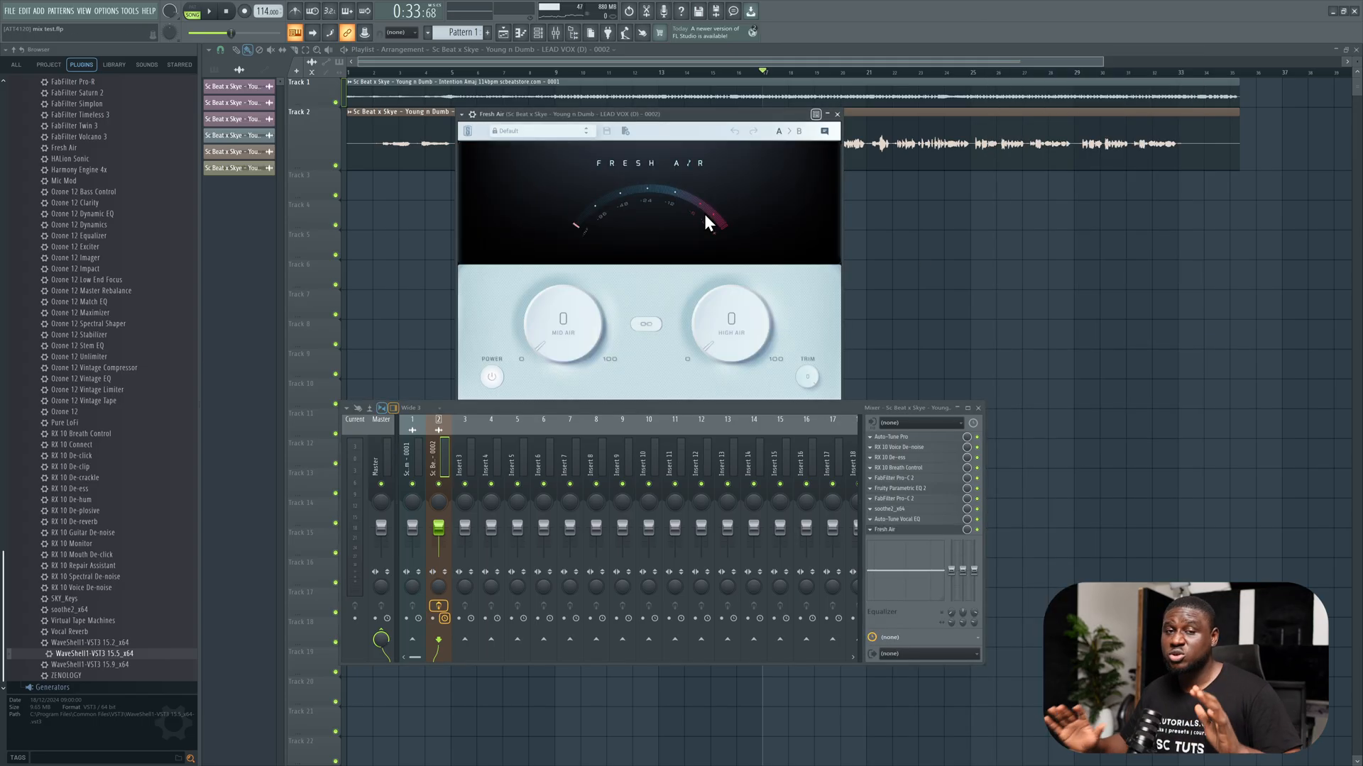
{"action": "mouse_move", "coordinate": [709, 225]}
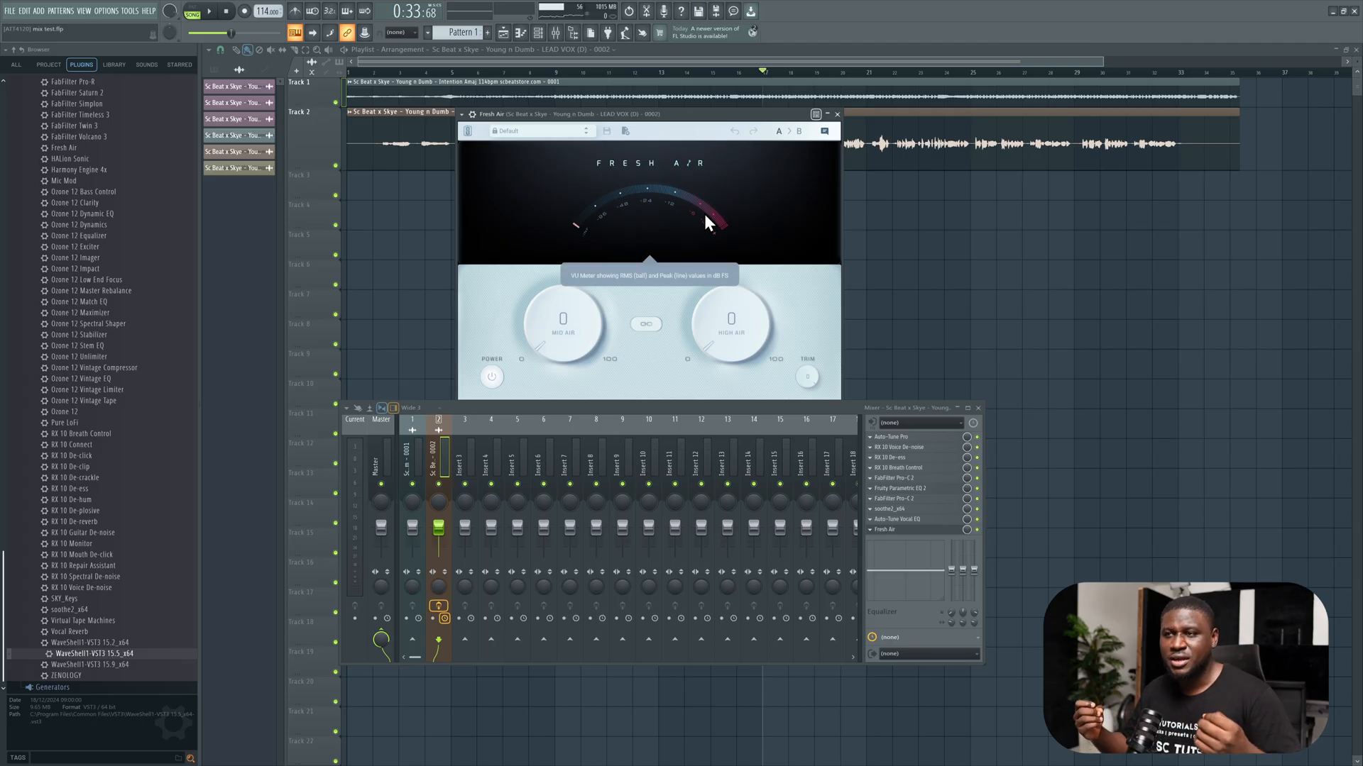
{"action": "mouse_move", "coordinate": [631, 168]}
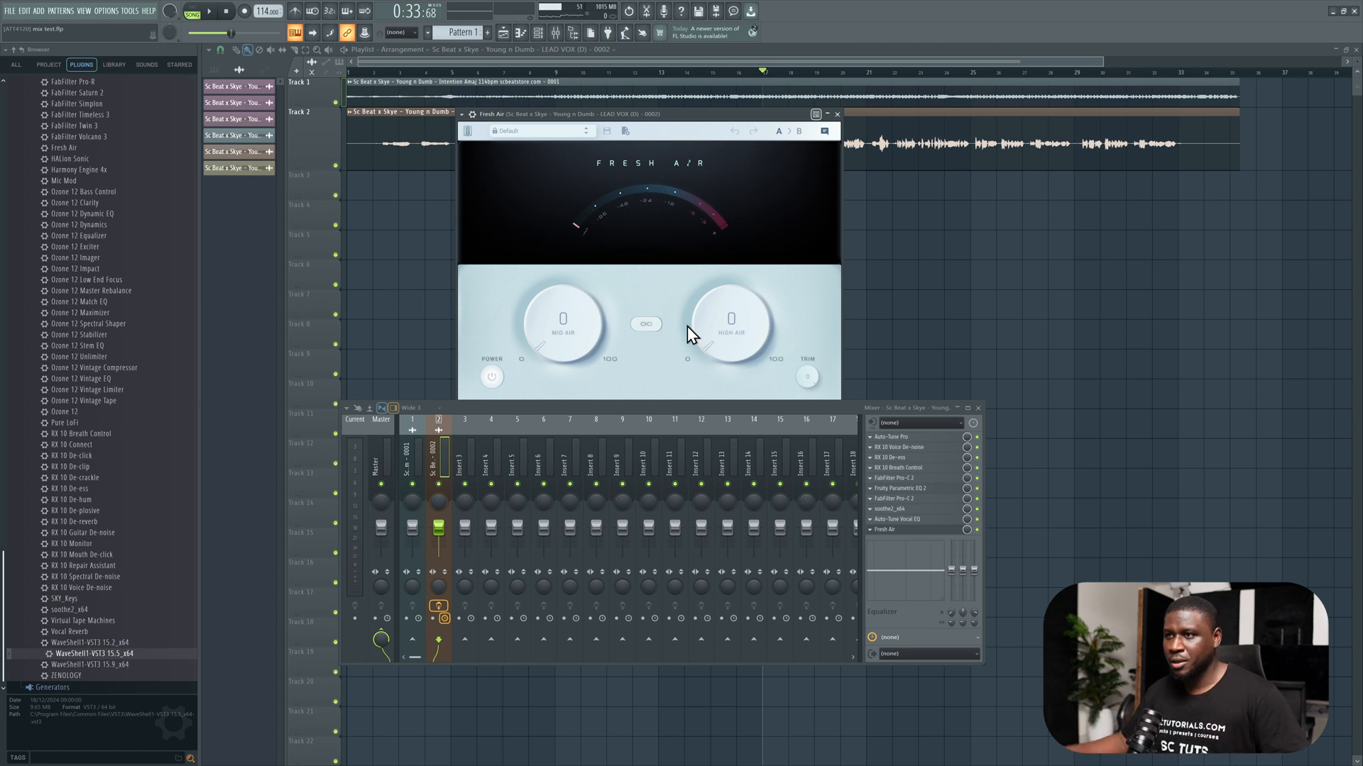
- Set Fresh Air's mid air to 10 and raise the high air to about 13 on the lead vocal
{"action": "left_click_drag", "start_coordinate": [731, 326], "coordinate": [731, 322]}
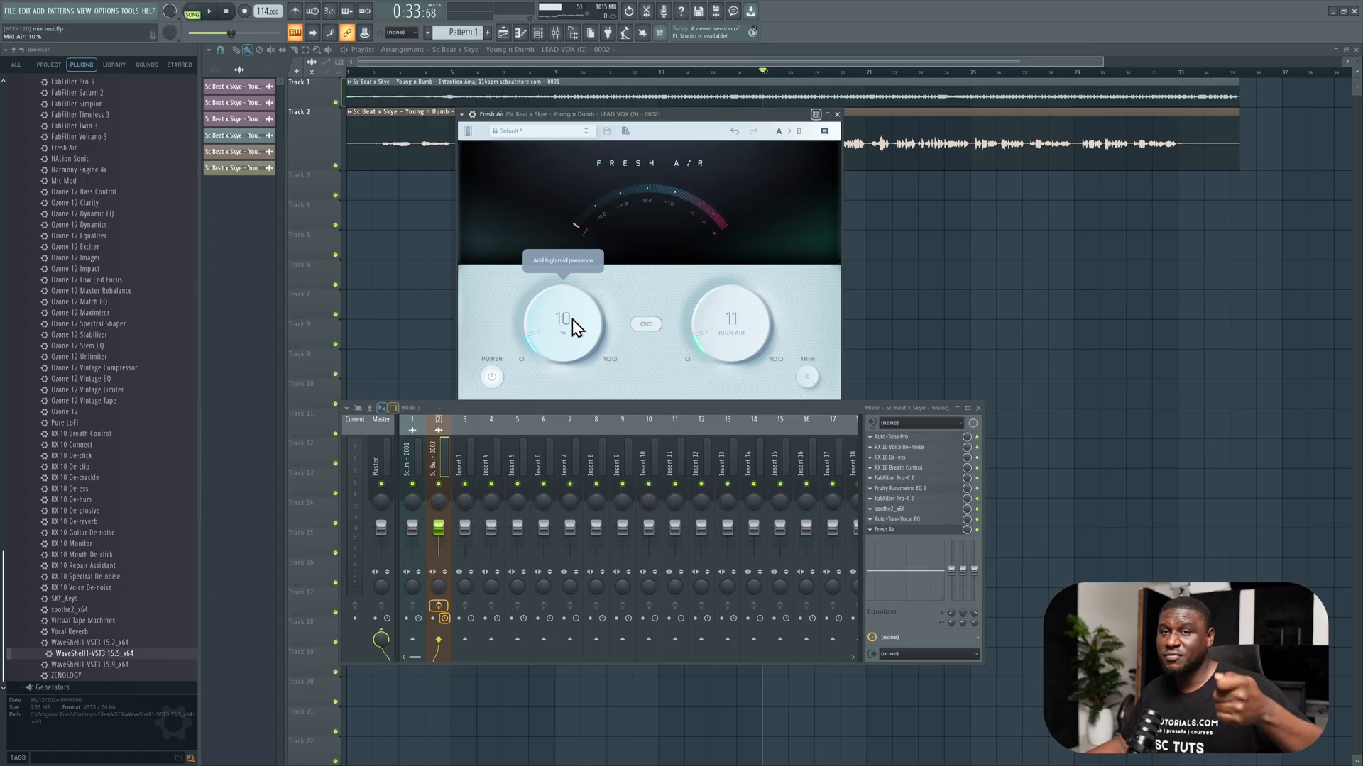
{"action": "mouse_move", "coordinate": [727, 328]}
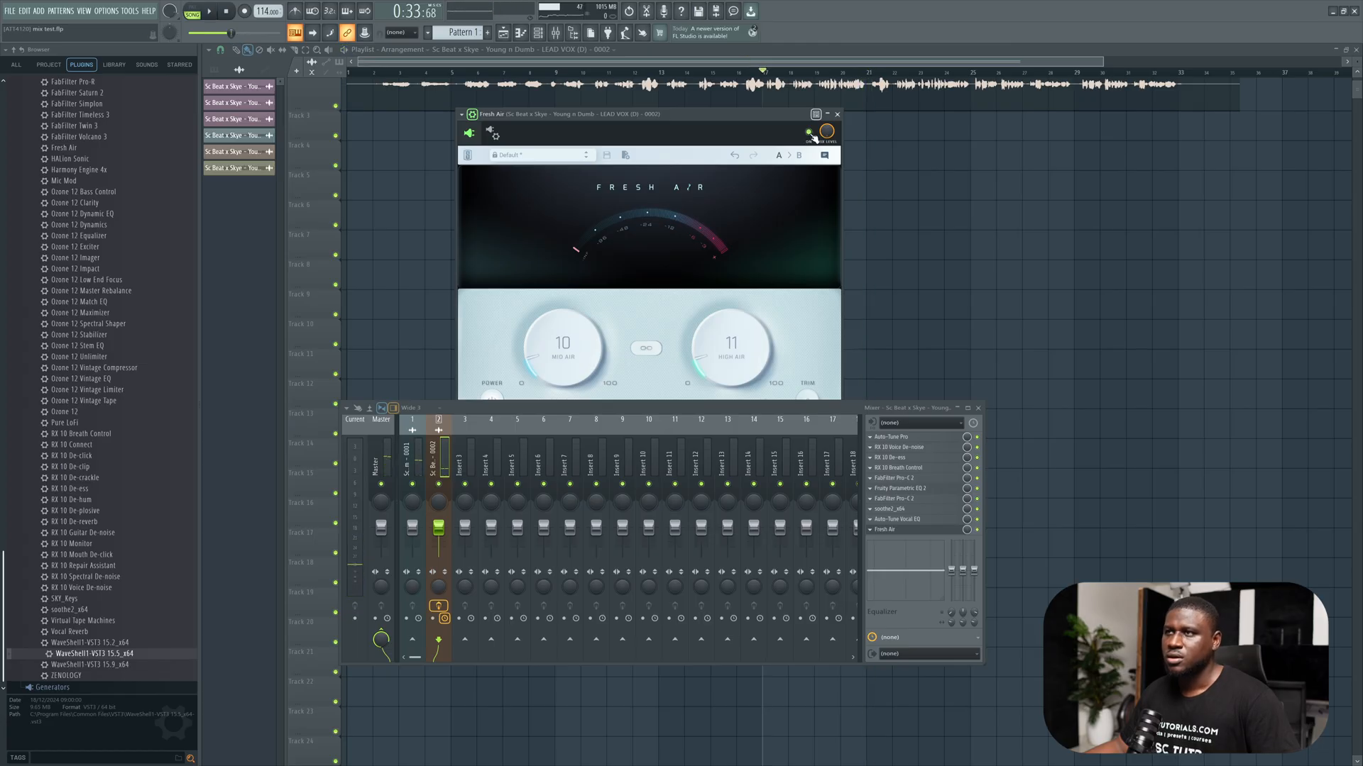
{"action": "left_click_drag", "start_coordinate": [734, 346], "coordinate": [738, 335]}
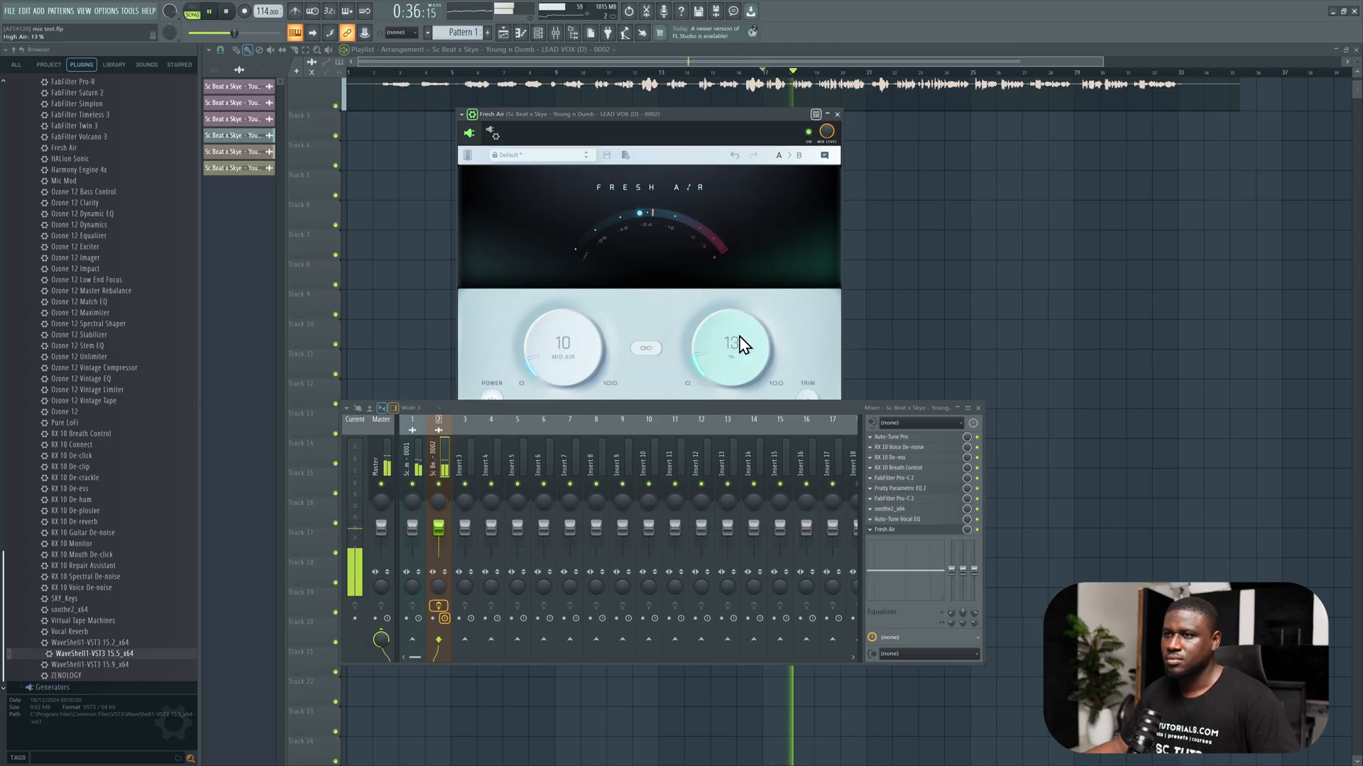
{"action": "left_click_drag", "start_coordinate": [734, 348], "coordinate": [729, 335]}
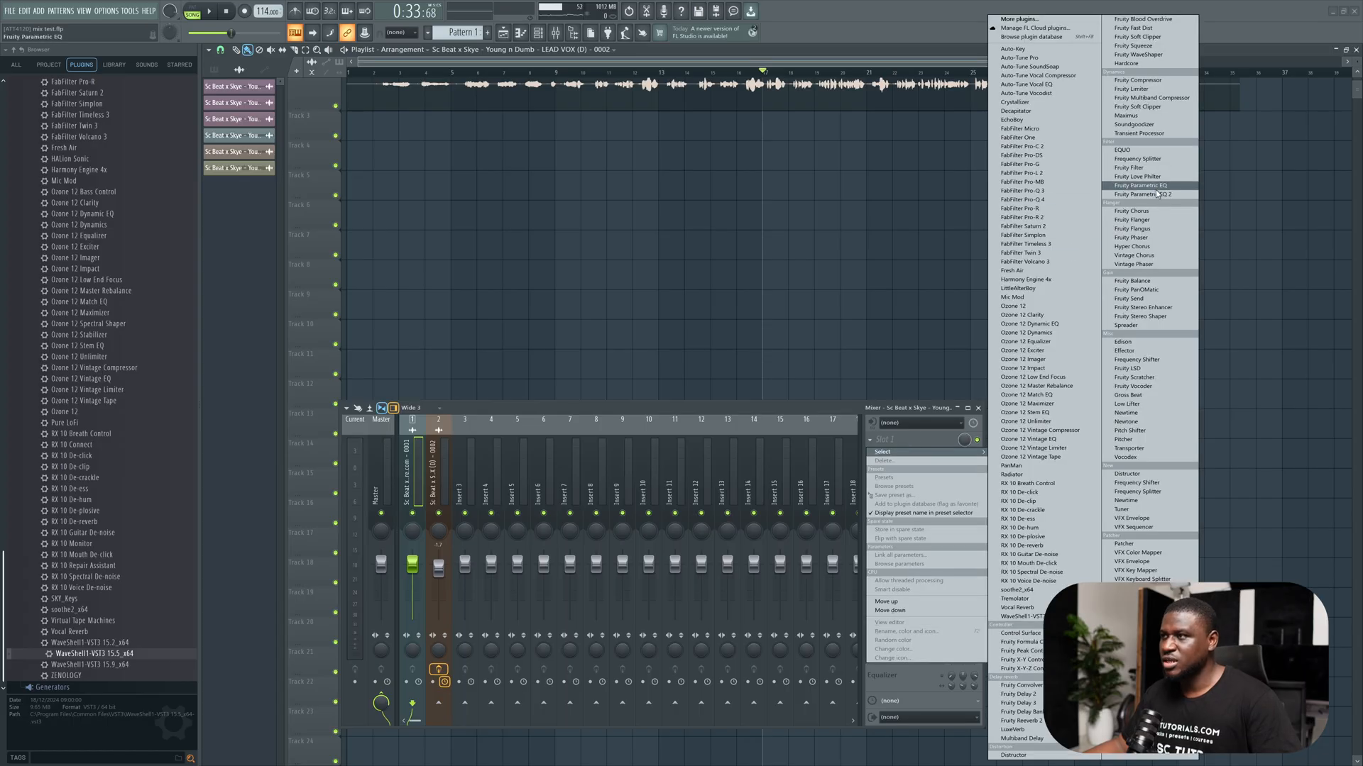
- Add Fruity Parametric EQ 2 to the beat and shape its low end, then load FabFilter Pro-R on the reverb track
{"action": "left_click", "coordinate": [1140, 195]}
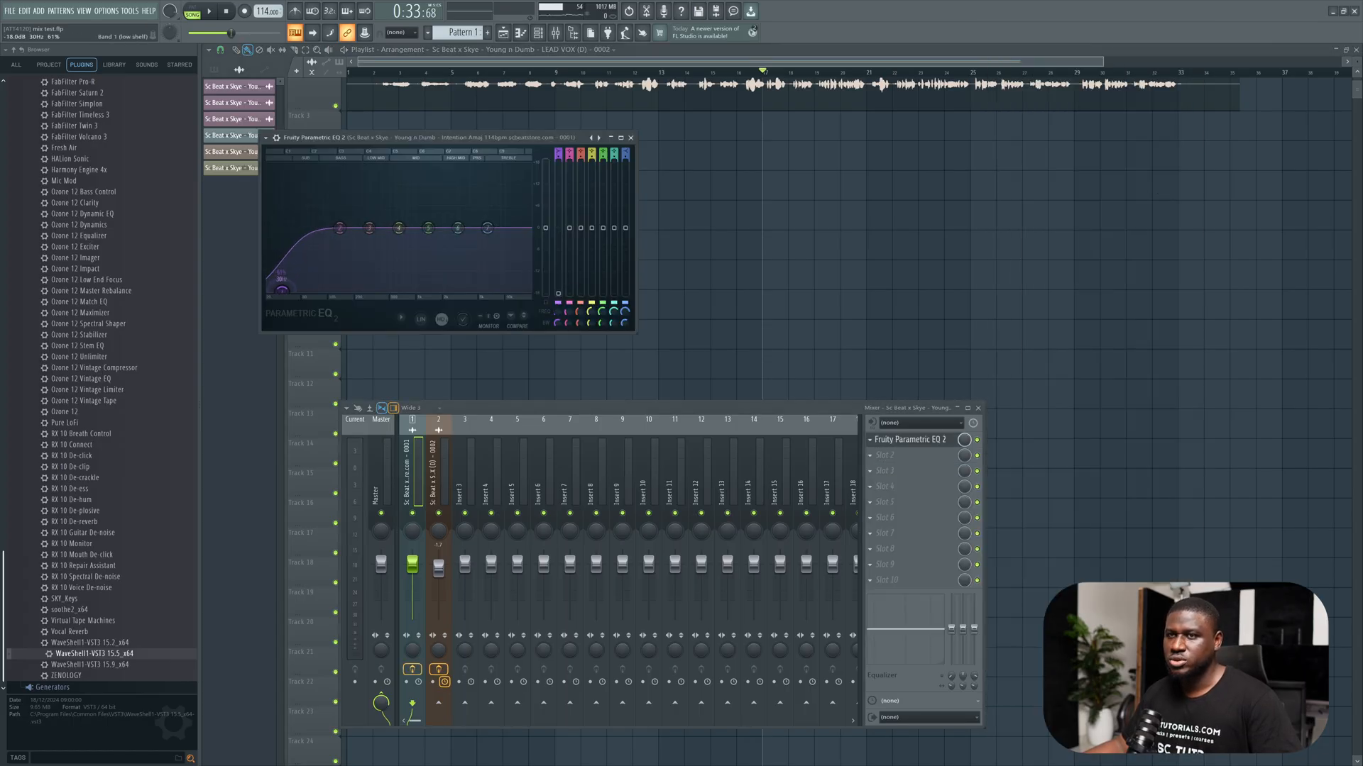
{"action": "left_click_drag", "start_coordinate": [280, 278], "coordinate": [284, 291]}
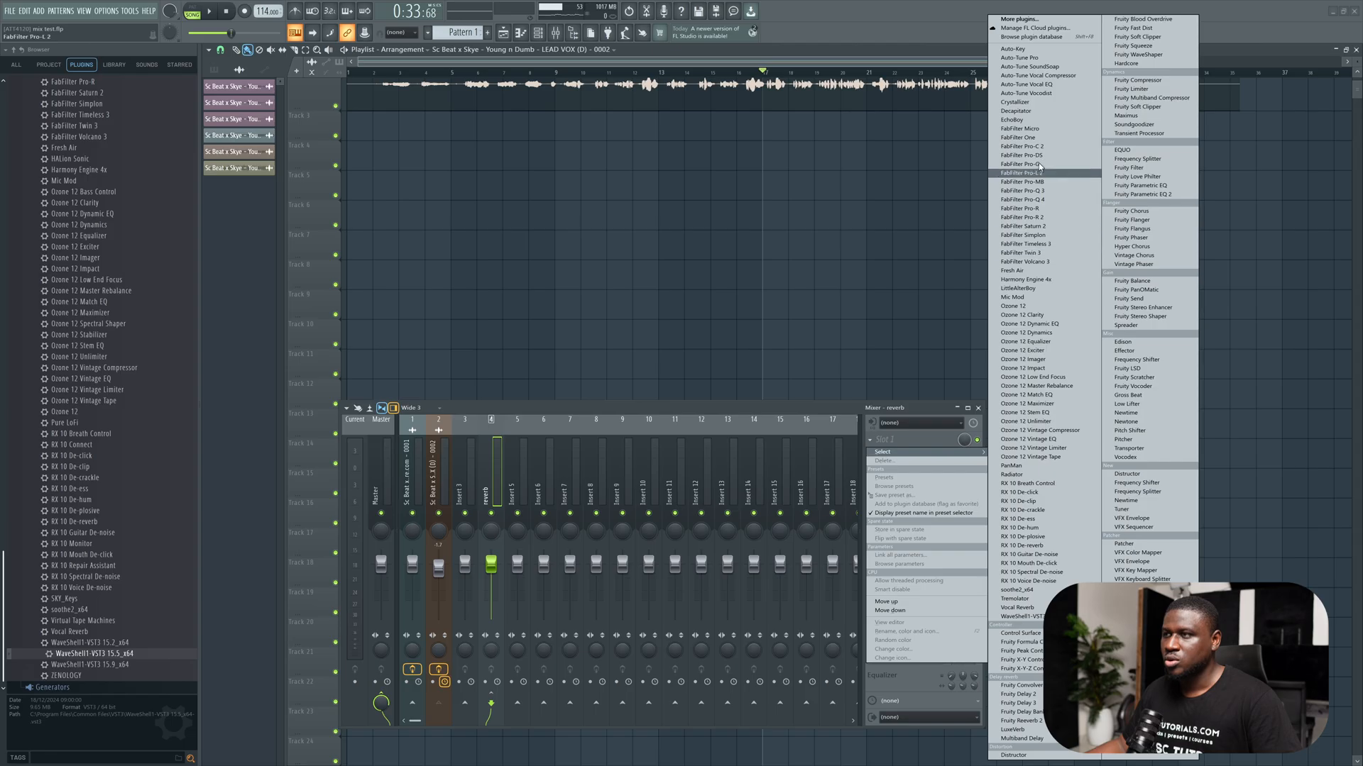
{"action": "mouse_move", "coordinate": [1043, 217]}
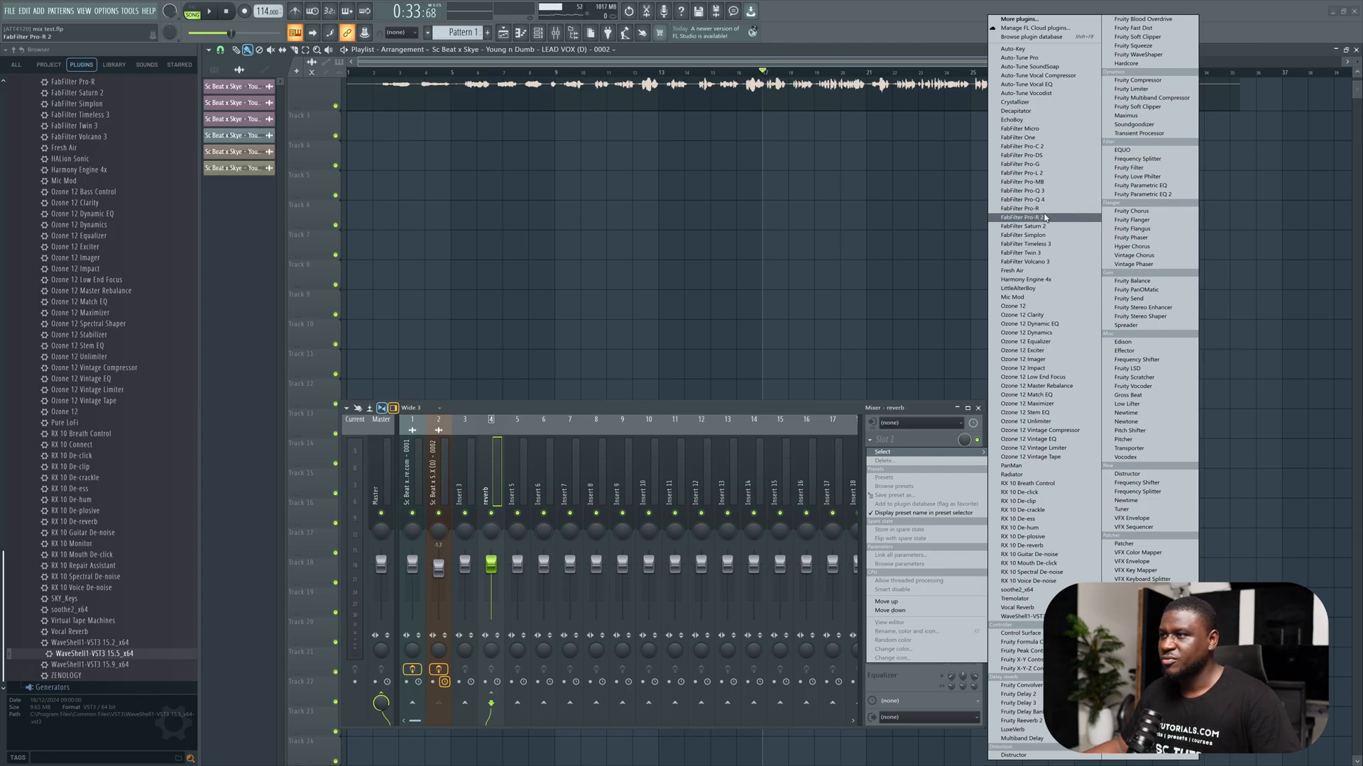
{"action": "left_click", "coordinate": [1020, 216]}
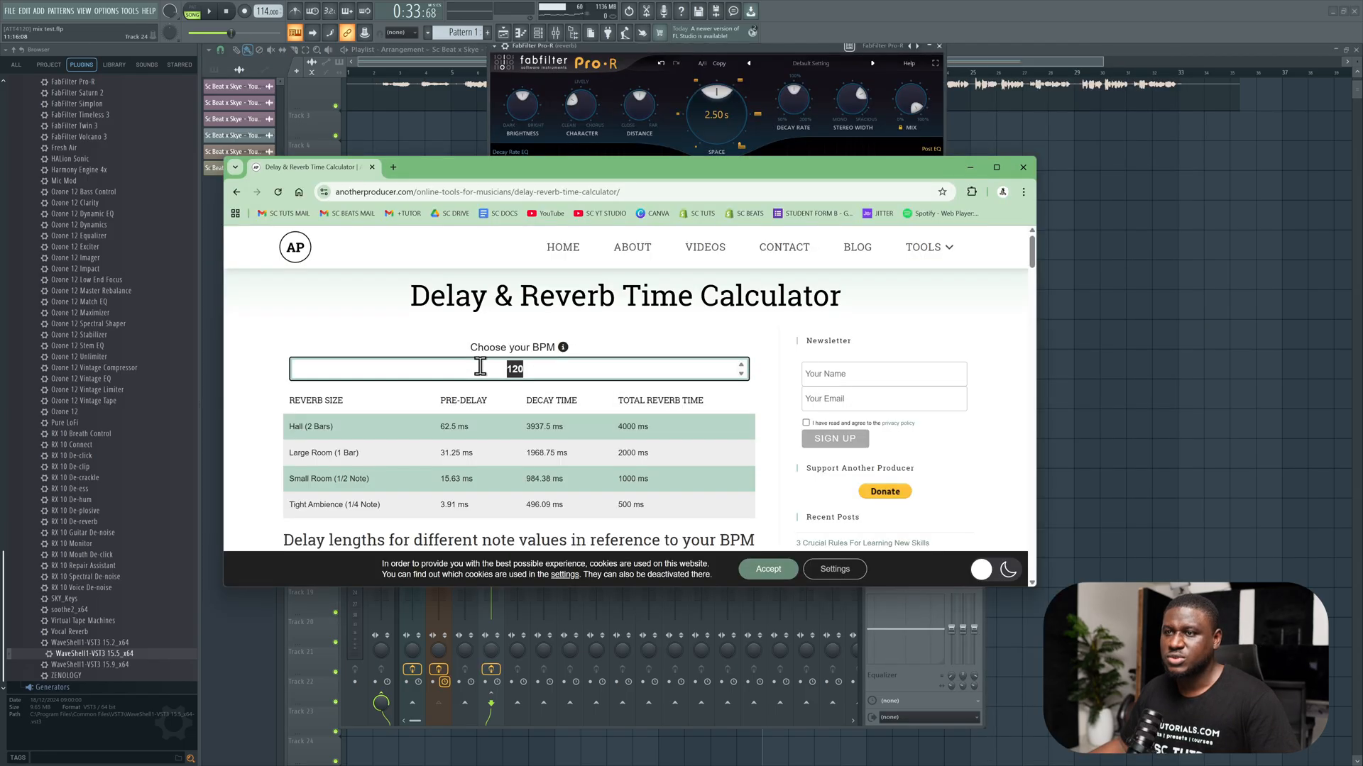
- Enter 114 BPM in the delay & reverb calculator to read the pre-delay and decay times
{"action": "type", "text": "11"}
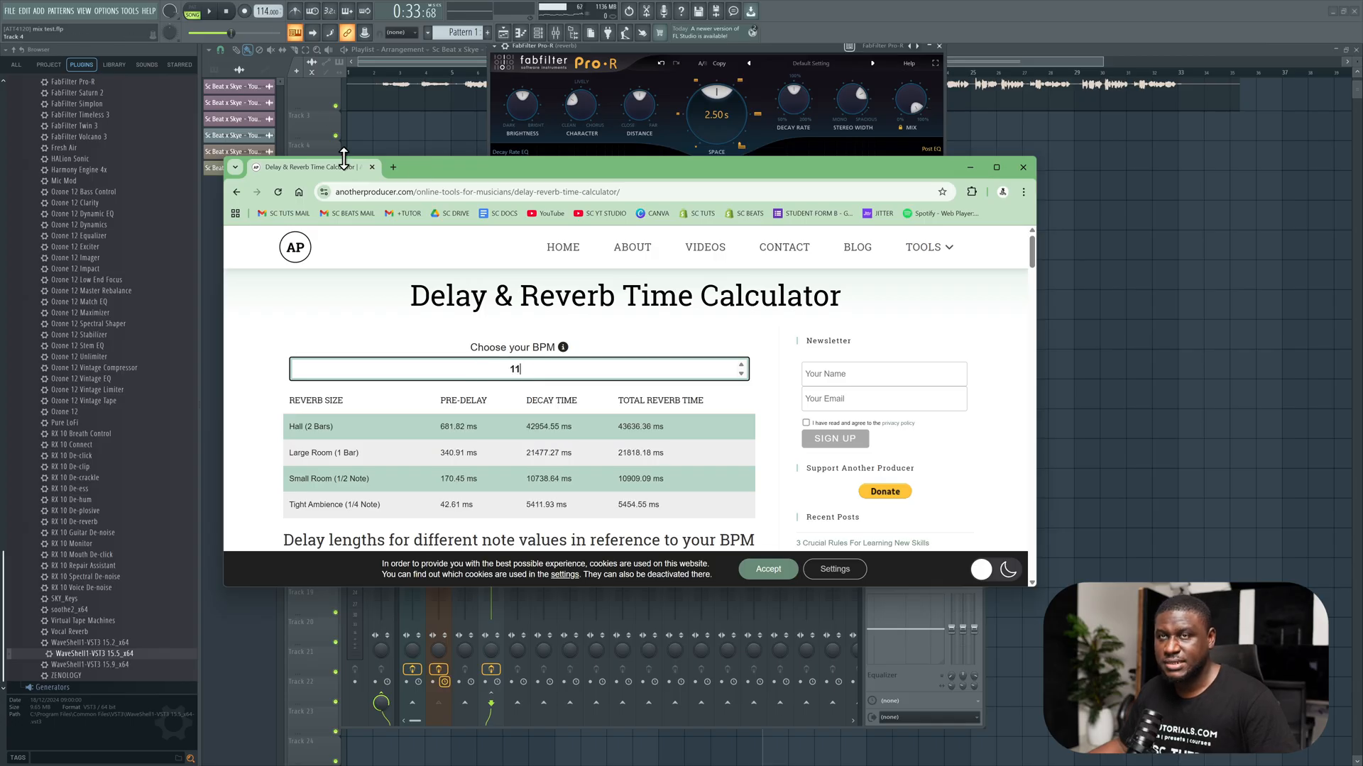
{"action": "type", "text": "114"}
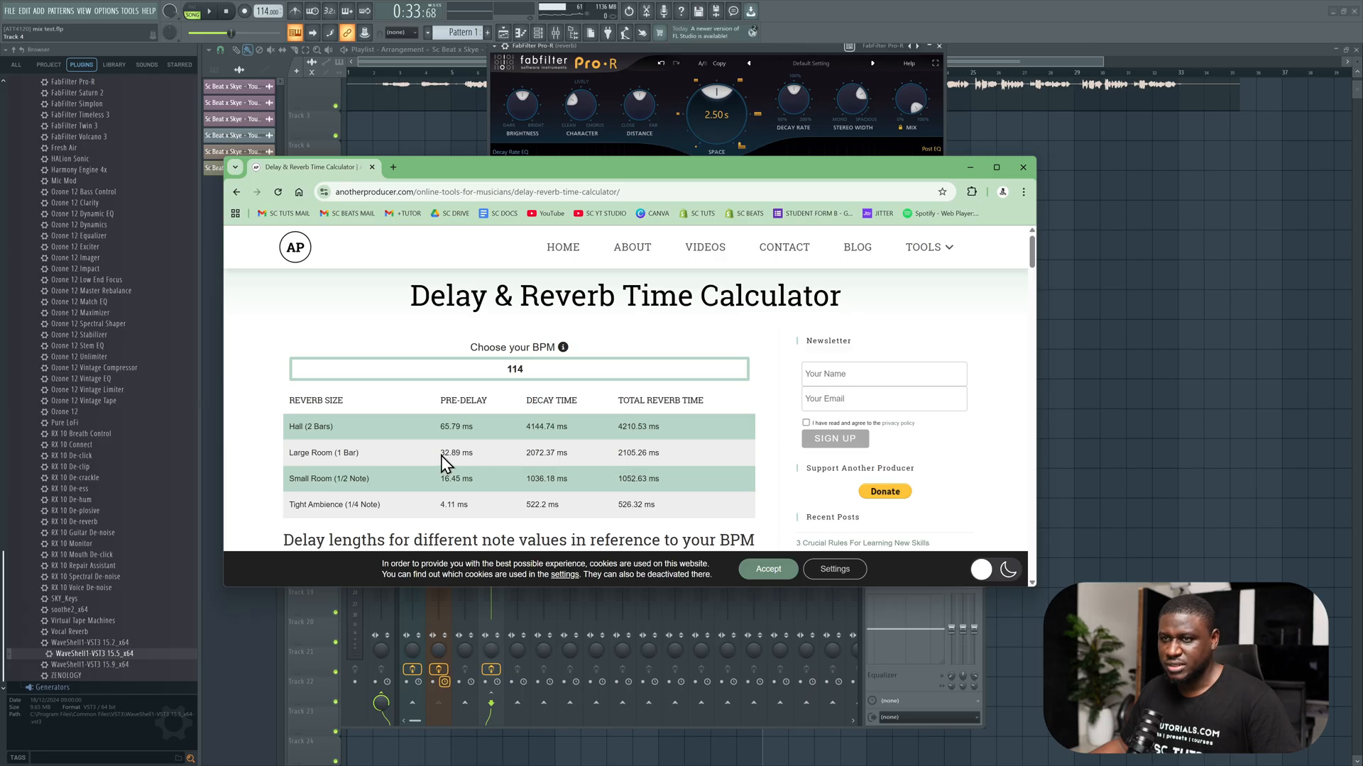
{"action": "mouse_move", "coordinate": [559, 470]}
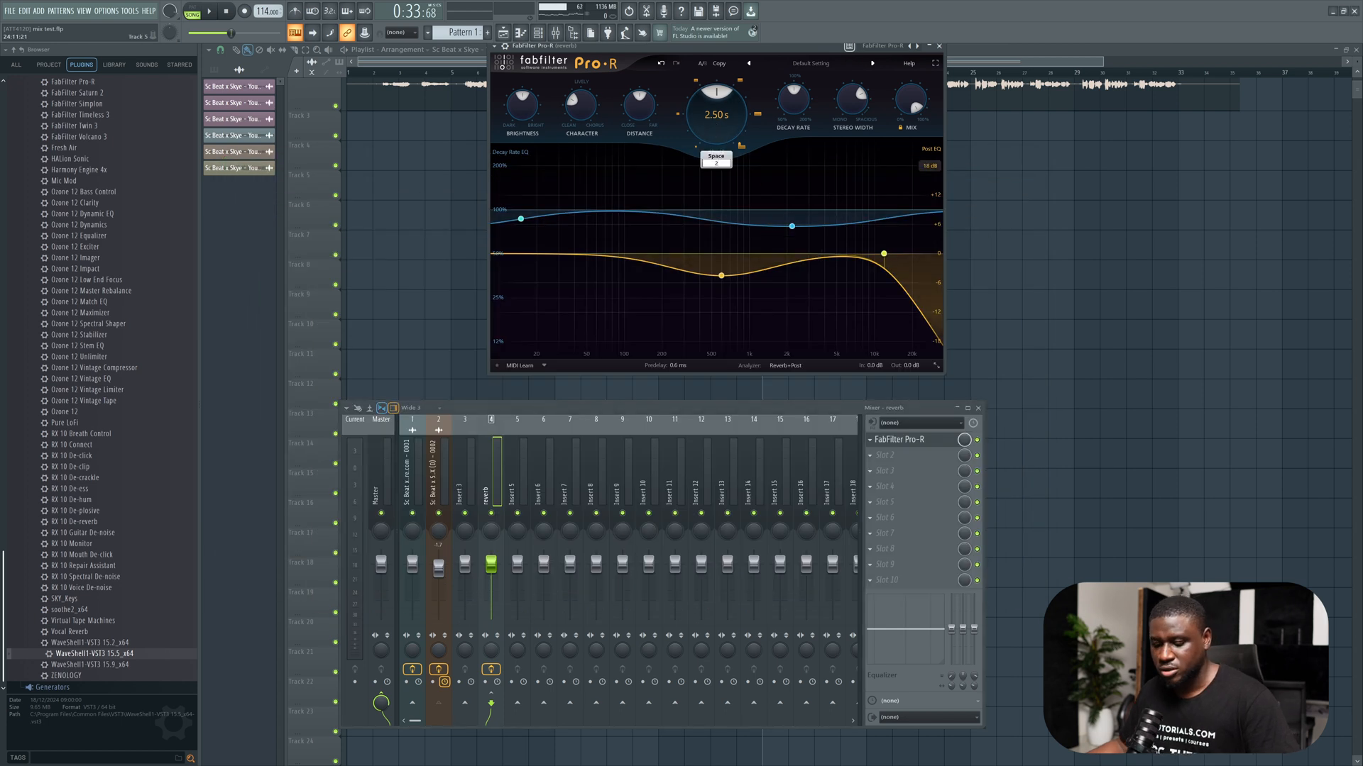
- Set Pro-R's Space to 2.00 s and Mix to 100% wet on the reverb track
{"action": "left_click_drag", "start_coordinate": [716, 100], "coordinate": [715, 118]}
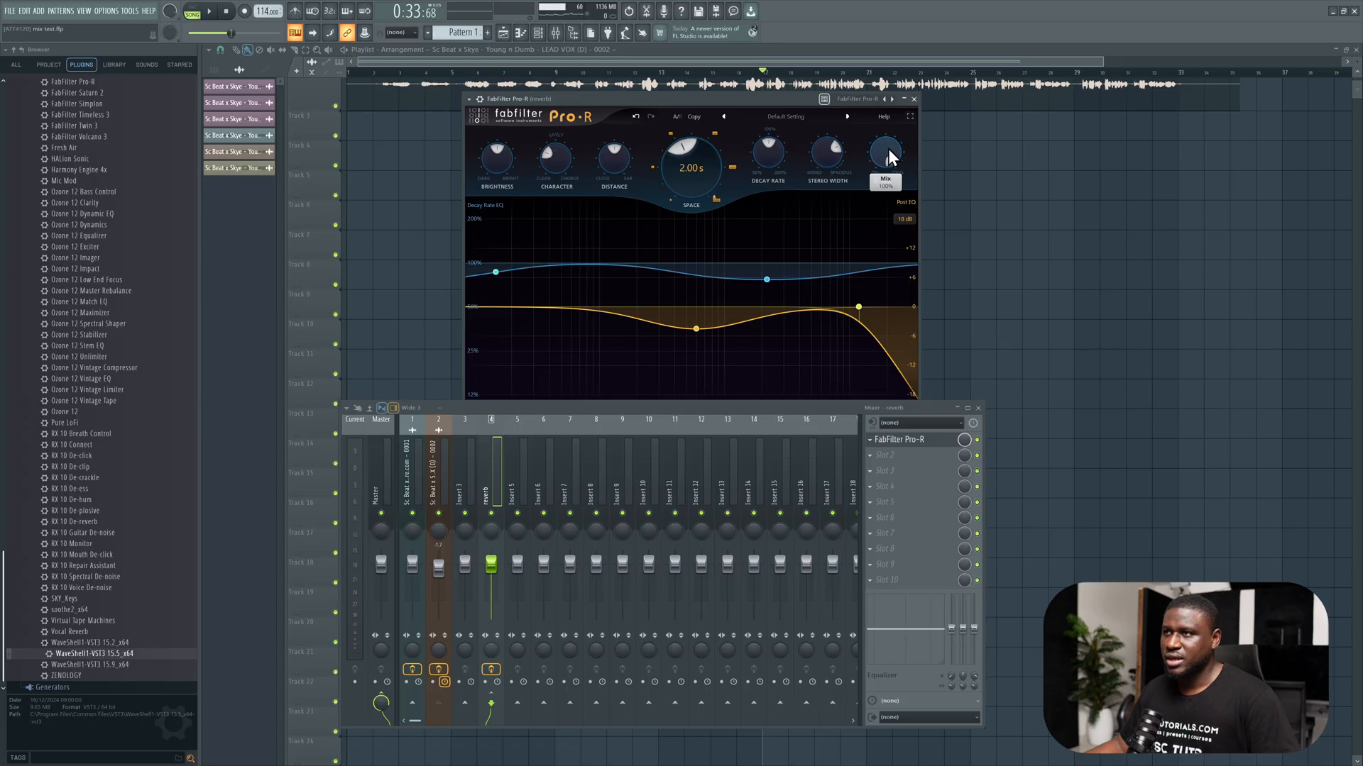
{"action": "left_click_drag", "start_coordinate": [885, 149], "coordinate": [886, 160]}
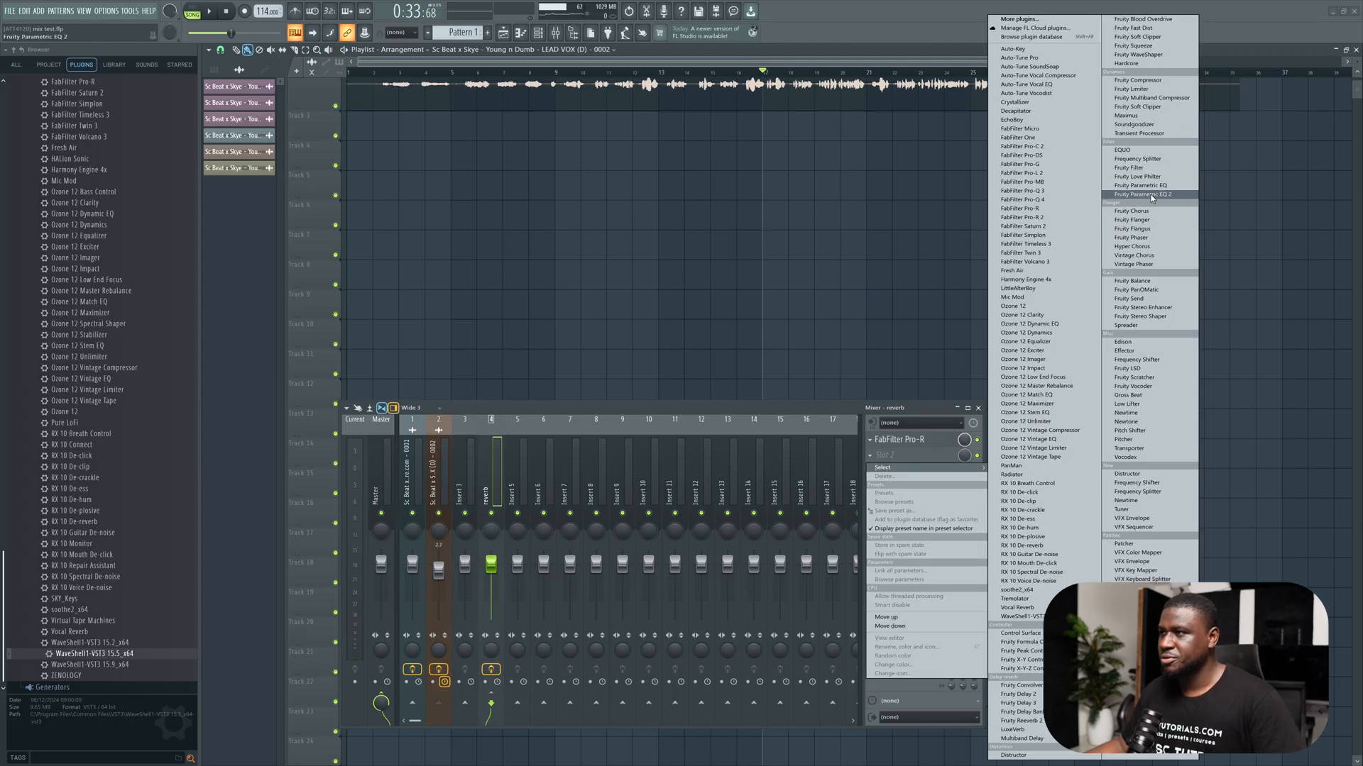
- Load Fruity Parametric EQ 2 into the slot after Pro-R on the reverb insert
{"action": "left_click", "coordinate": [1141, 195]}
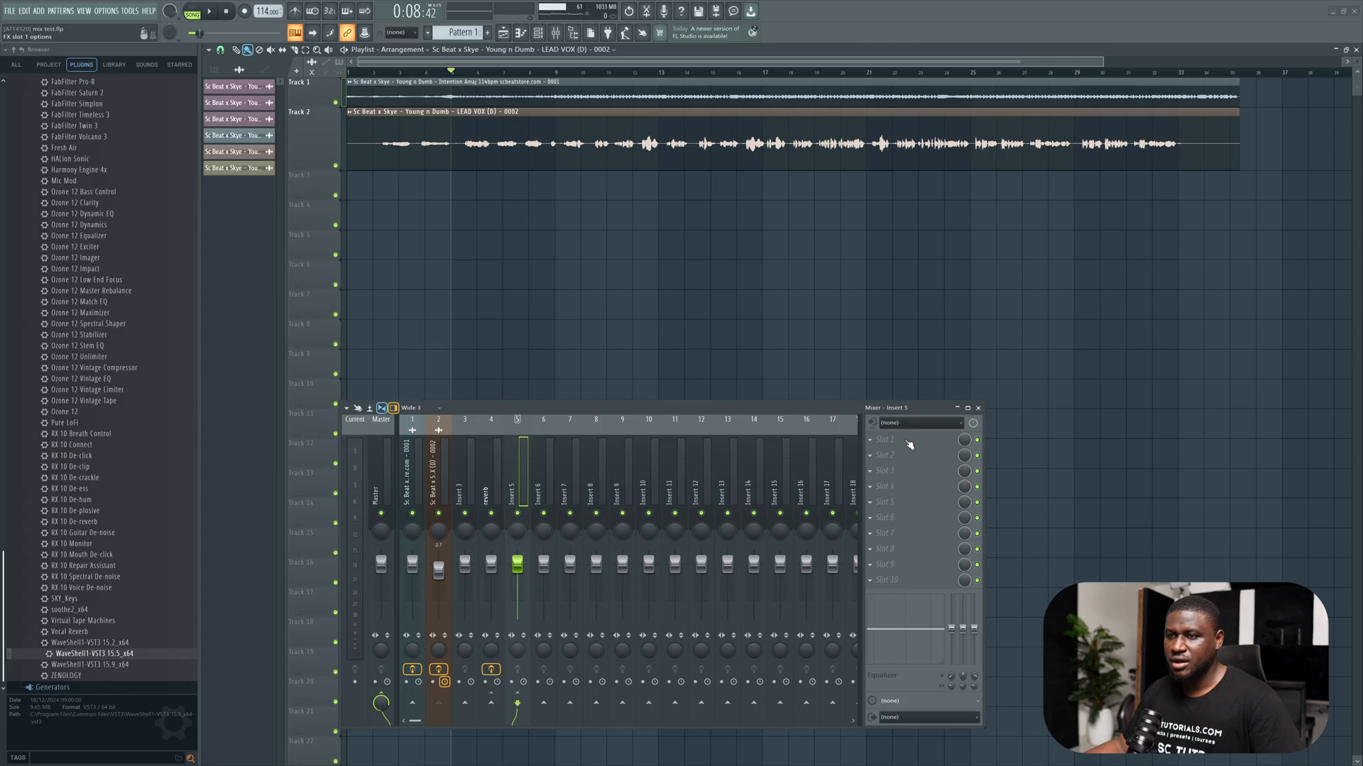
- Load Fruity Delay 2 onto Insert 5 and set its feedback mode to ping-pong
{"action": "left_click", "coordinate": [869, 439]}
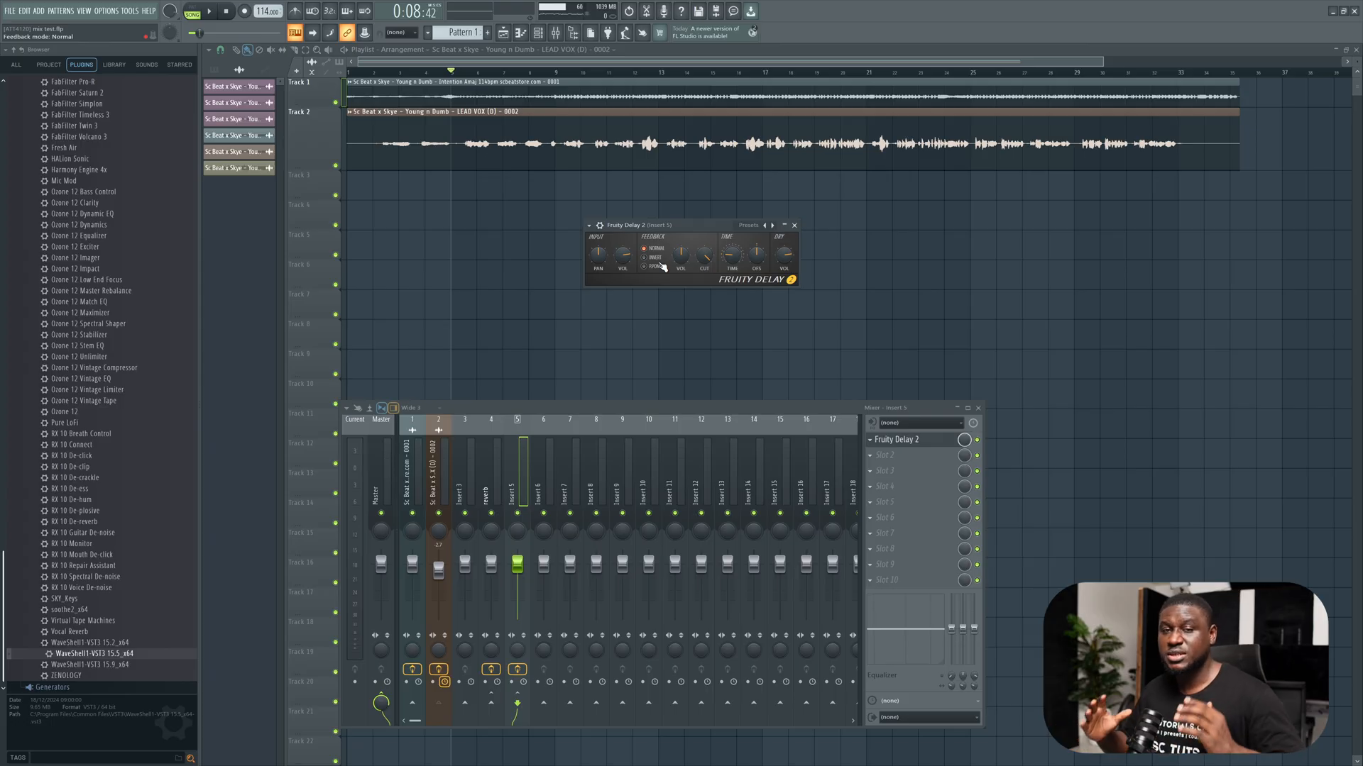
{"action": "left_click", "coordinate": [648, 268]}
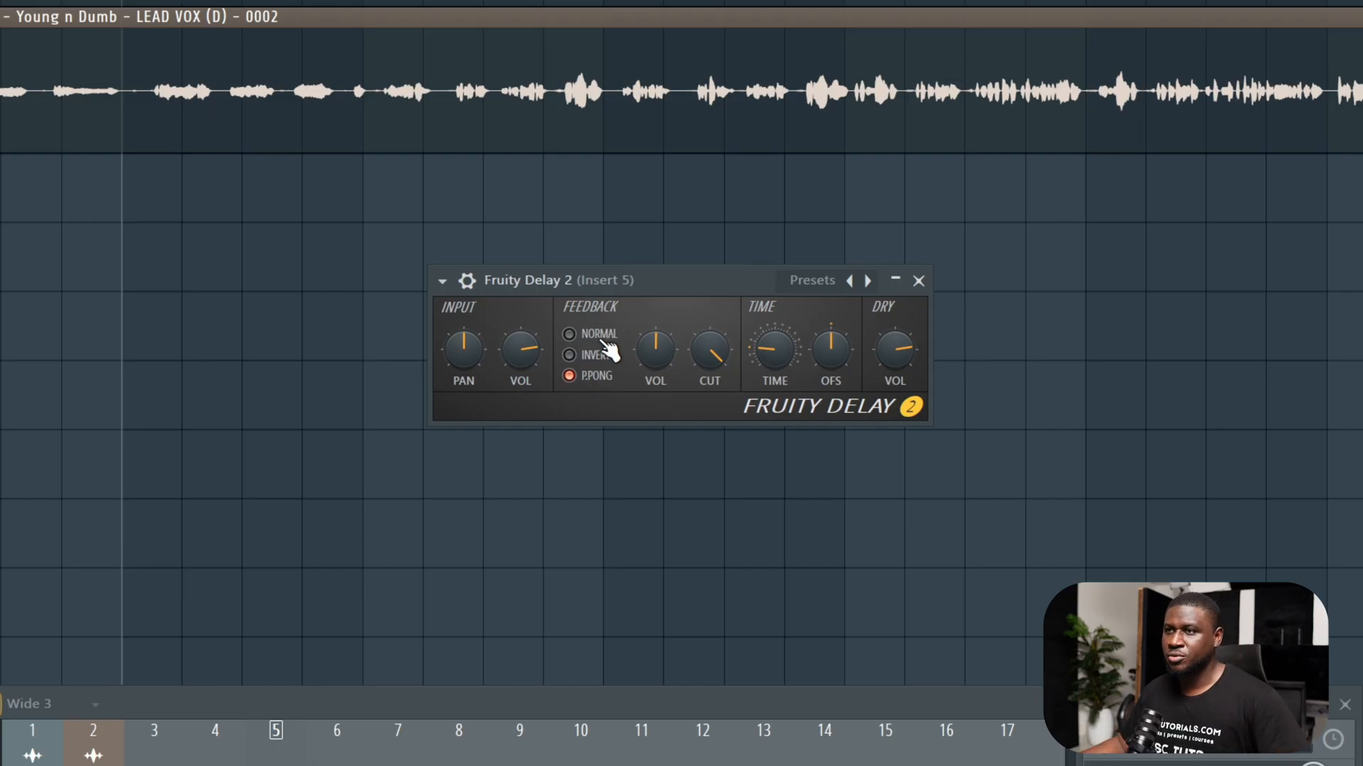
{"action": "left_click", "coordinate": [571, 333]}
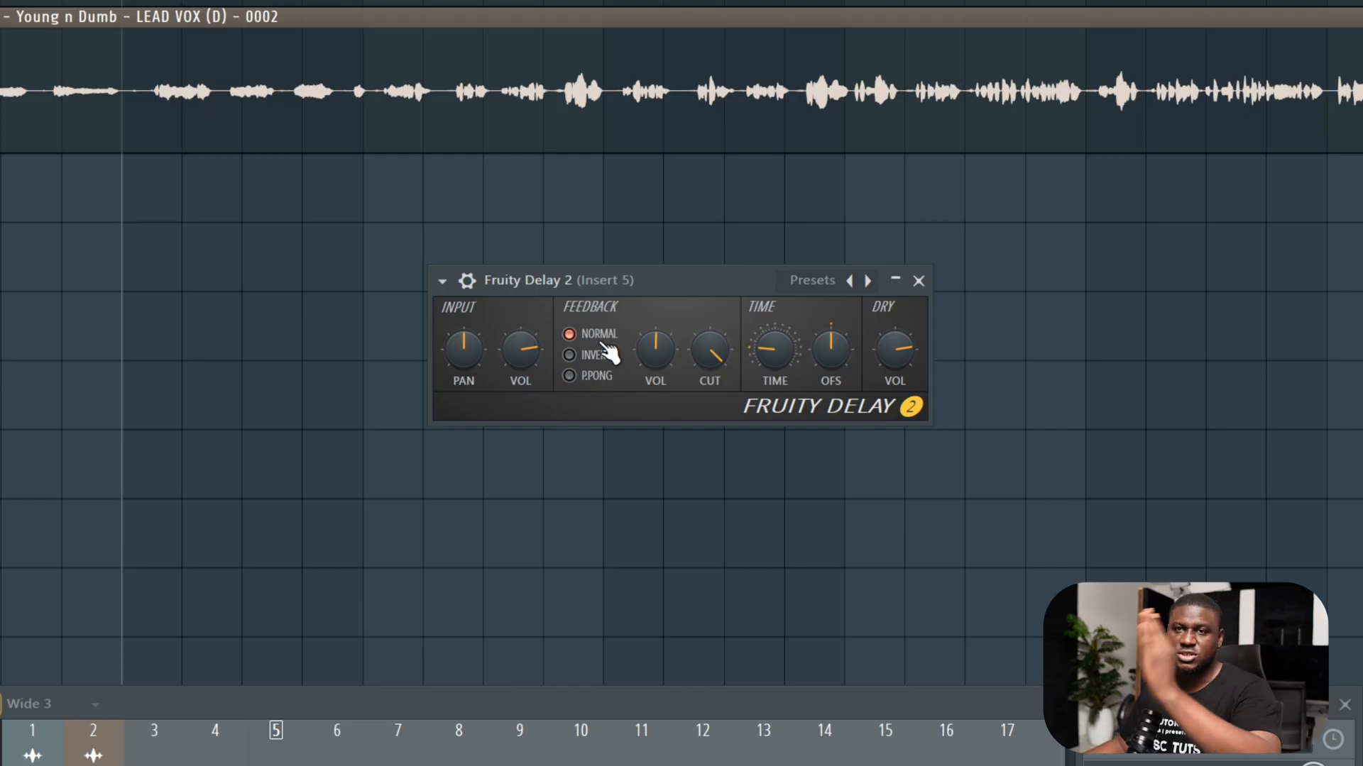
{"action": "left_click", "coordinate": [569, 374]}
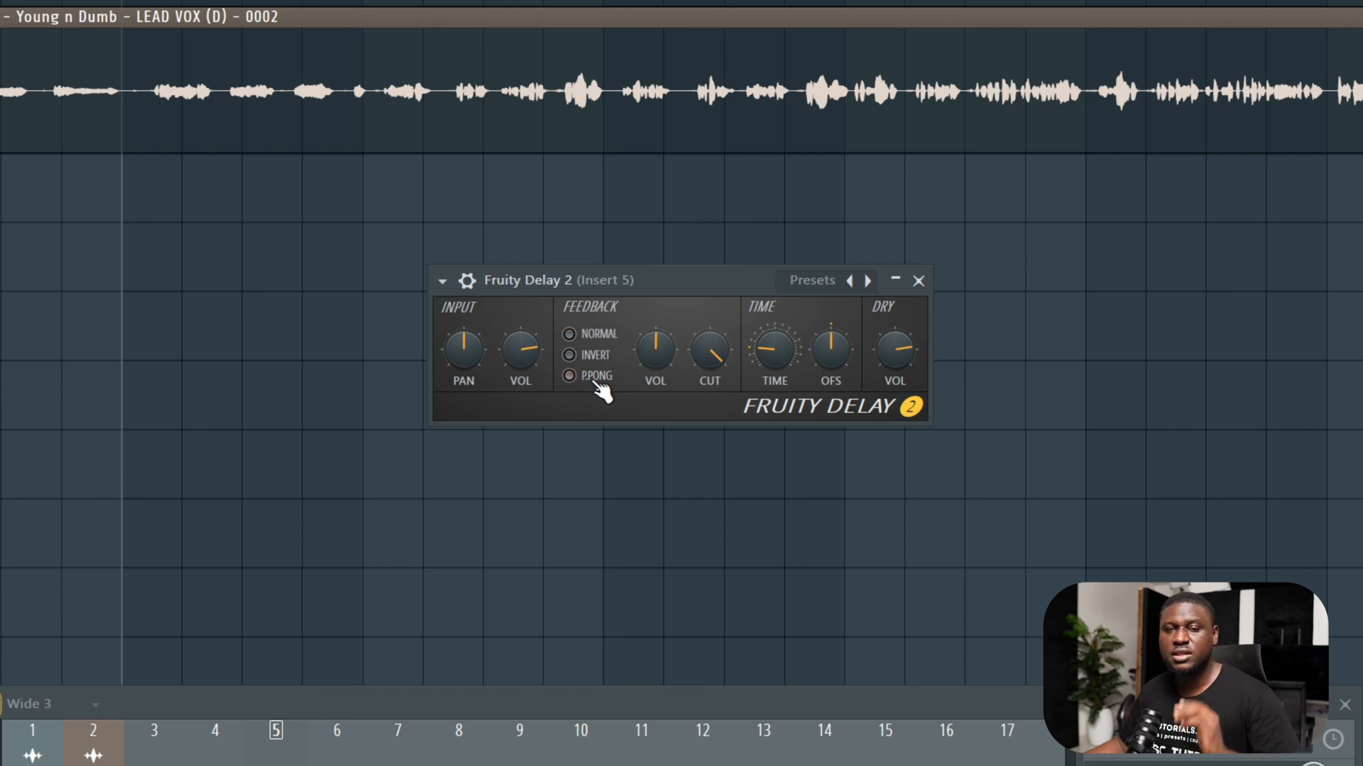
{"action": "left_click", "coordinate": [569, 374]}
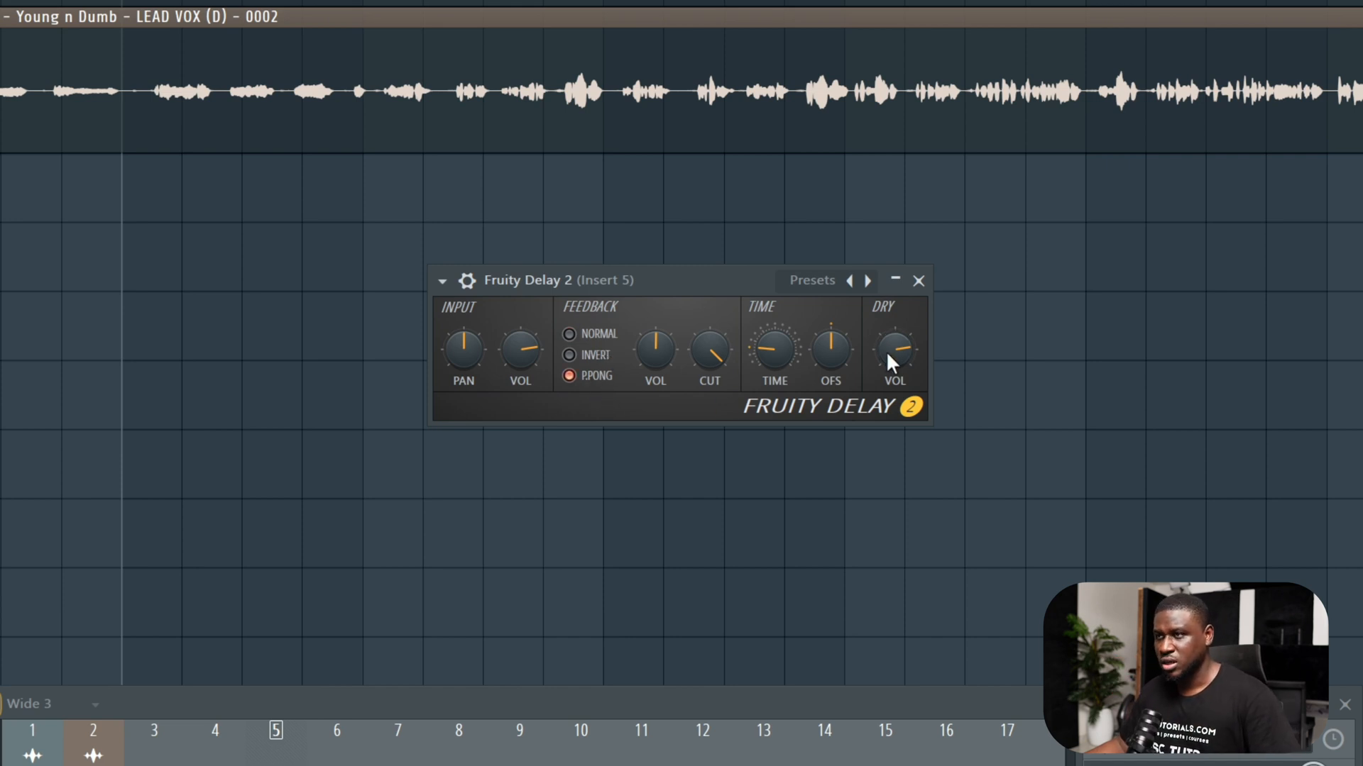
- Turn down the delay's Dry and Input volume knobs and close the plugin
{"action": "left_click_drag", "start_coordinate": [893, 356], "coordinate": [892, 343]}
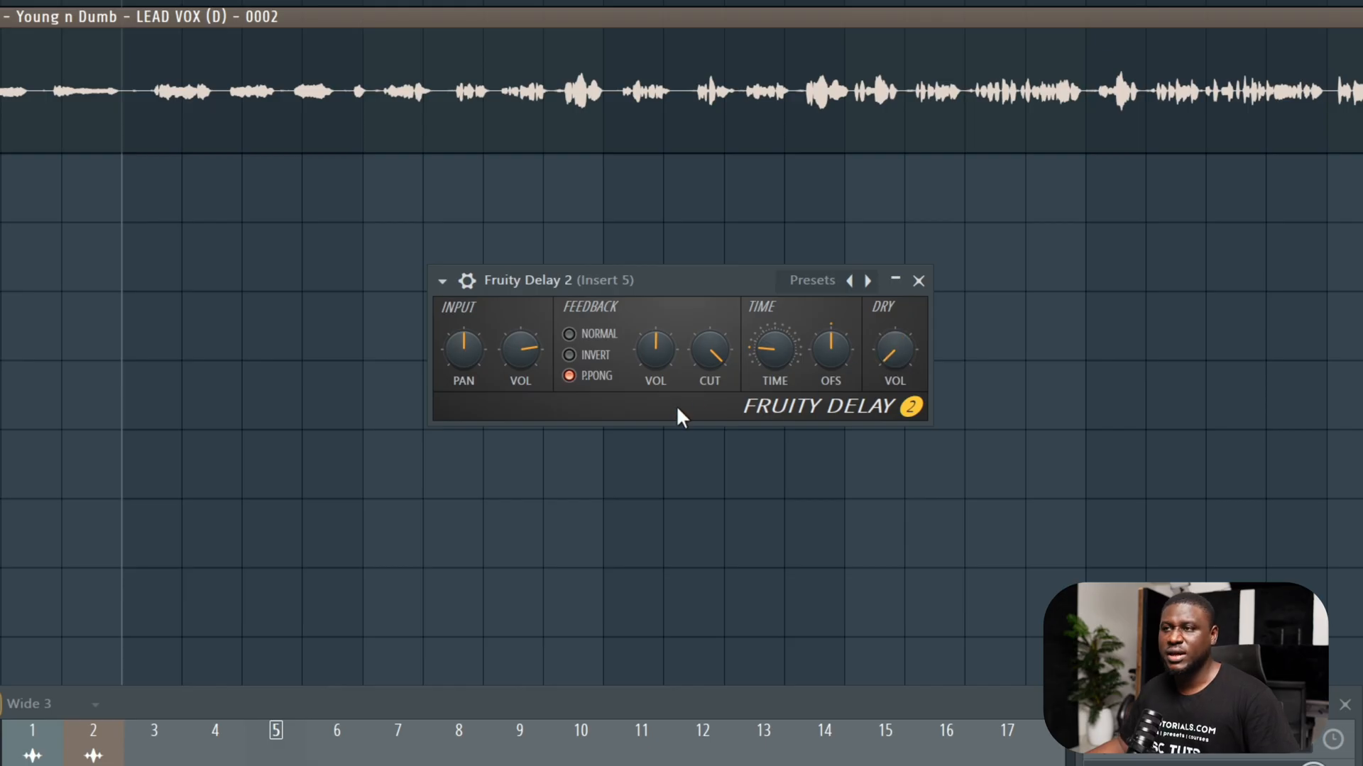
{"action": "mouse_move", "coordinate": [566, 381]}
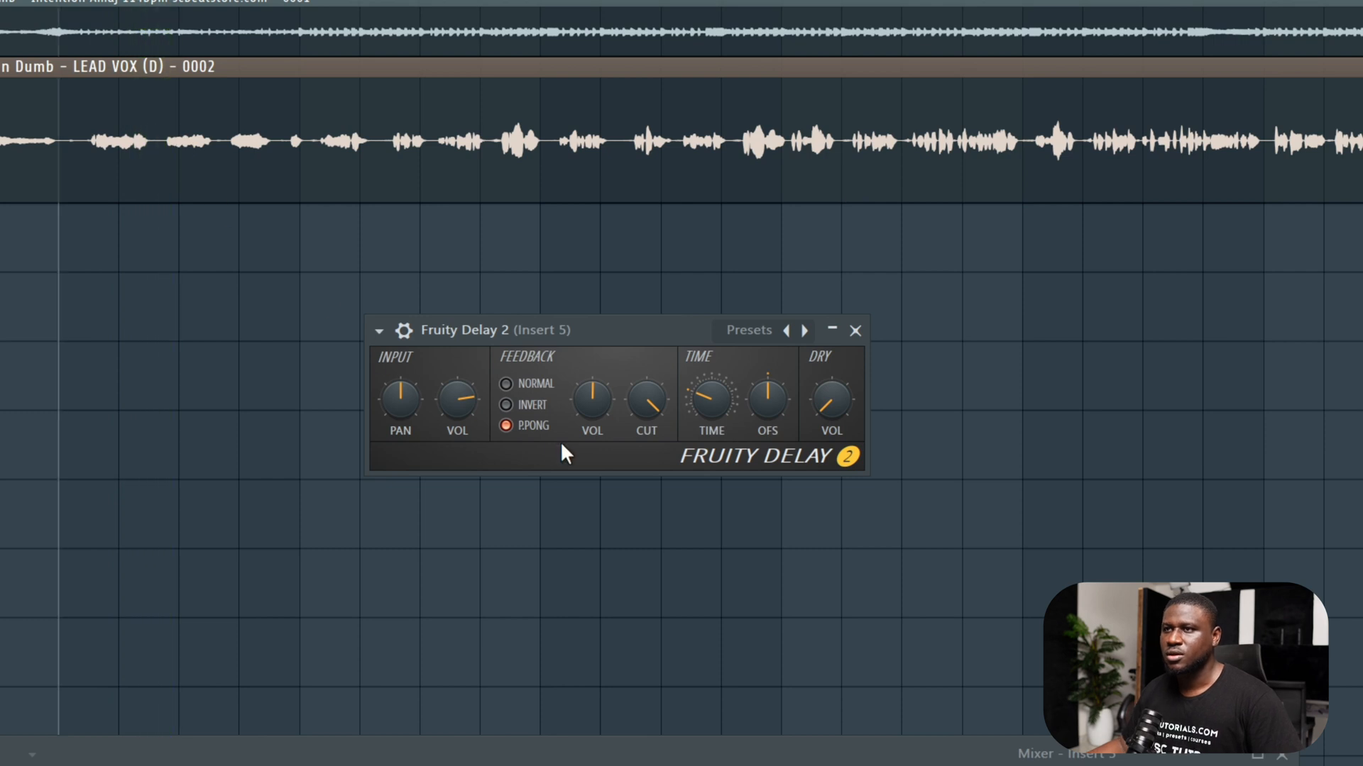
{"action": "mouse_move", "coordinate": [578, 444]}
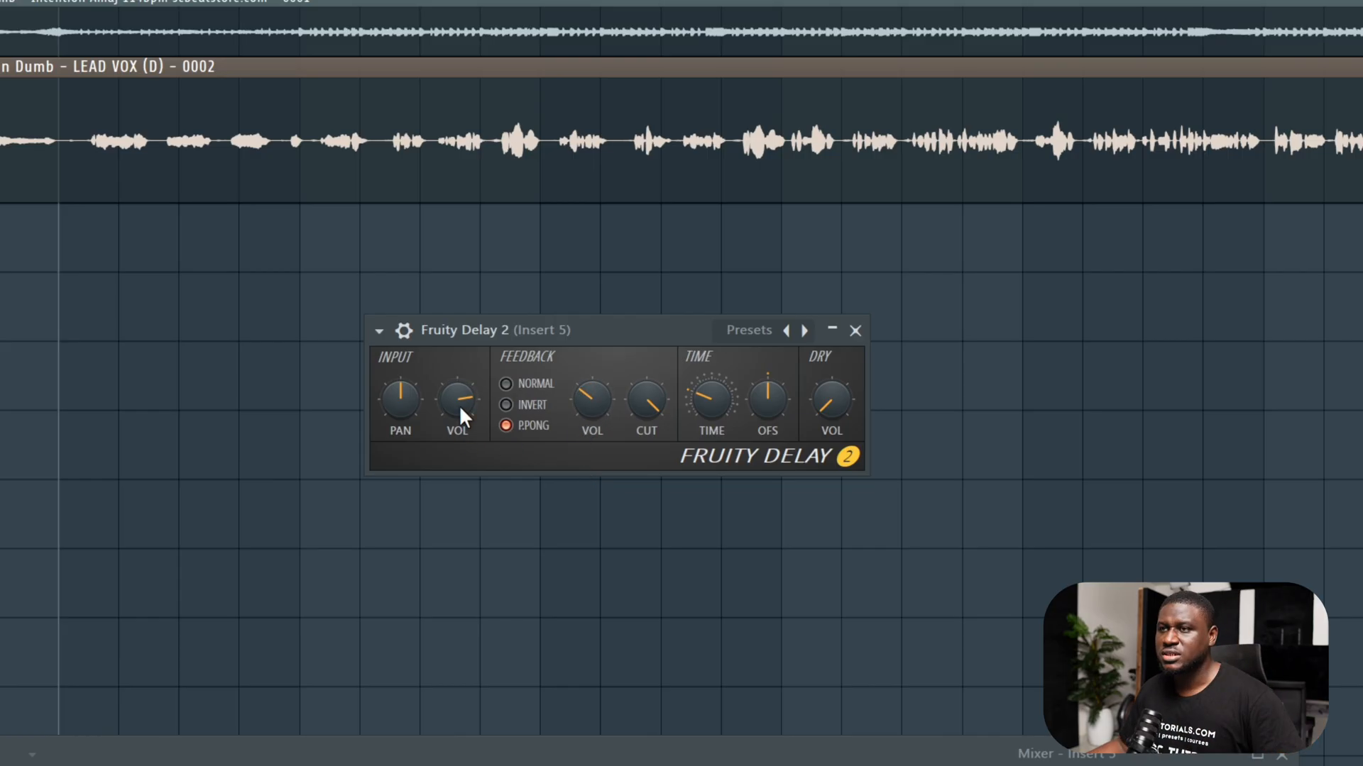
{"action": "left_click_drag", "start_coordinate": [455, 401], "coordinate": [456, 409]}
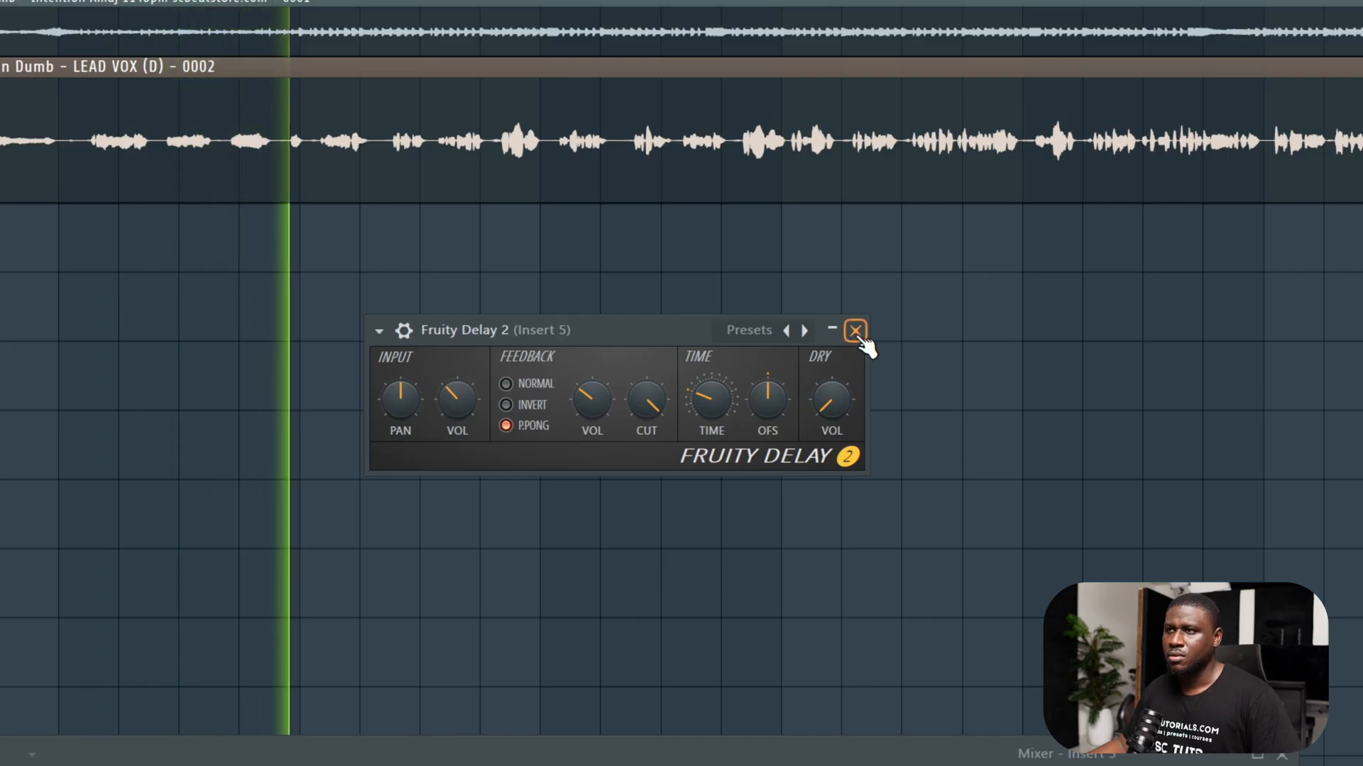
{"action": "left_click", "coordinate": [855, 331]}
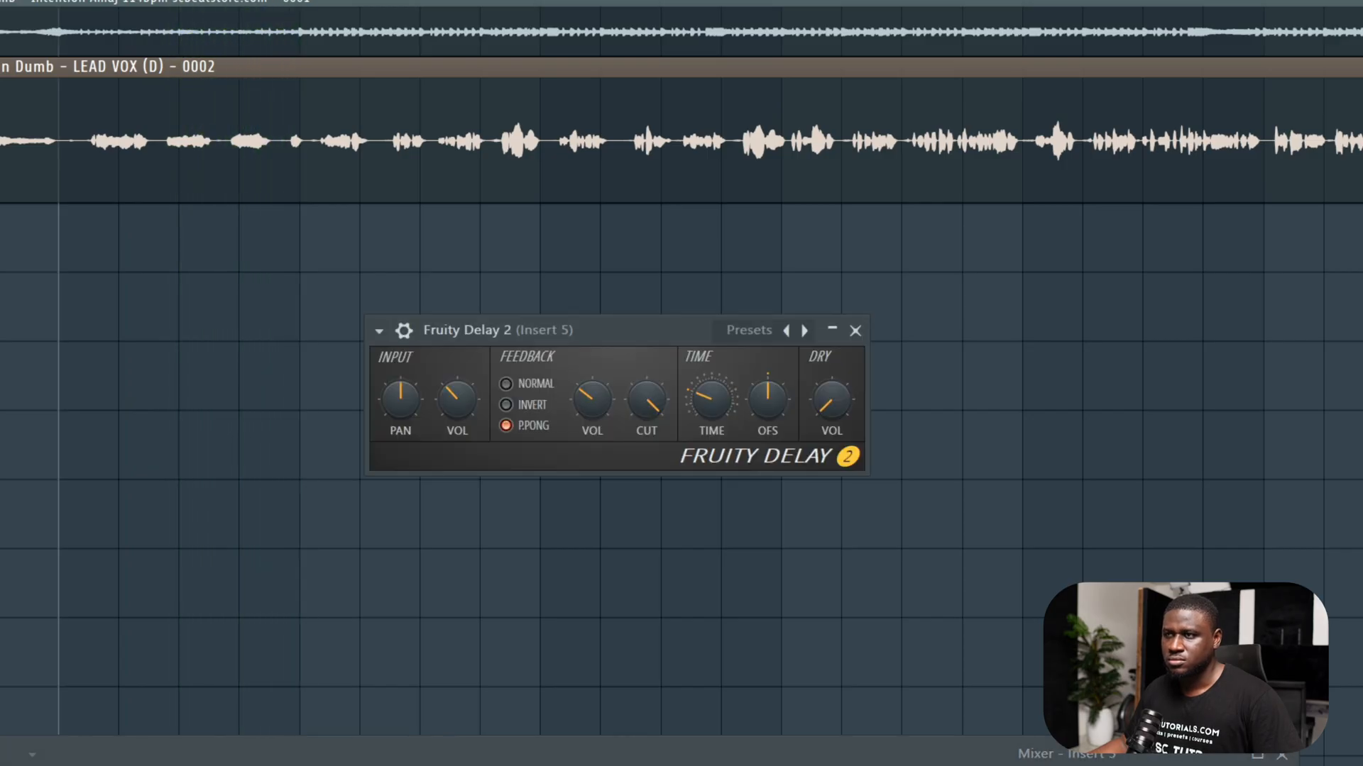
- Load Fruity Limiter after the delay on Insert 5, set COMP mode and adjust its envelope
{"action": "left_click", "coordinate": [886, 456]}
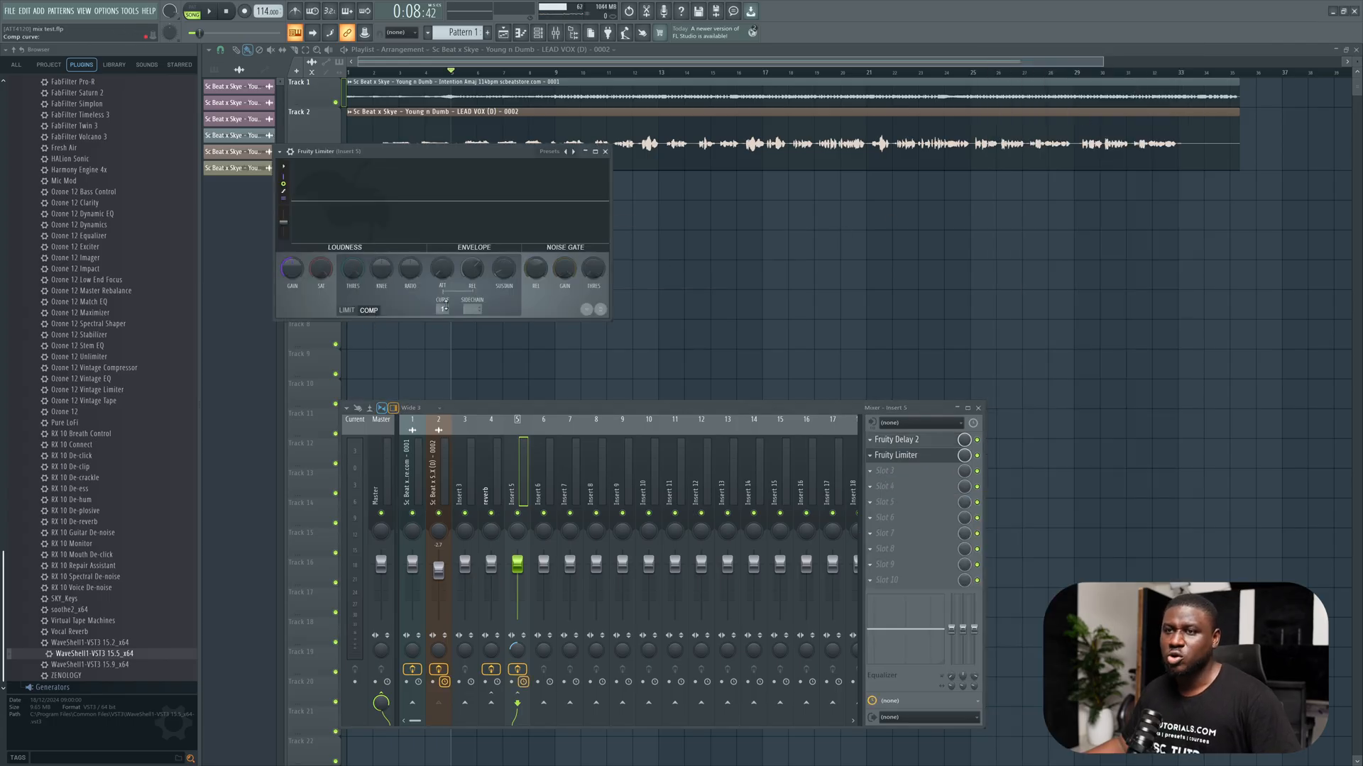
{"action": "left_click", "coordinate": [443, 310]}
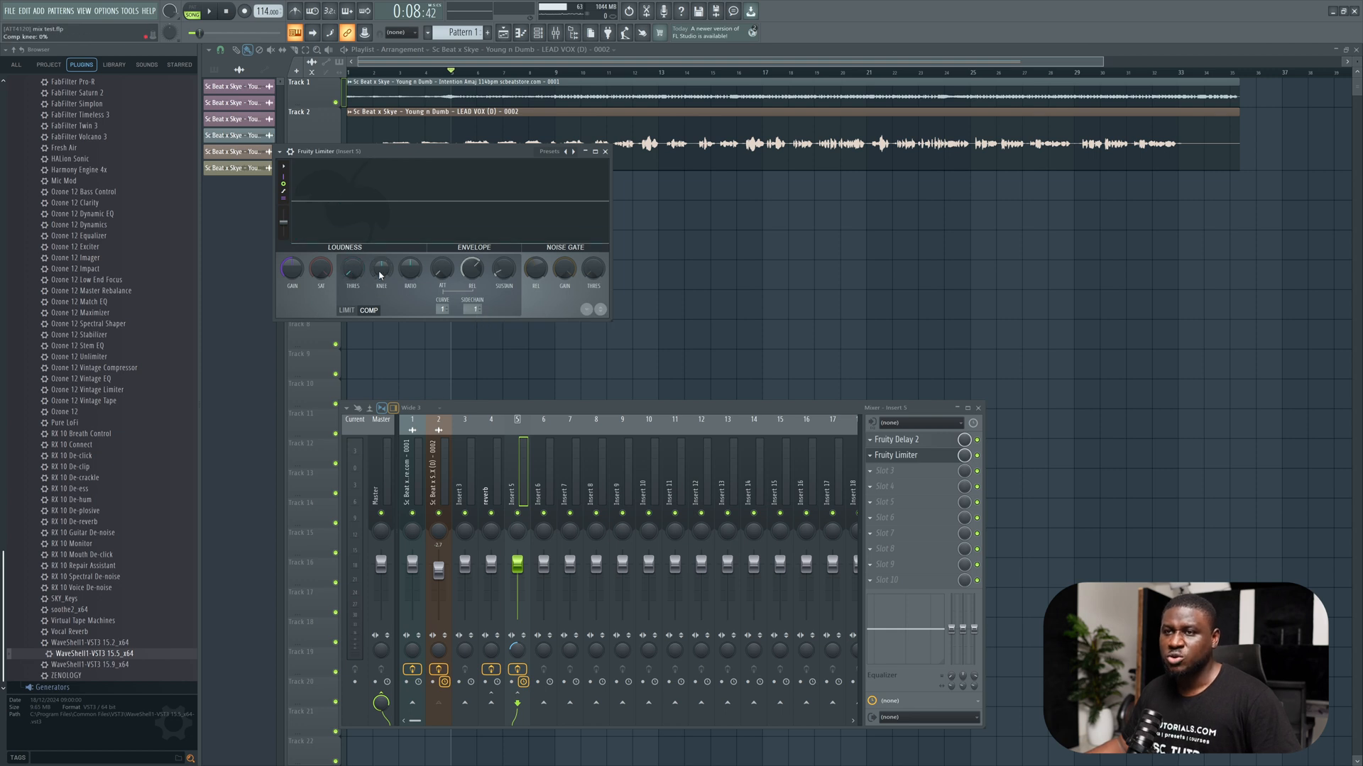
{"action": "left_click_drag", "start_coordinate": [380, 269], "coordinate": [380, 262]}
{"action": "type", "text": "Delay"}
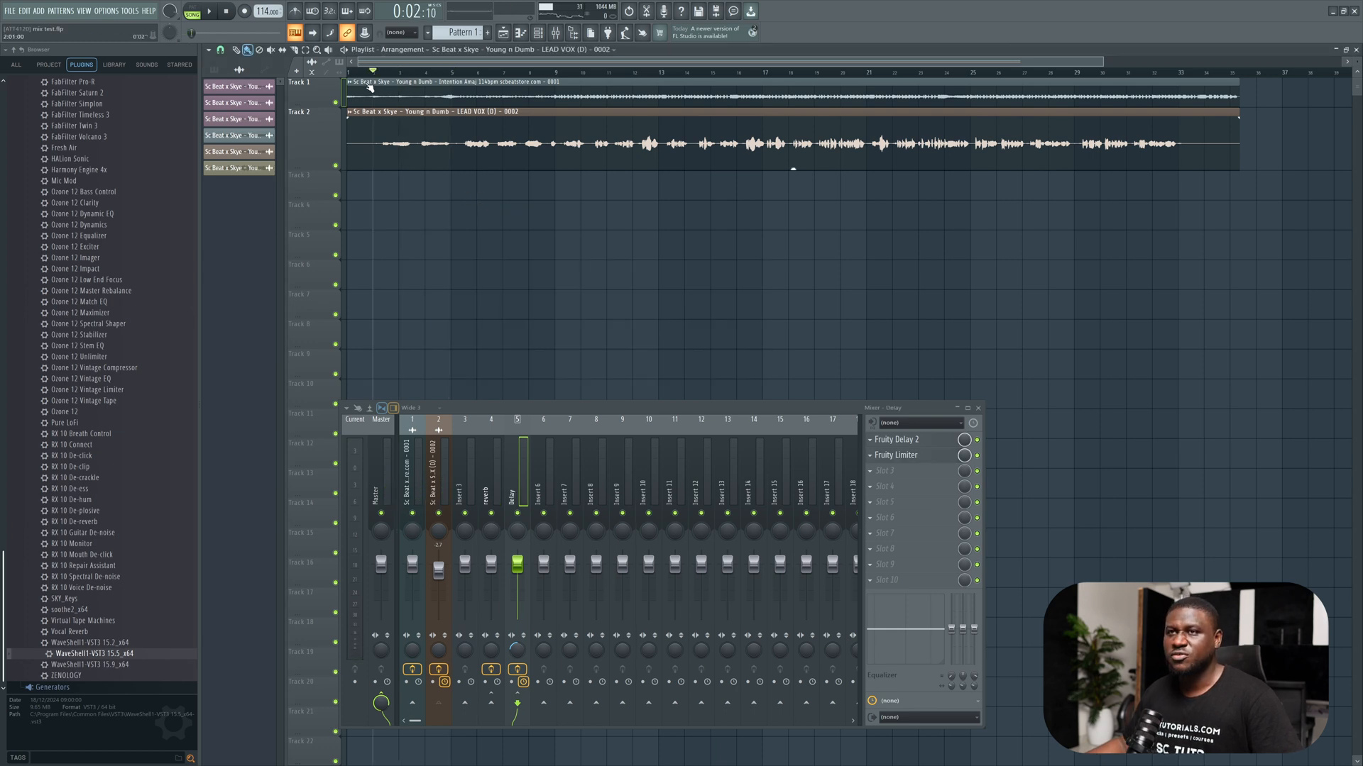
- Return to the song start and play back the finished lead vocal chain
{"action": "left_click", "coordinate": [210, 10]}
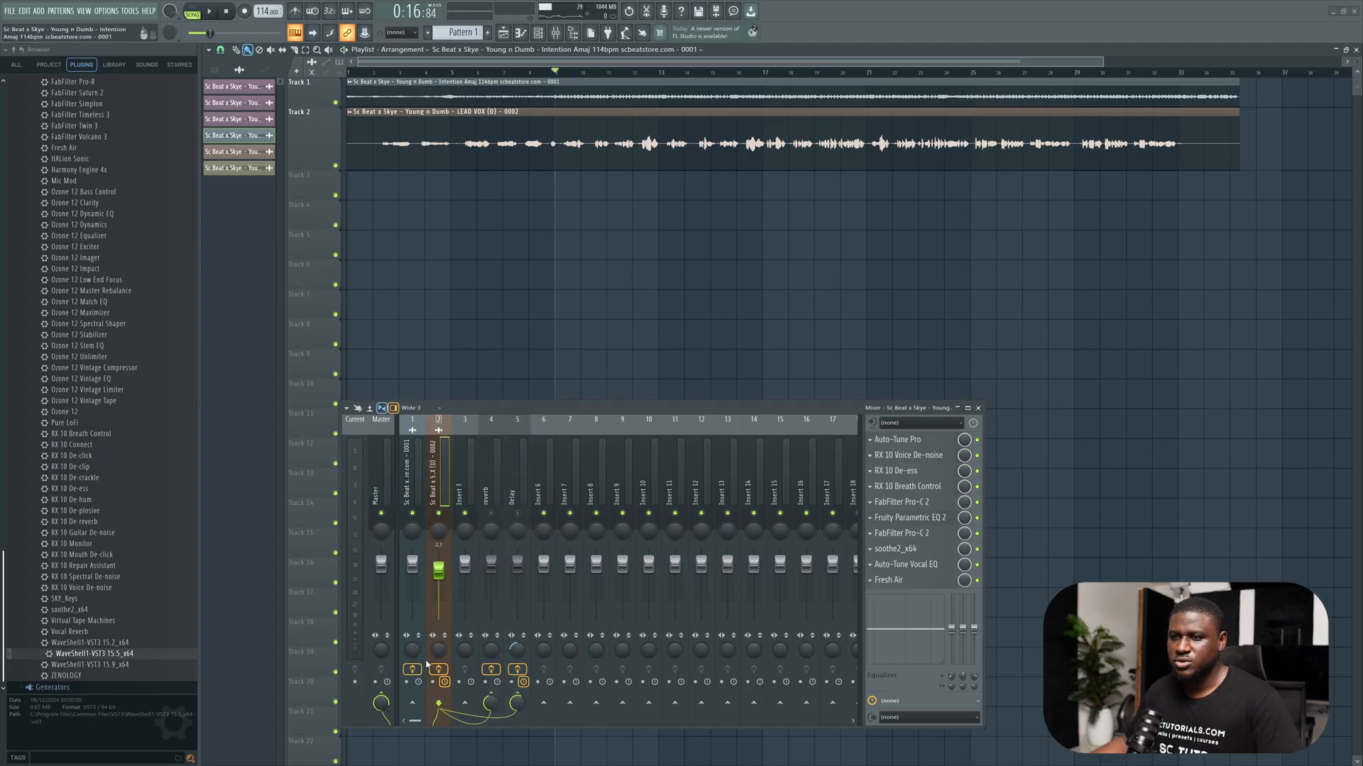
{"action": "left_click", "coordinate": [207, 10]}
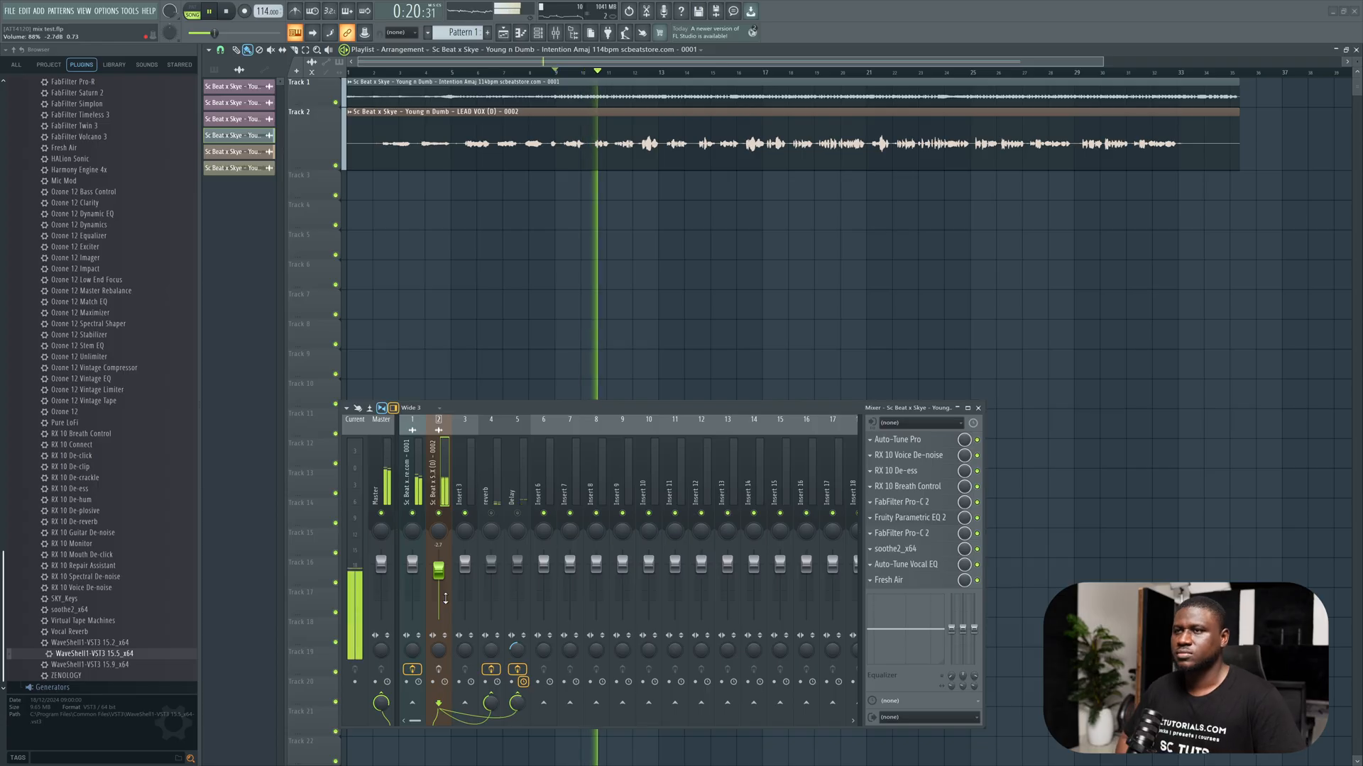